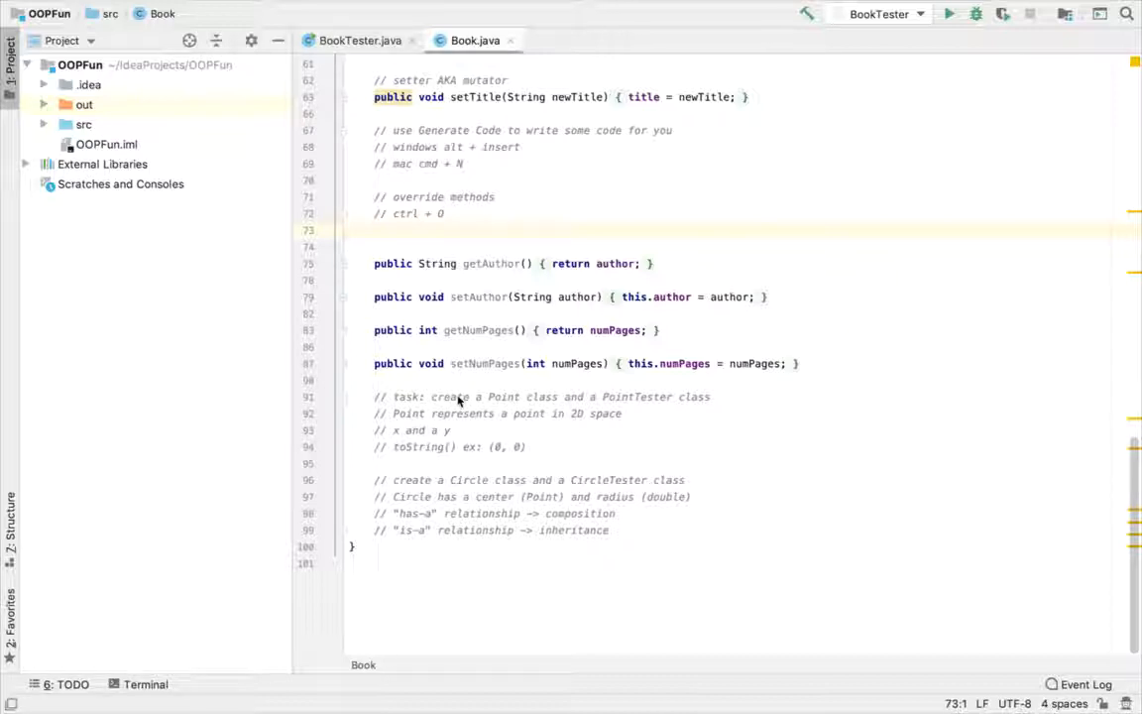
pyautogui.moveTo(587, 445)
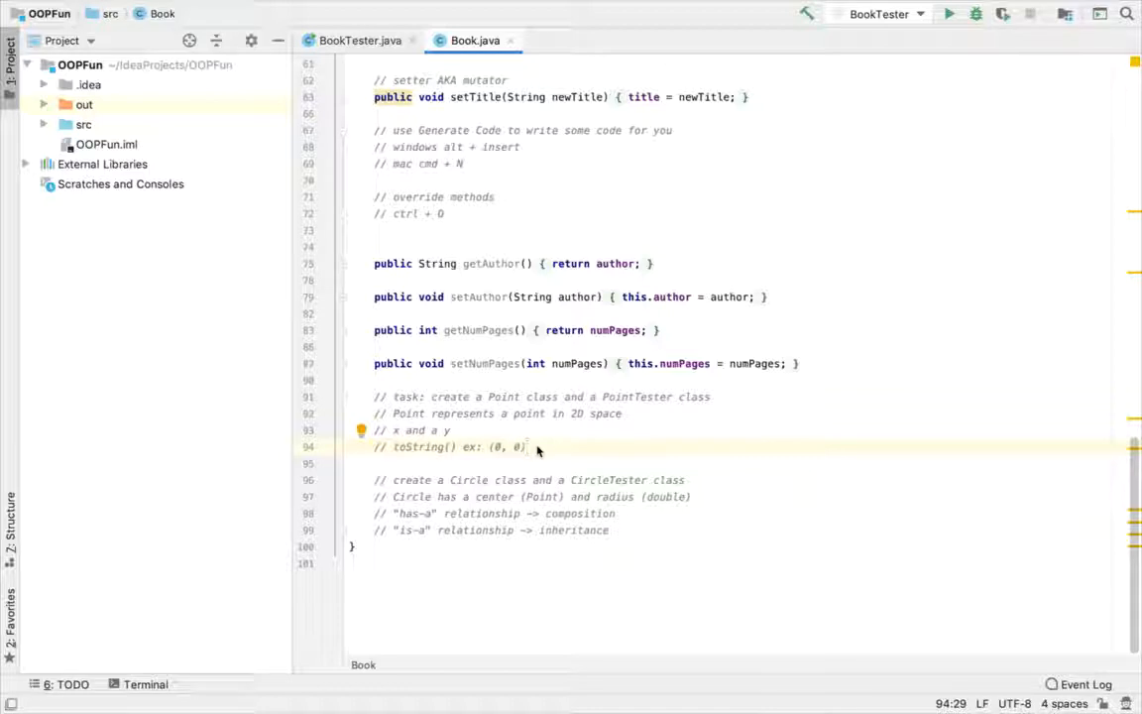
pyautogui.moveTo(444, 504)
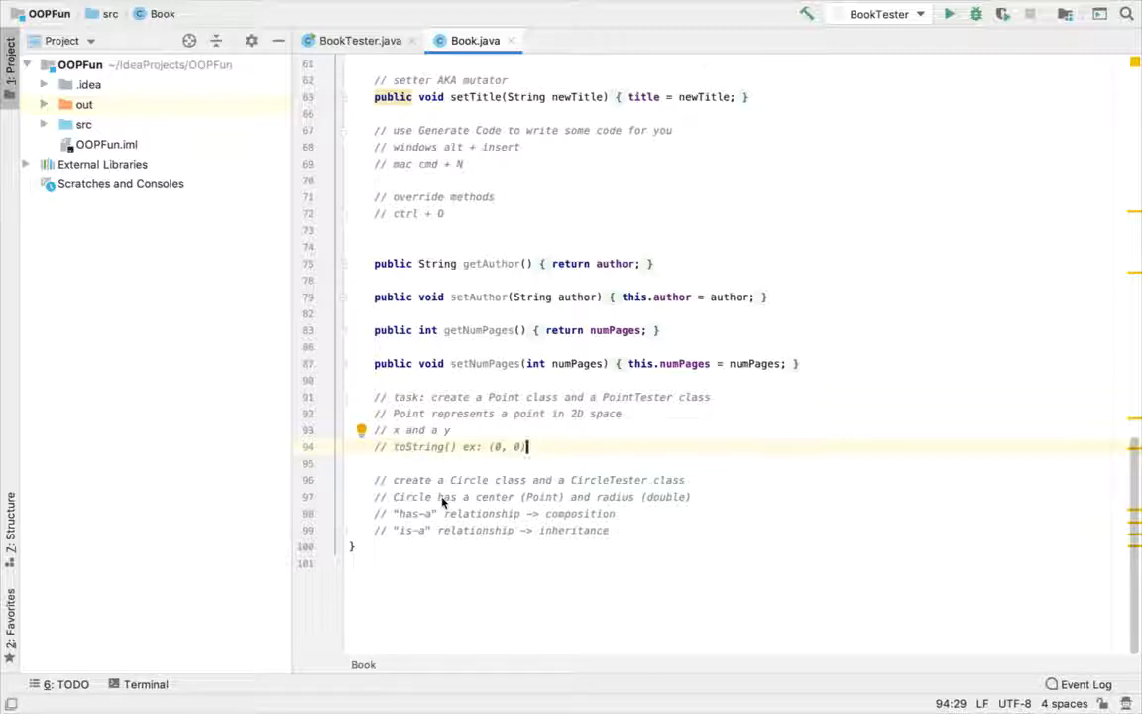
pyautogui.moveTo(591, 532)
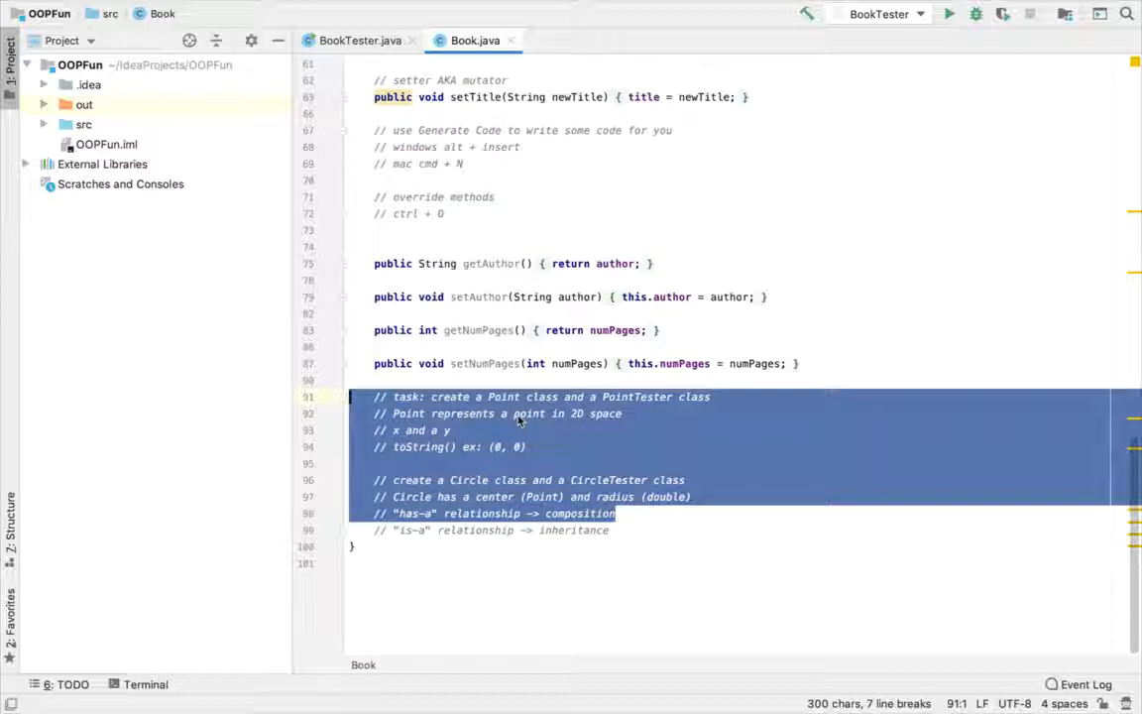
# Step: Expand the src folder and select the task comment lines 91-99 in Book.java
pyautogui.click(520, 416)
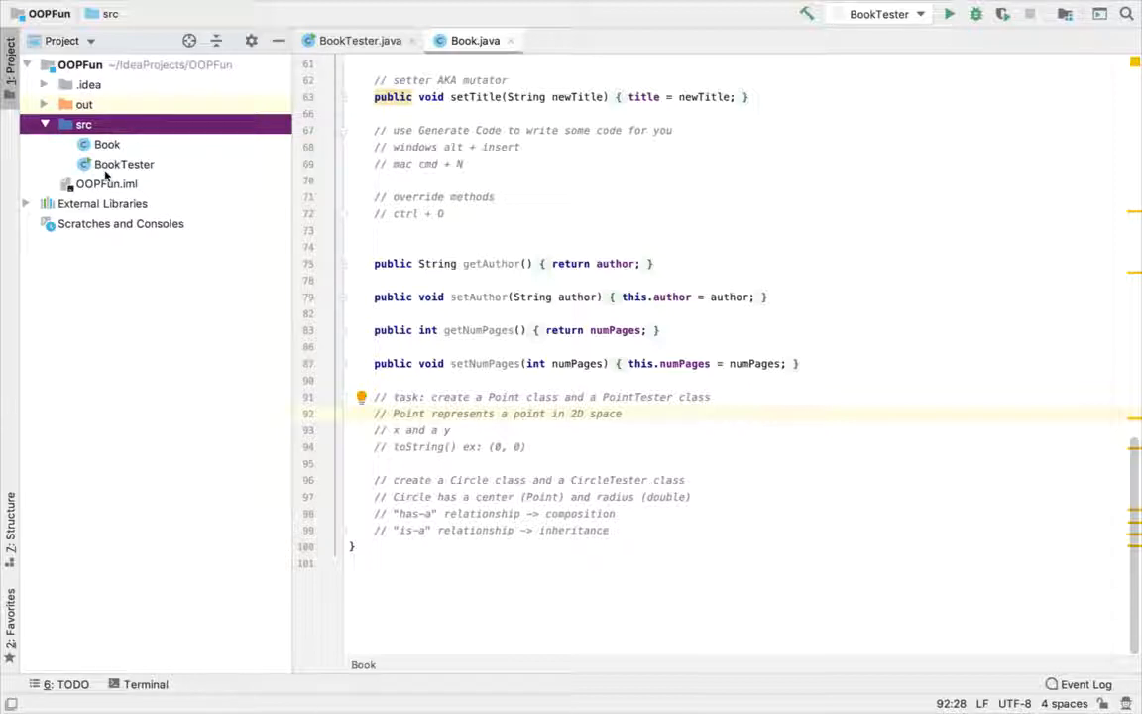
pyautogui.moveTo(408, 415)
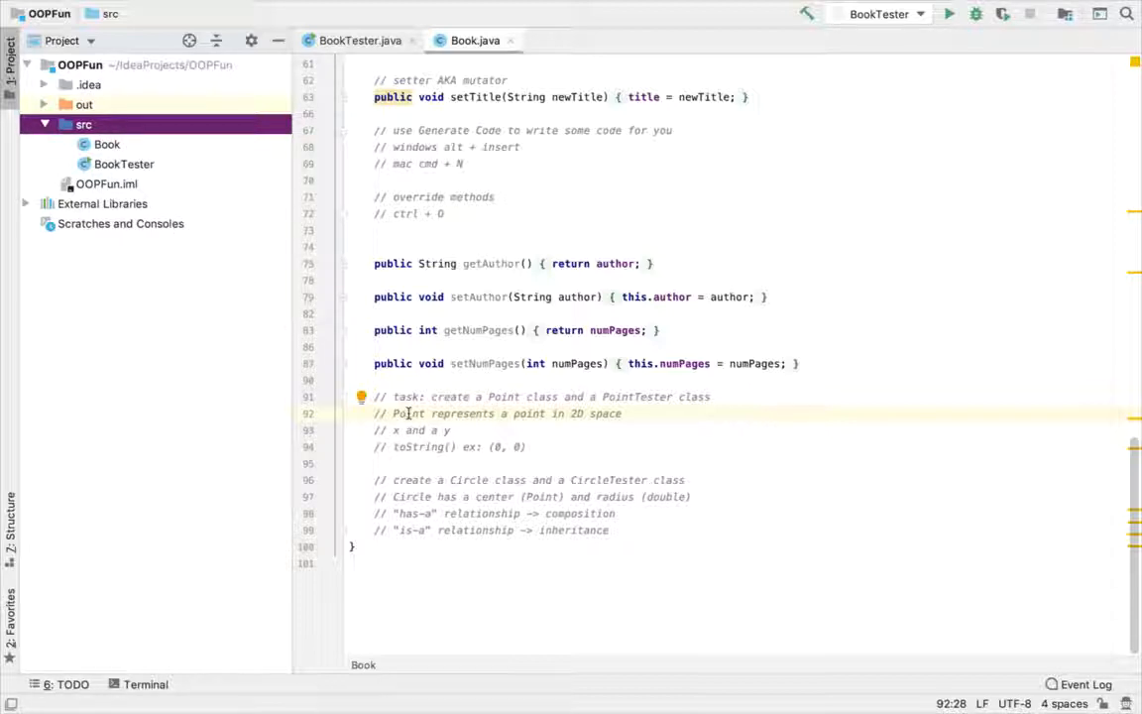
pyautogui.moveTo(375, 415); pyautogui.dragTo(611, 529)
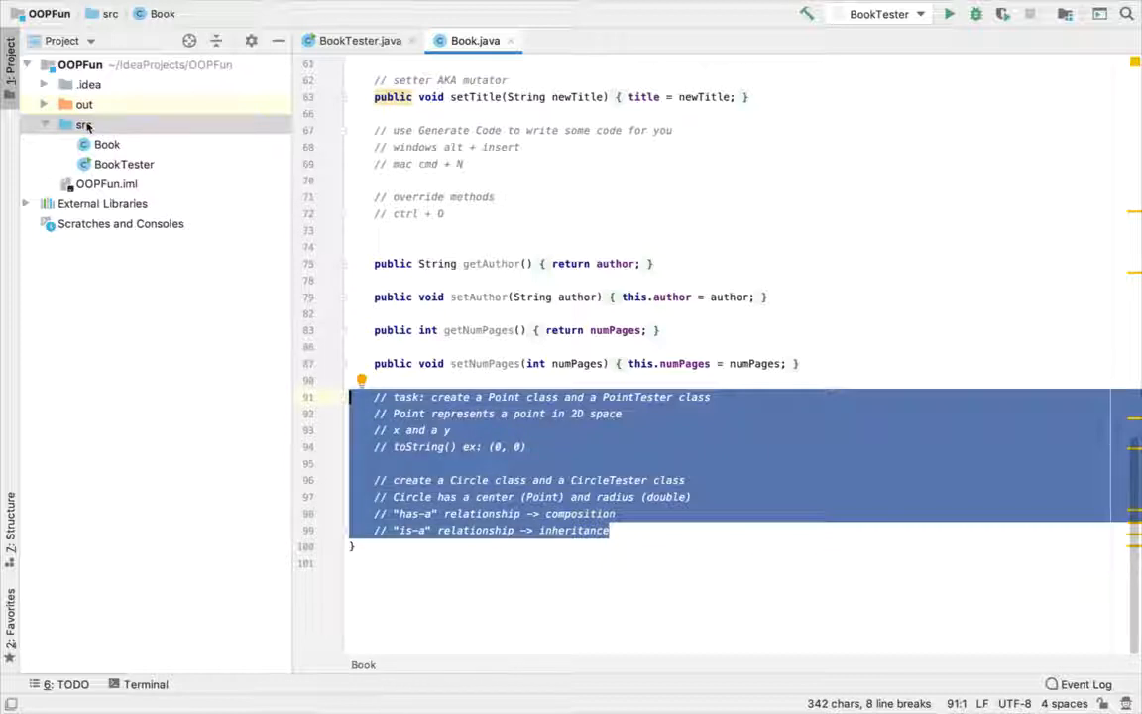
# Step: Create a new Java class Point in src with private int fields x and y
pyautogui.rightClick(75, 123)
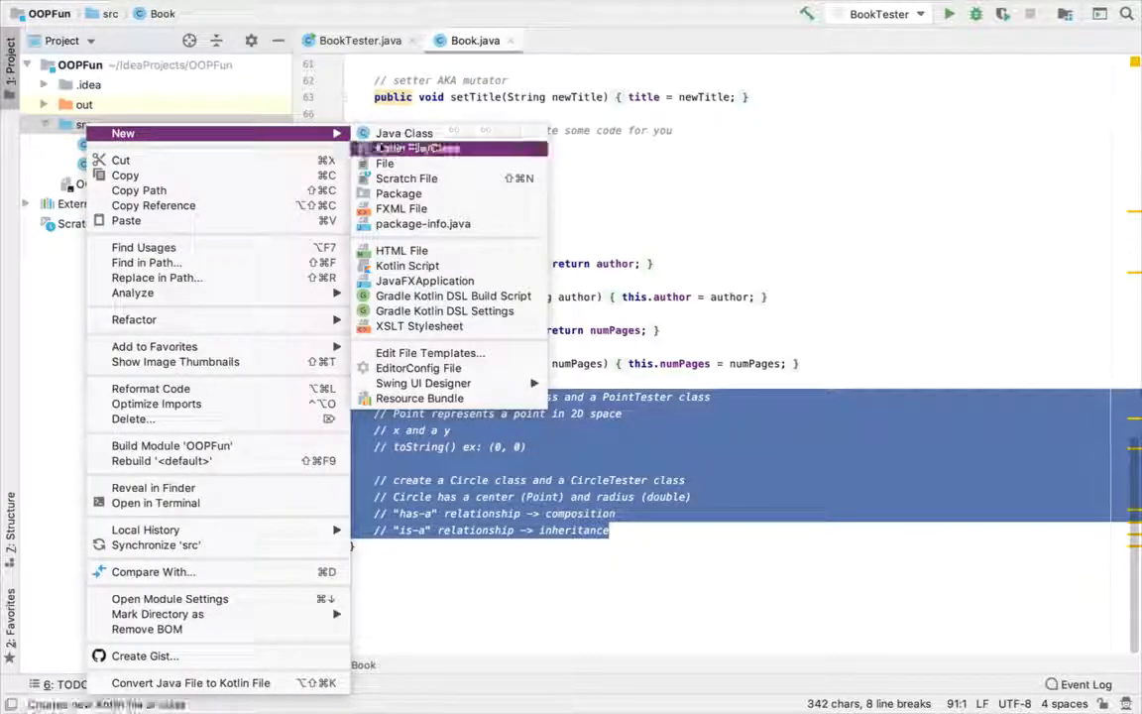
pyautogui.click(403, 133)
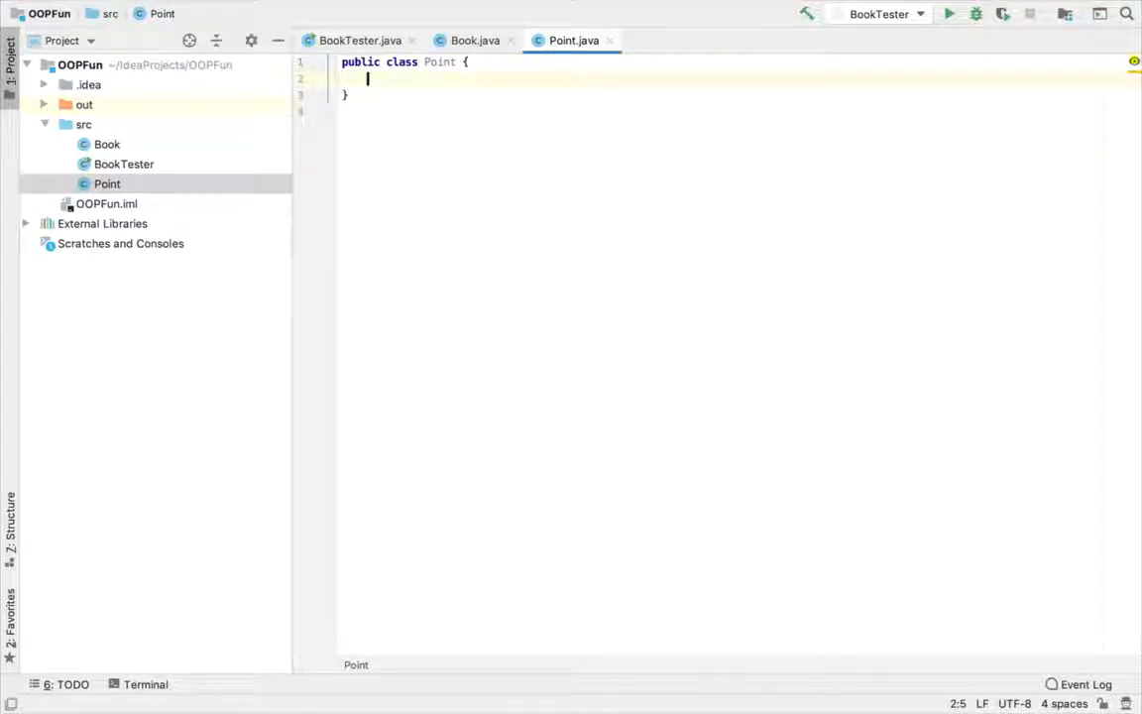
pyautogui.write('priva')
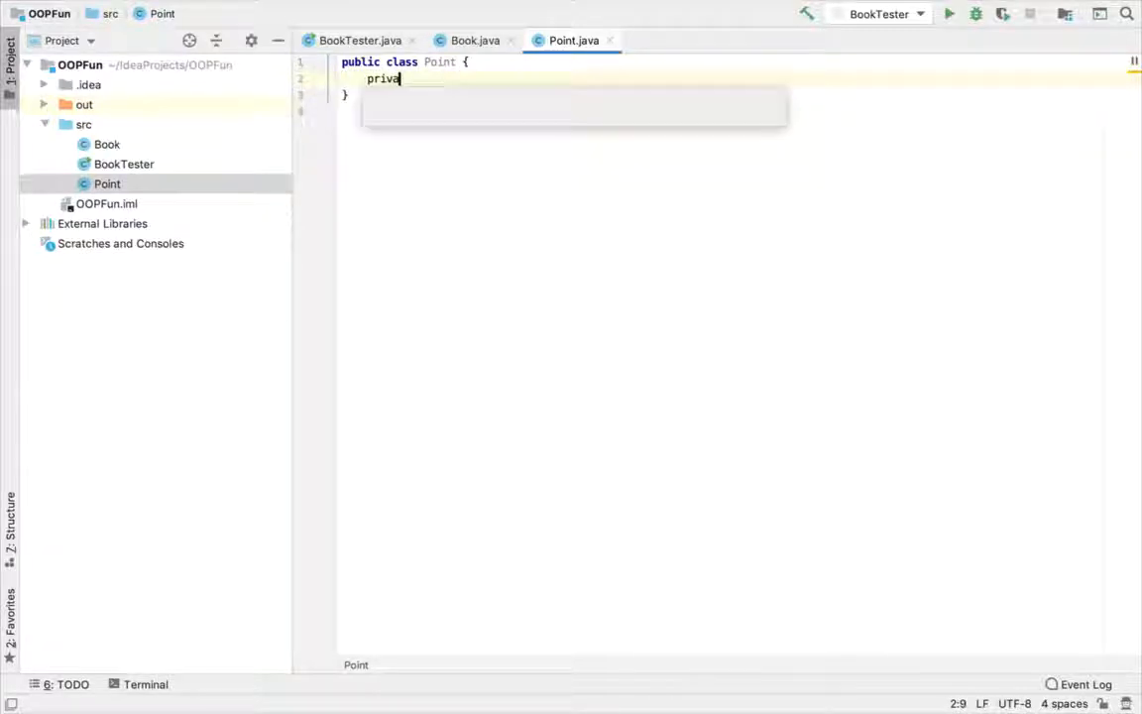
pyautogui.write('te int x;')
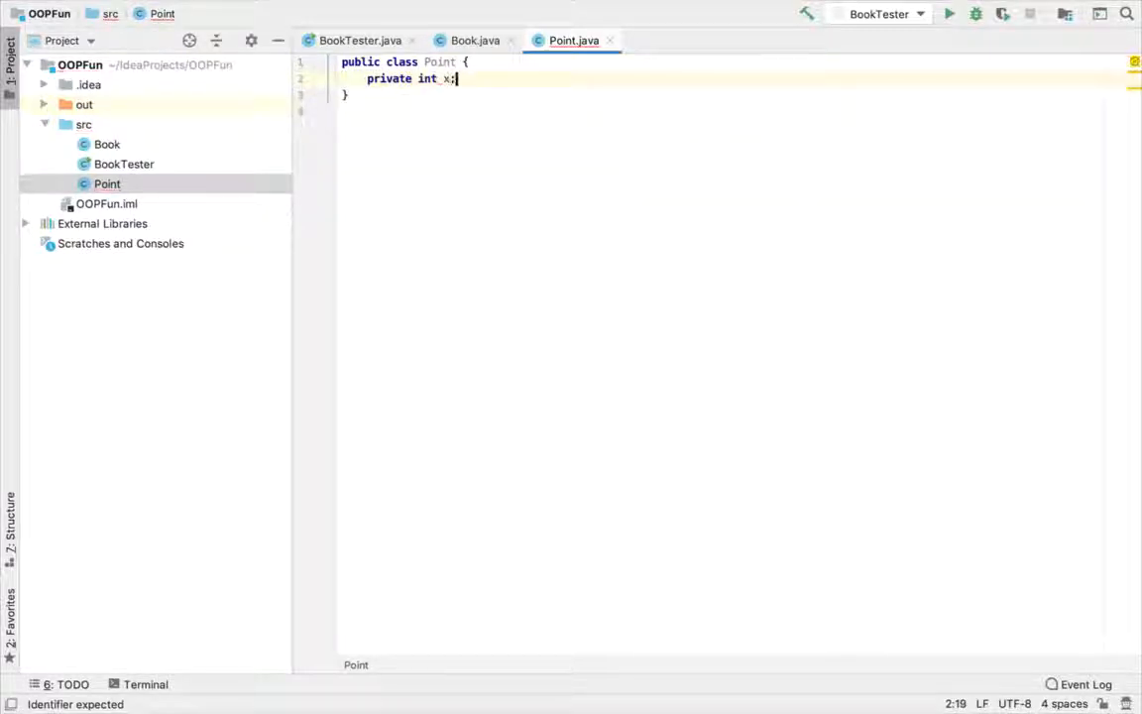
pyautogui.write('private int')
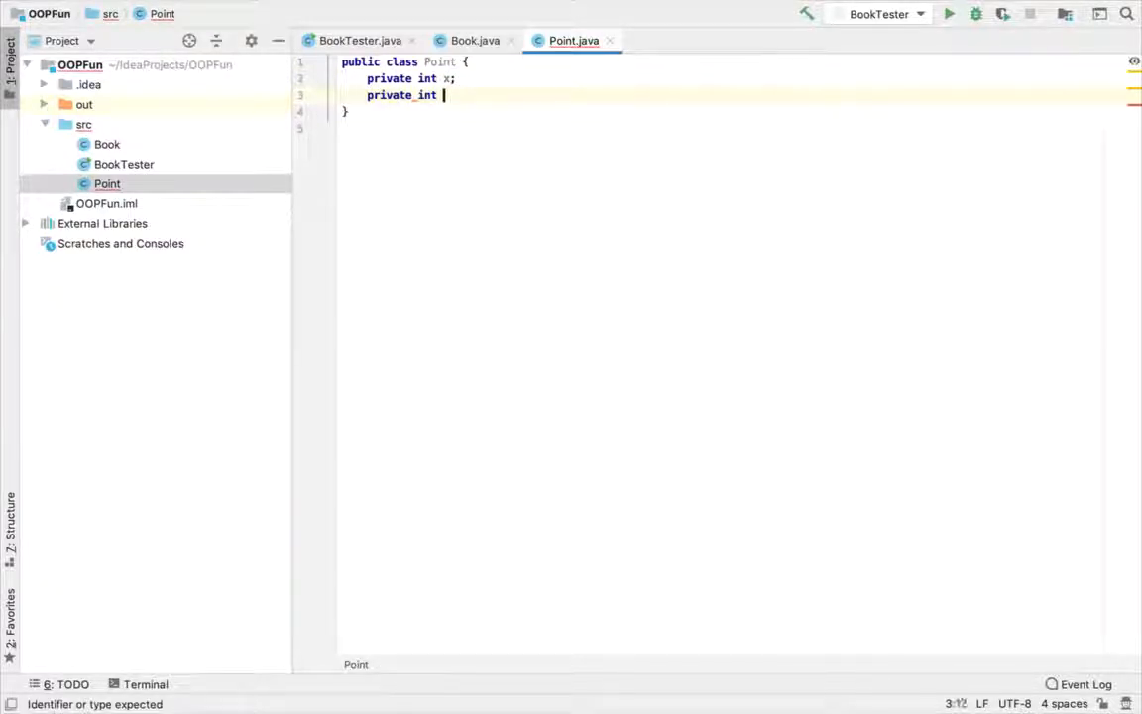
pyautogui.write('y;')
pyautogui.write('// DVC')
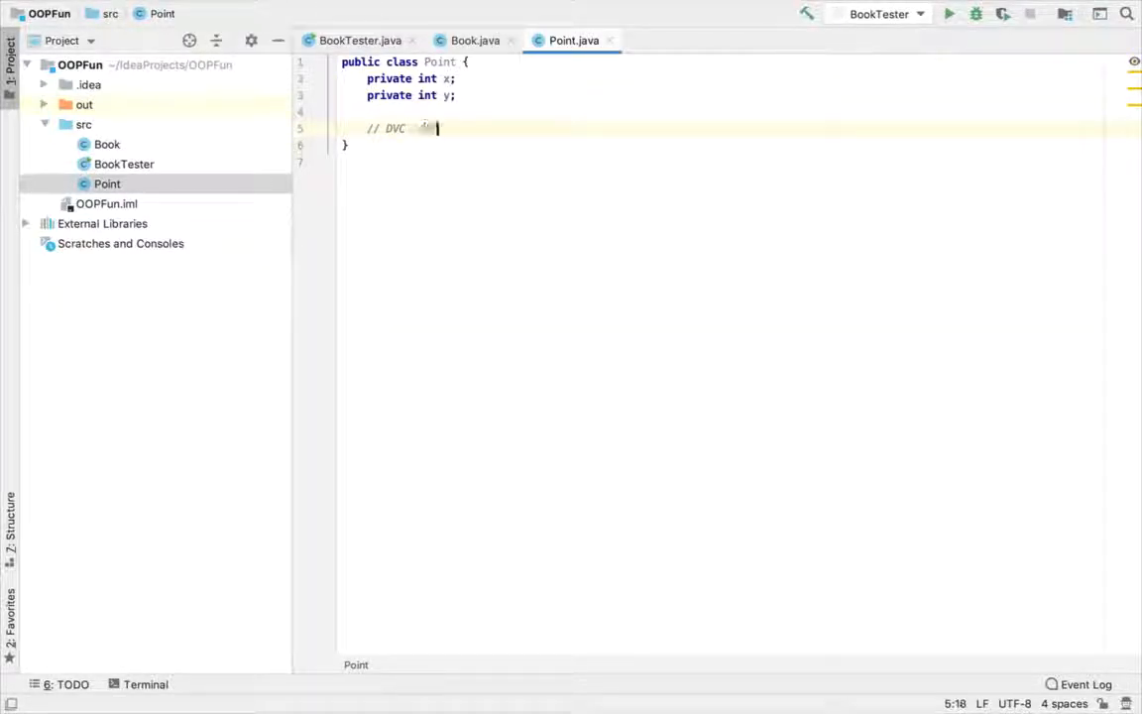
# Step: Add a default constructor Point() setting this.x and this.y to 0
pyautogui.write('(default value construcro')
pyautogui.write('public ')
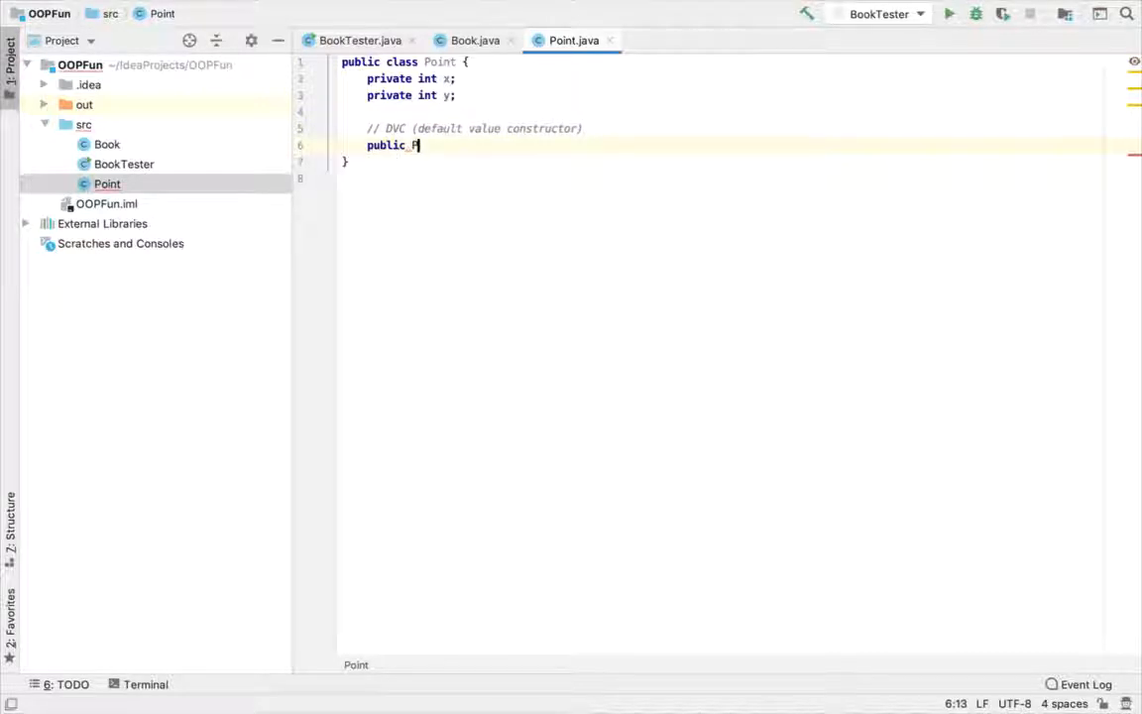
pyautogui.write('Point() {')
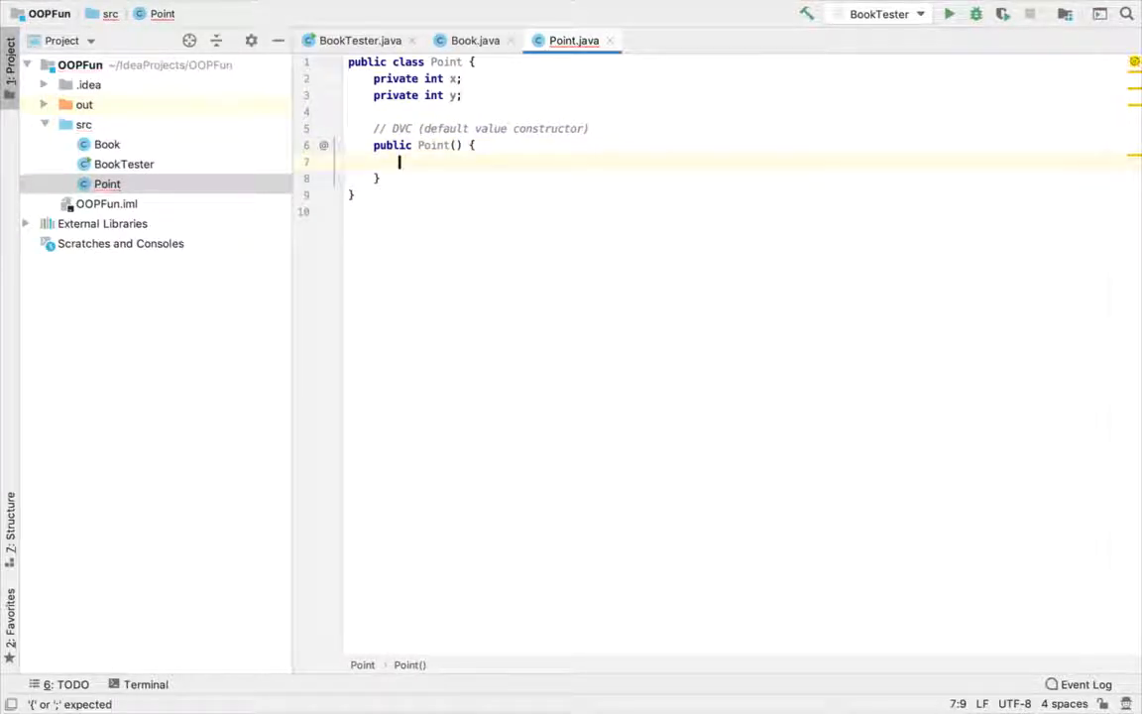
pyautogui.write('this.x = 0;')
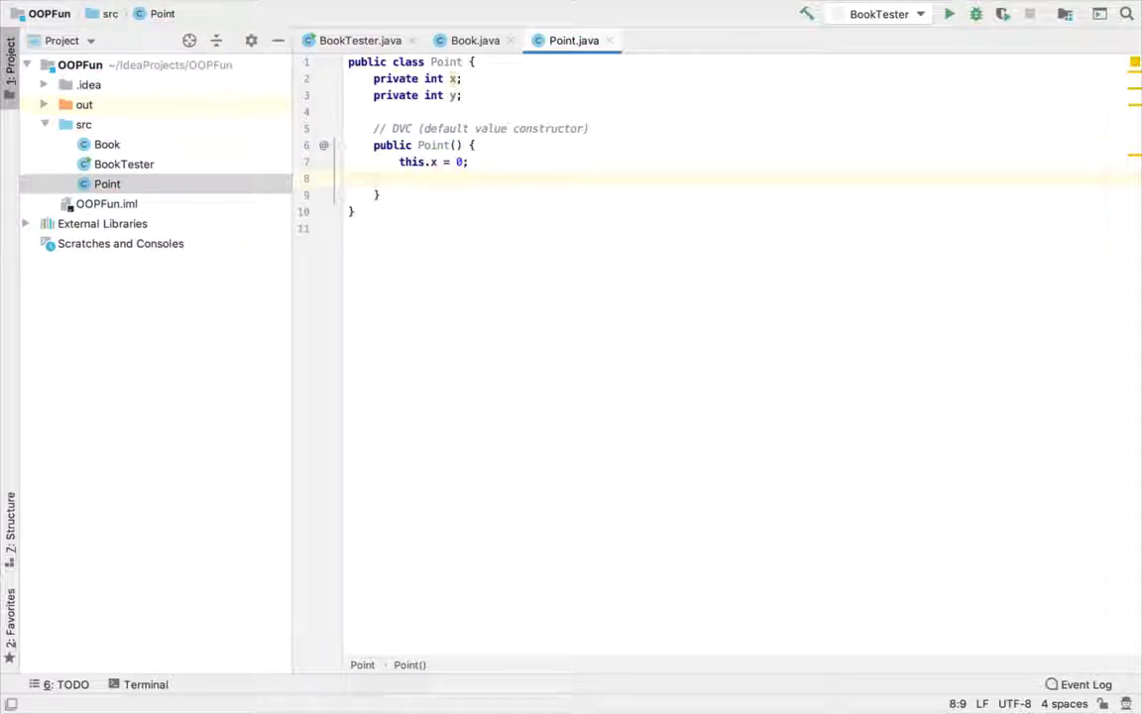
pyautogui.write('this.y = 0;')
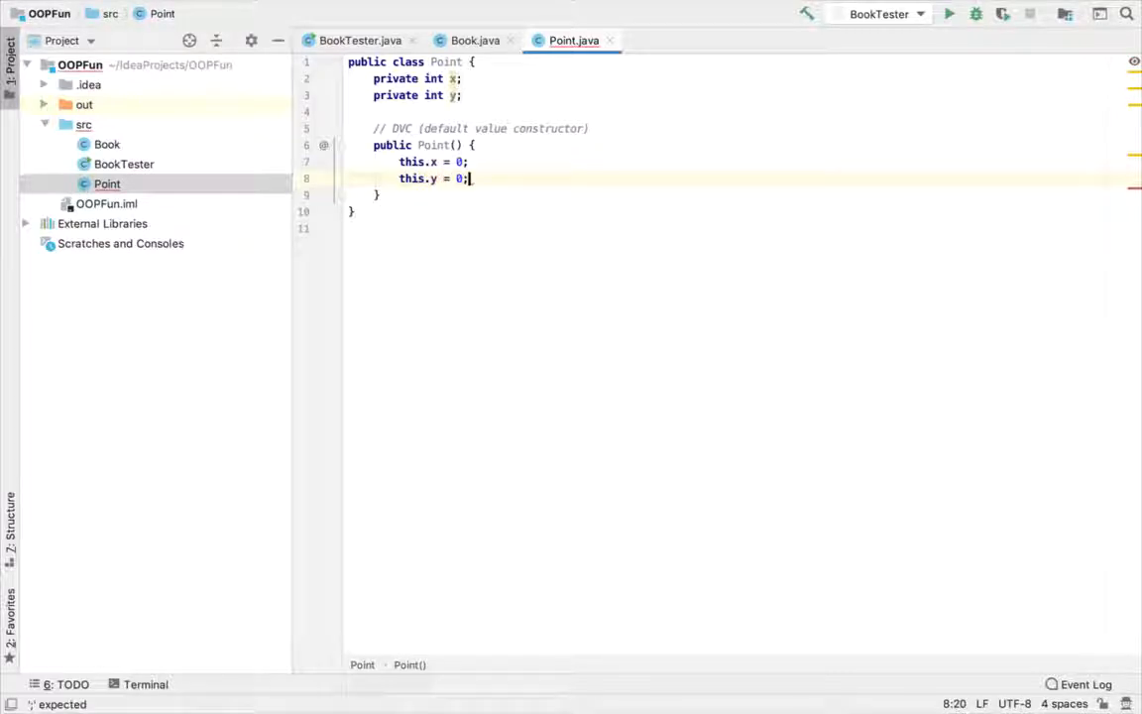
pyautogui.press('Enter')
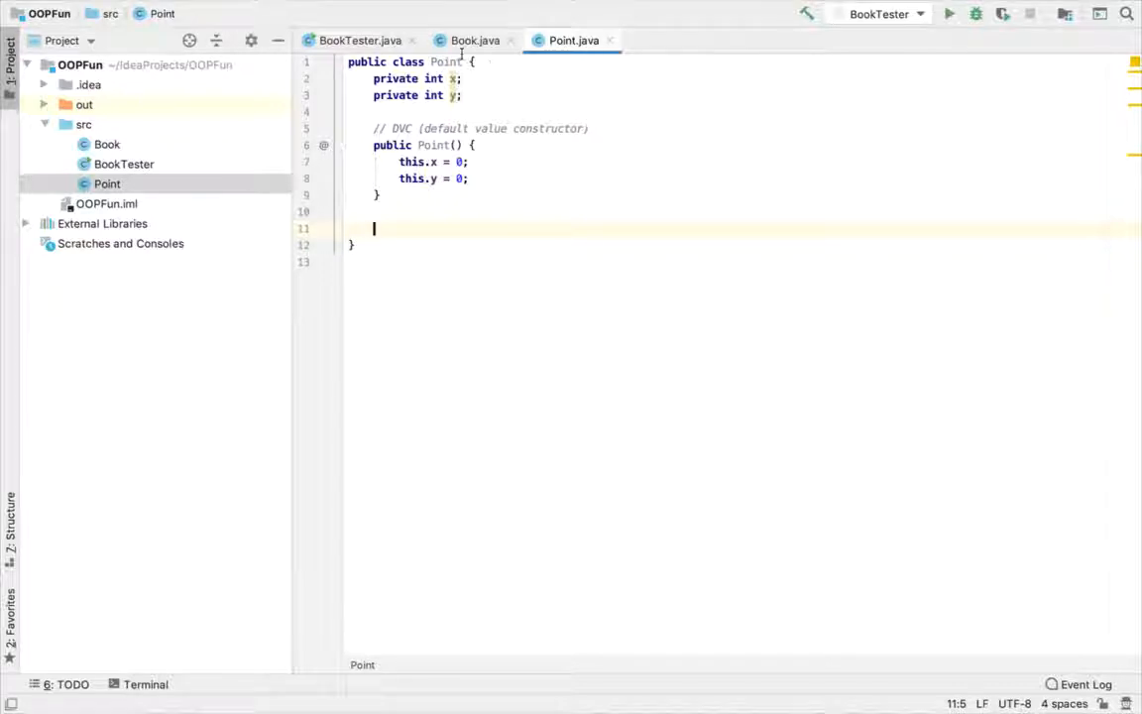
# Step: Generate a Point constructor taking int x and int y
pyautogui.click(468, 39)
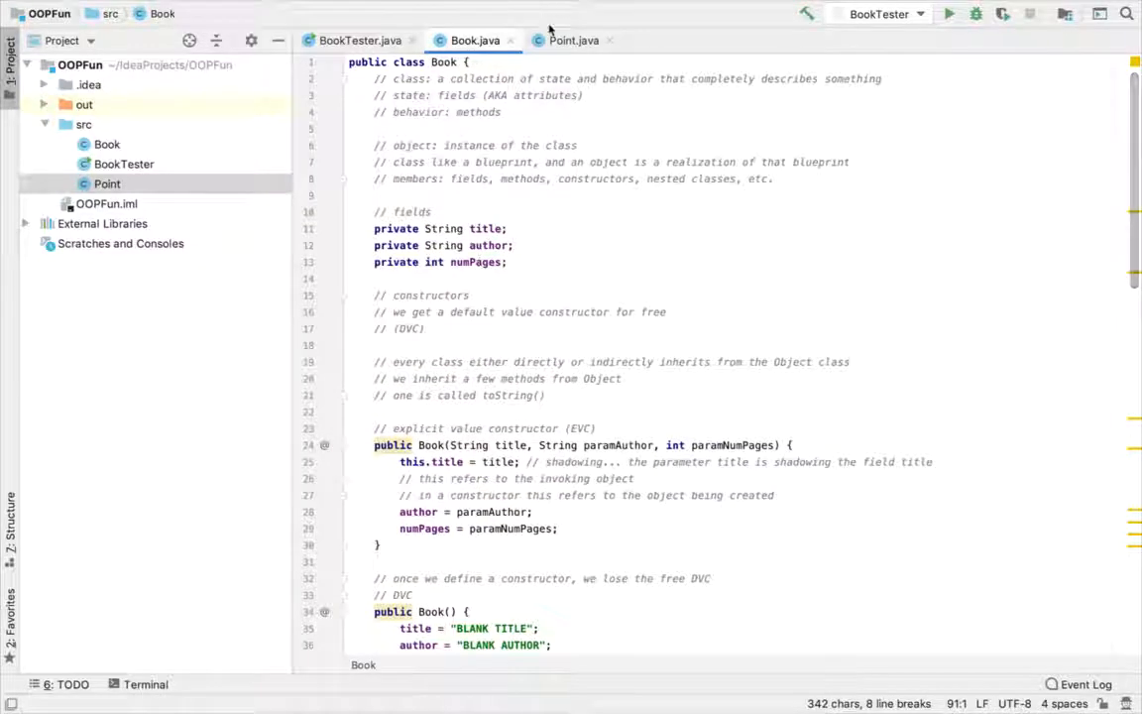
pyautogui.click(571, 40)
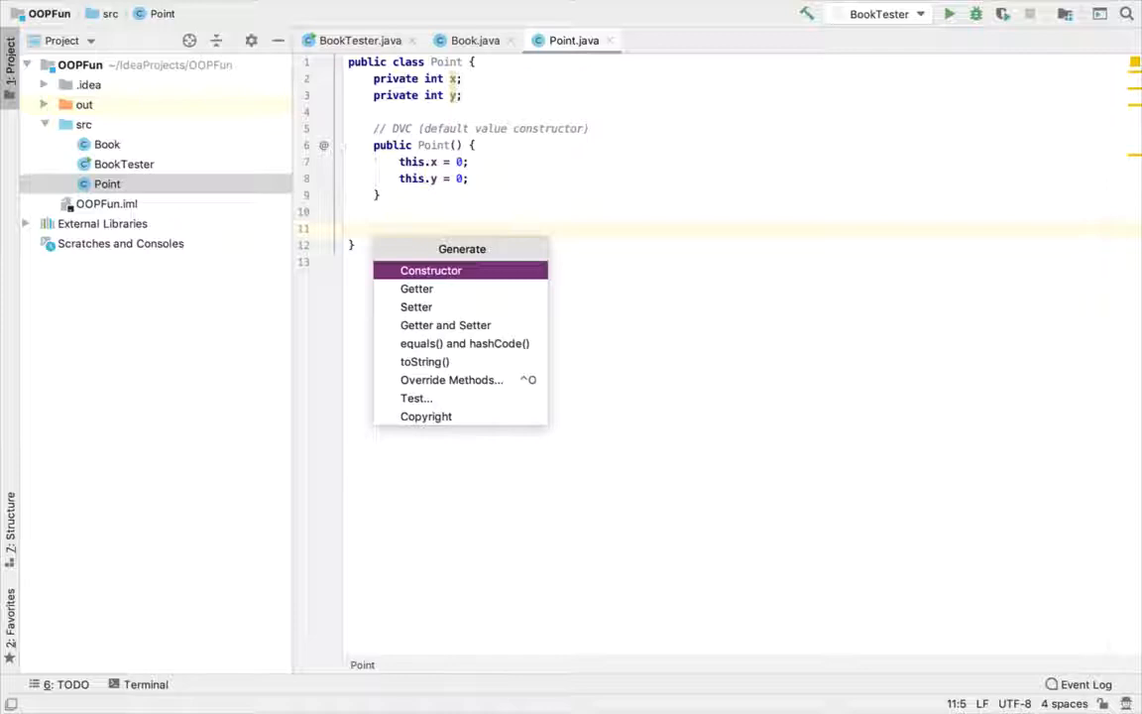
pyautogui.click(430, 270)
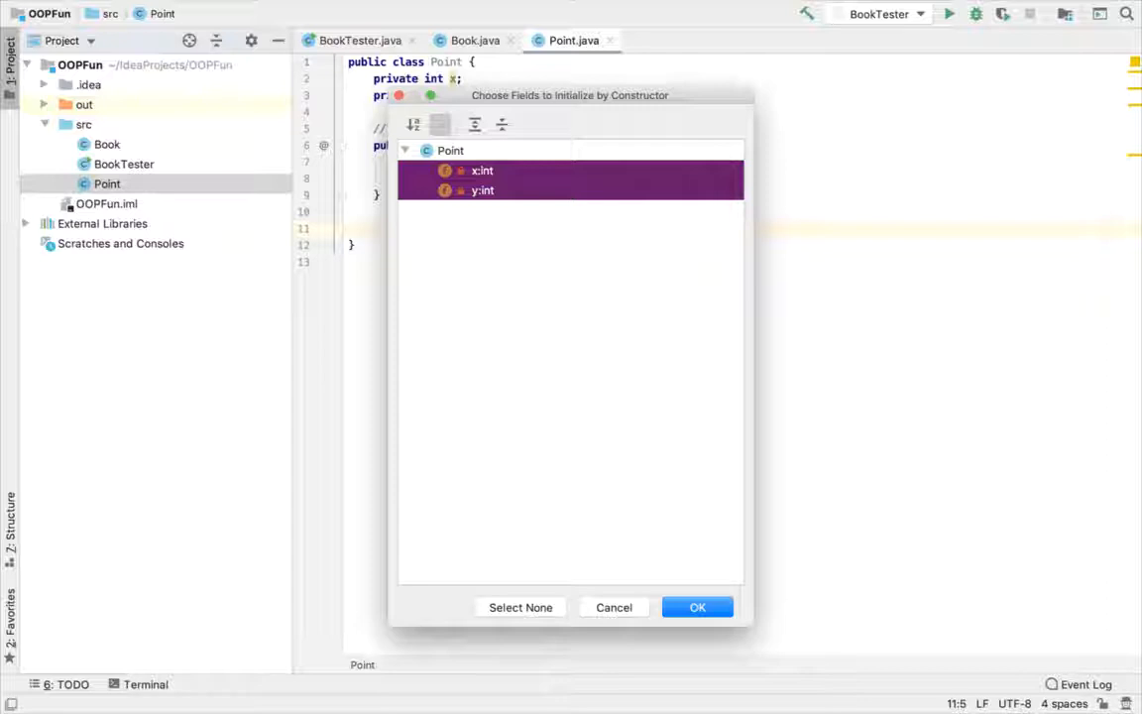
pyautogui.click(698, 607)
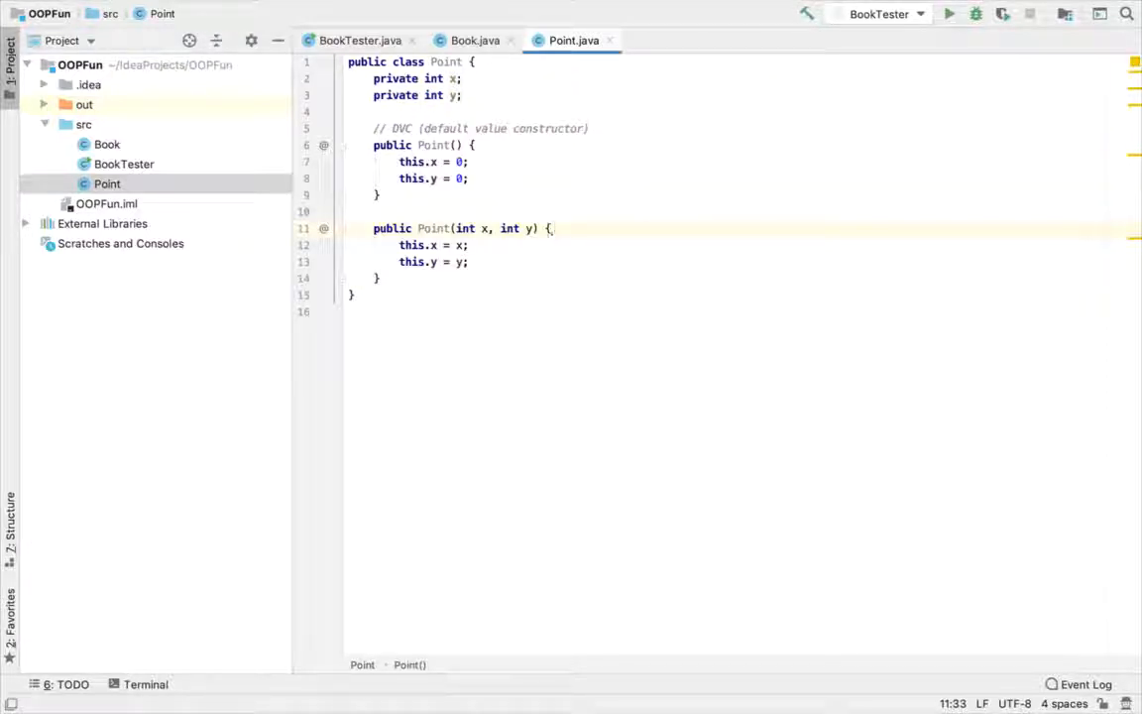
# Step: Add an EVC comment above the generated constructor
pyautogui.click(439, 210)
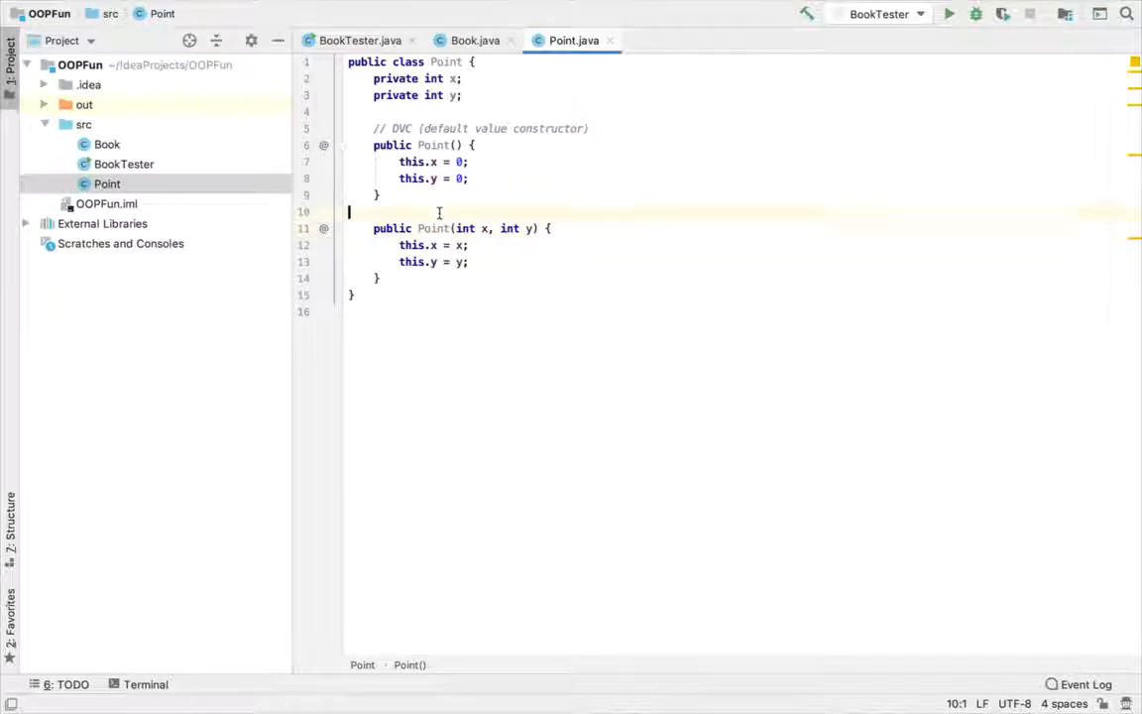
pyautogui.write('// E')
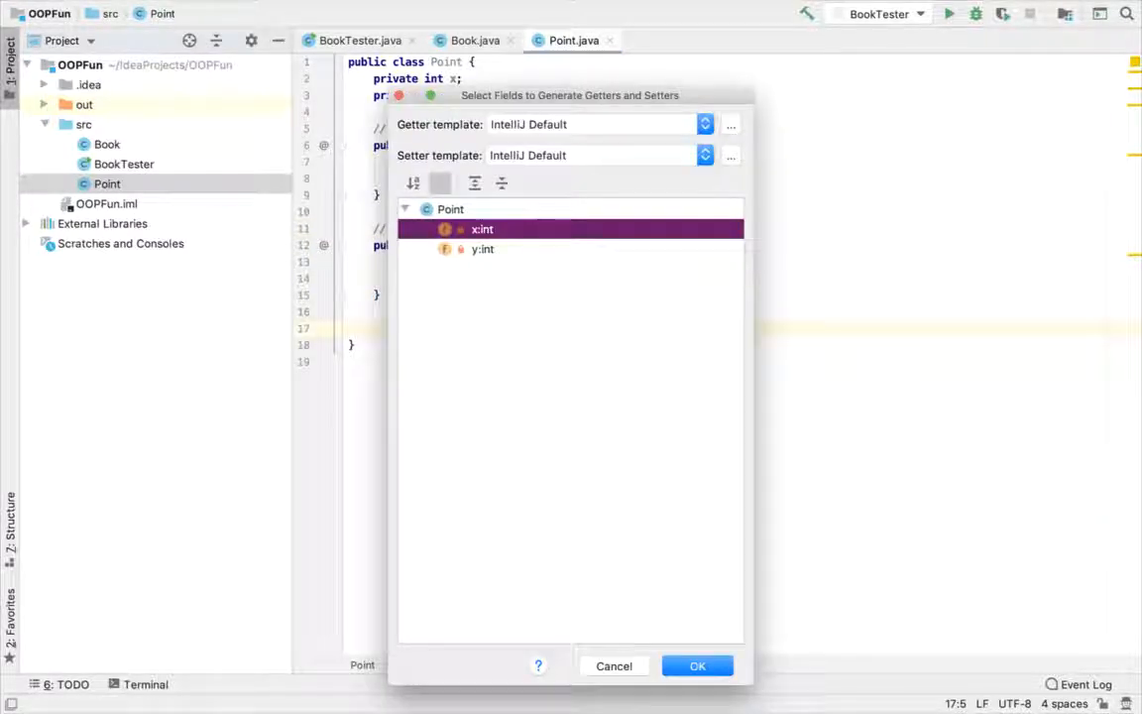
# Step: Generate getters and setters, and override toString to return "(" + x + ", " + y + ")"
pyautogui.click(698, 666)
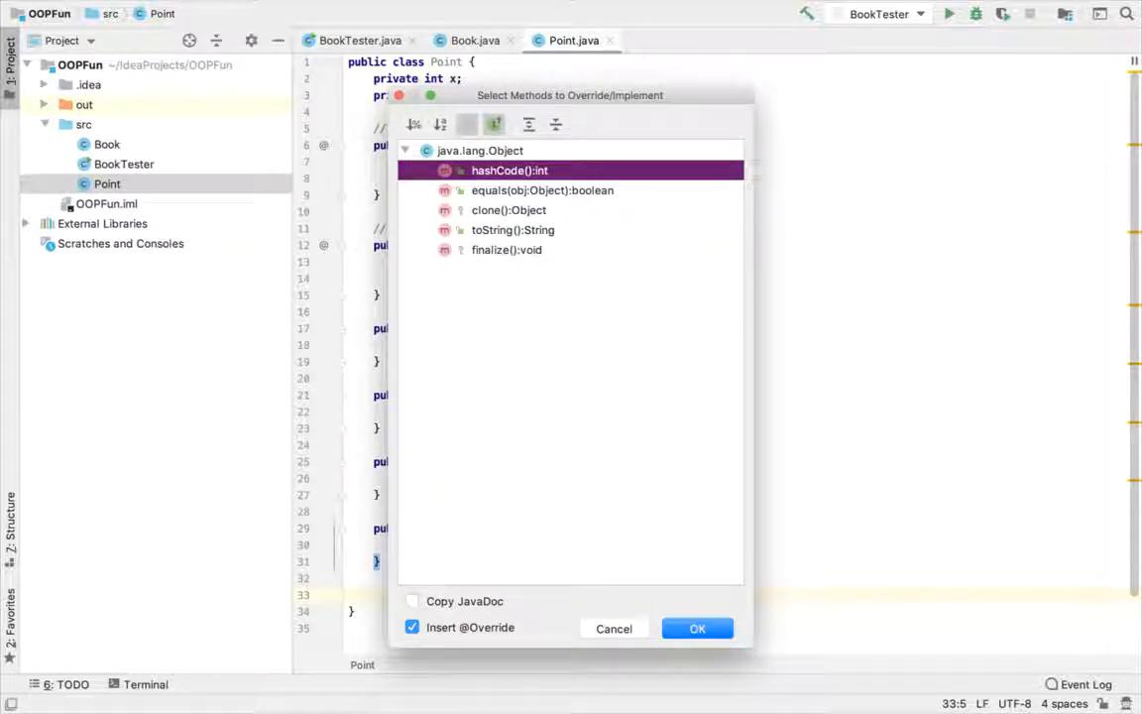
pyautogui.click(512, 230)
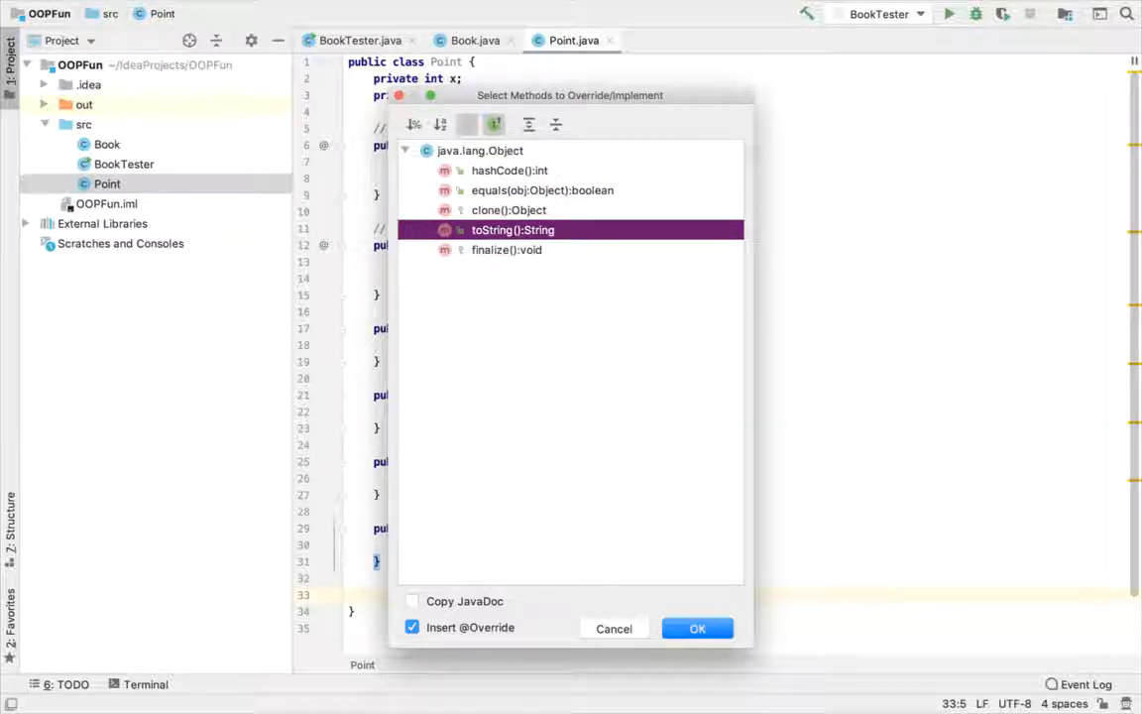
pyautogui.click(698, 626)
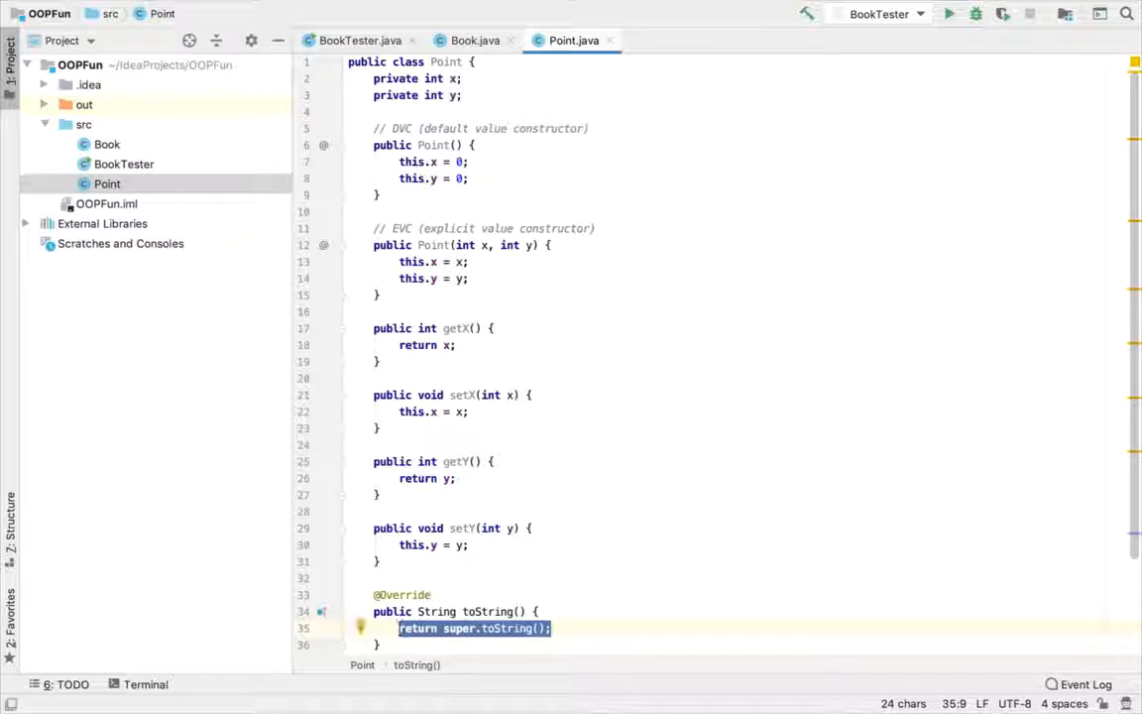
pyautogui.write('"(" + x +')
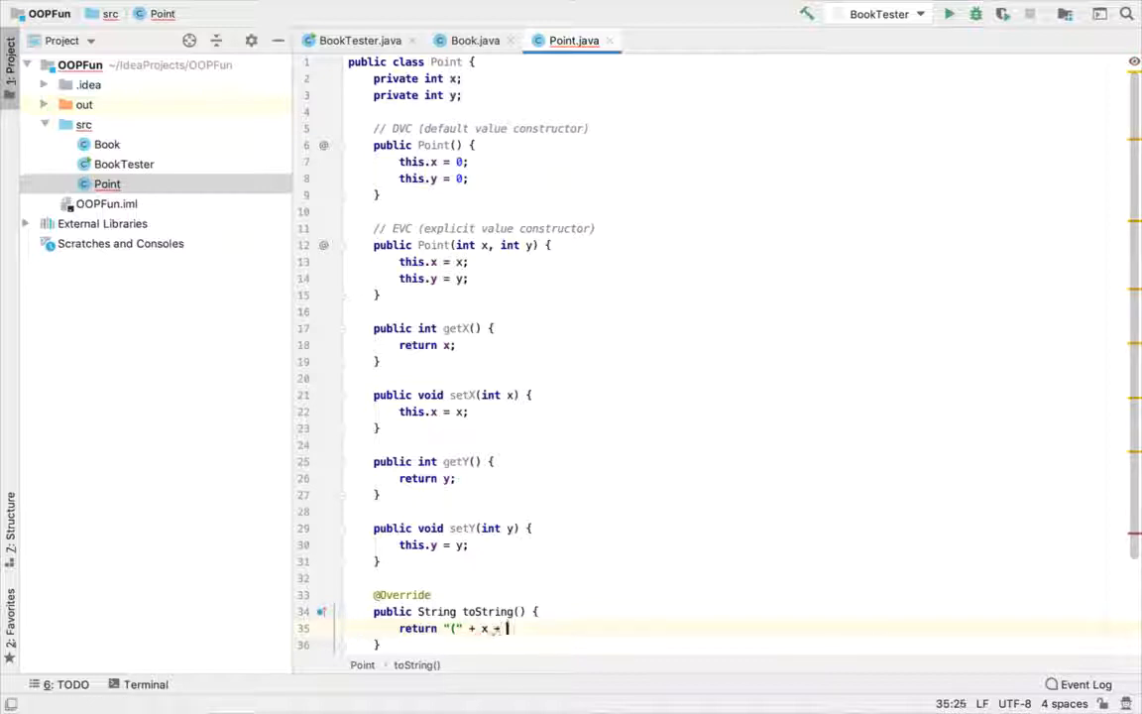
pyautogui.write('", " + y +')
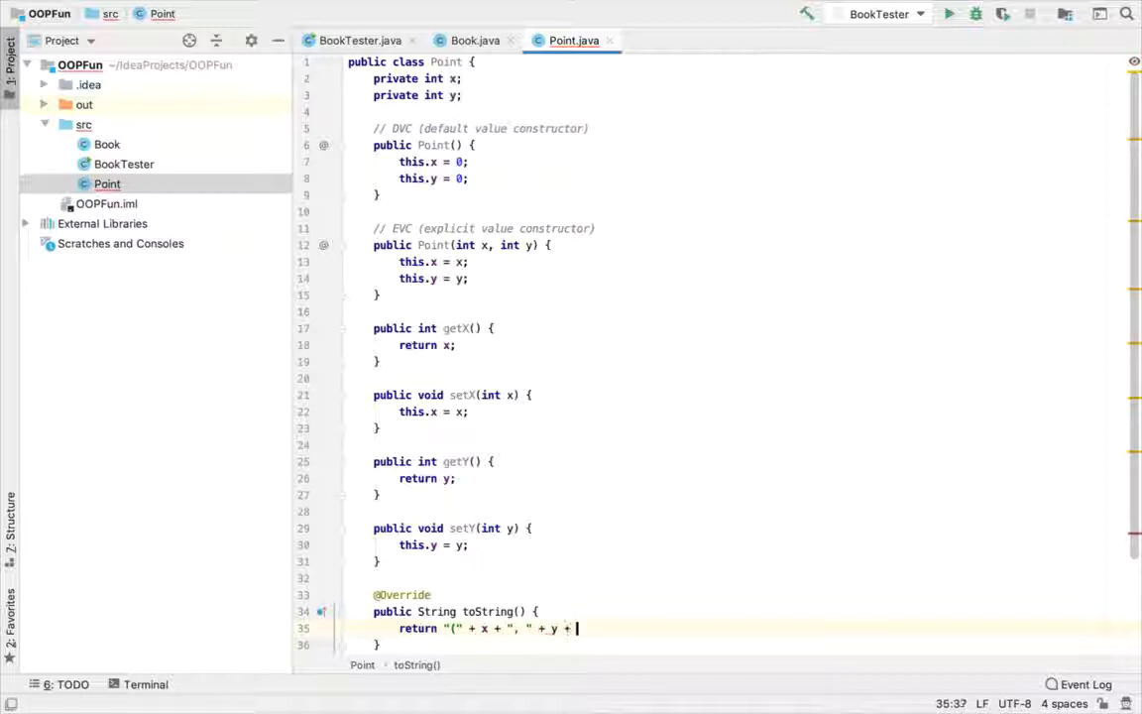
pyautogui.write('")";')
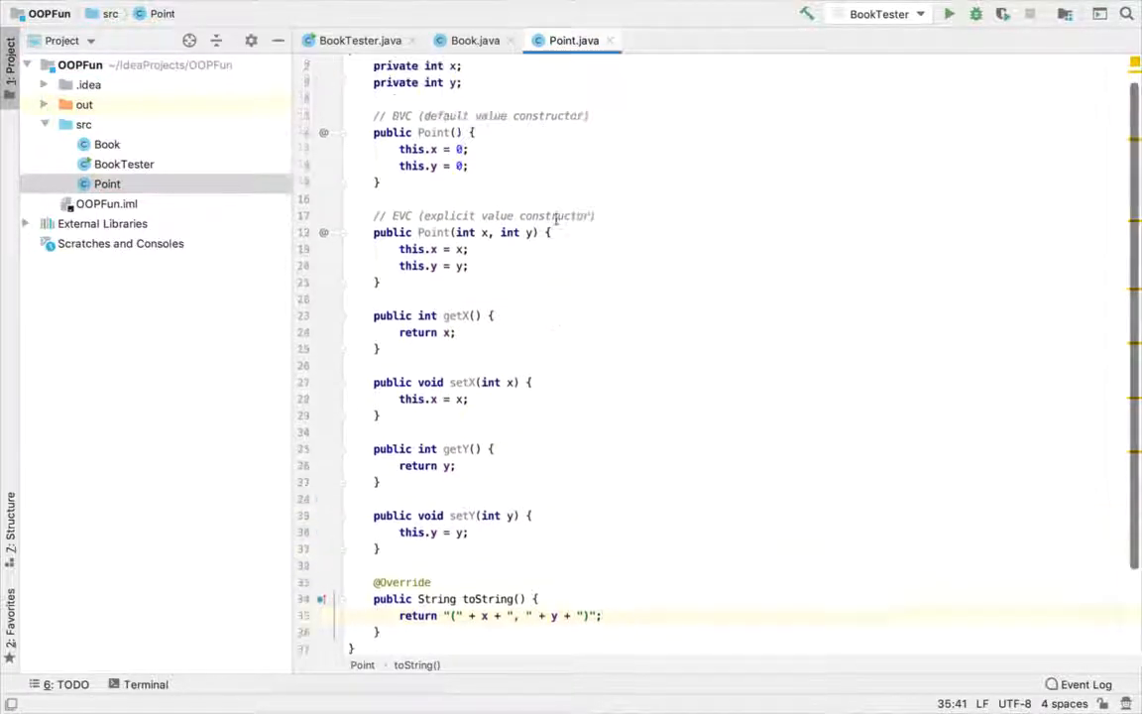
# Step: Create a new empty PointTester class in src
pyautogui.scroll(3)
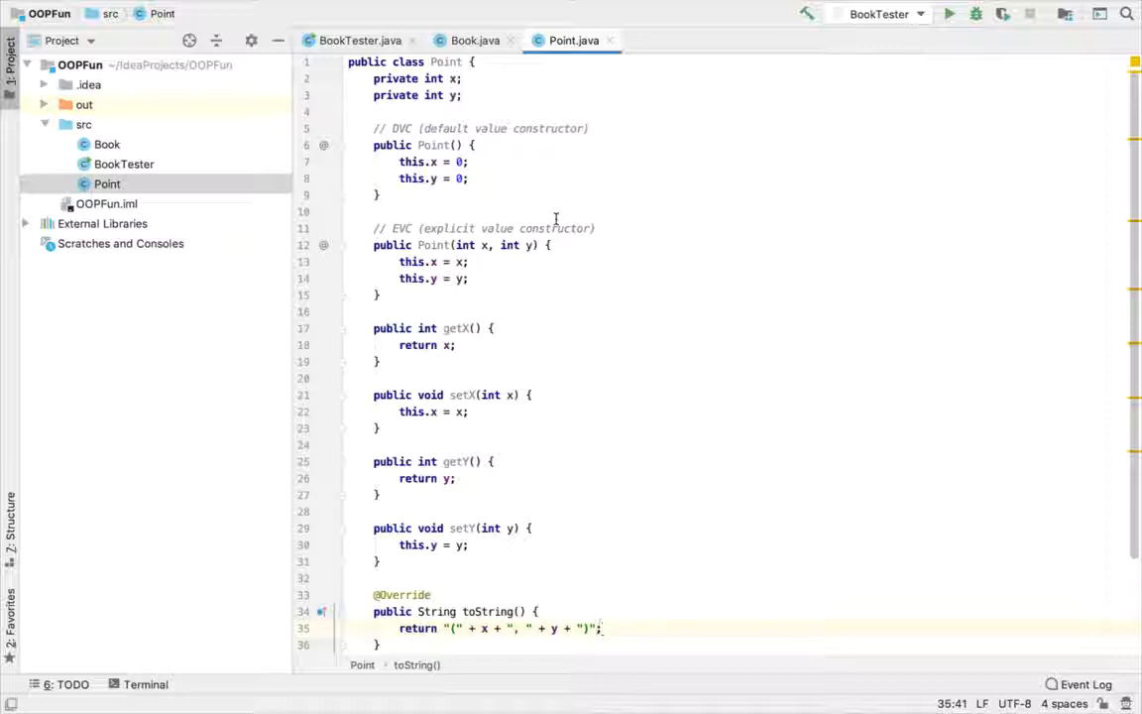
pyautogui.click(84, 123)
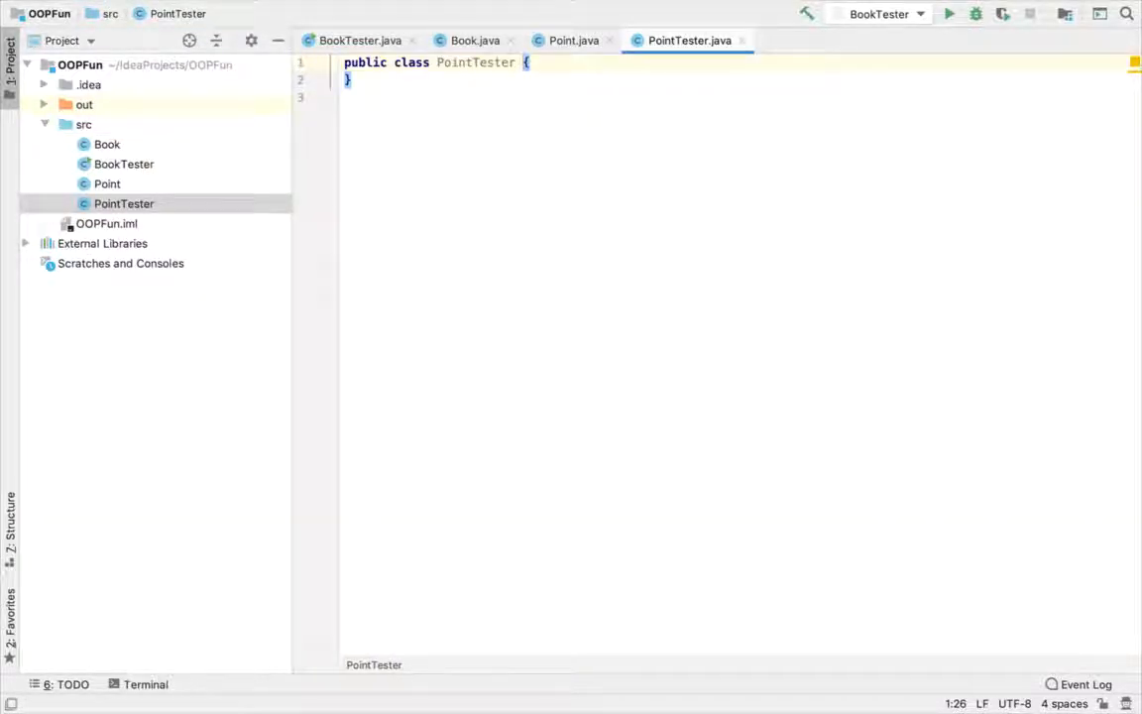
# Step: Declare Point origin = new Point() and Point p1 = new Point(3, -89) in main
pyautogui.press('Enter')
pyautogui.write('public static void main(String[] args) {')
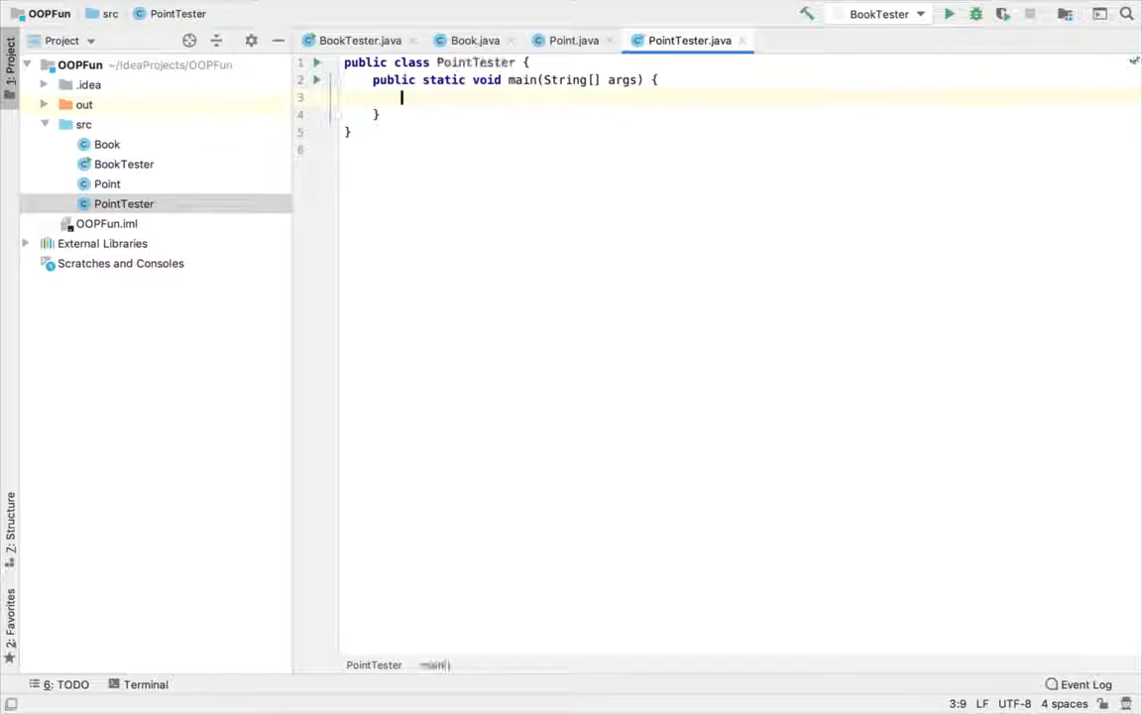
pyautogui.write('Point origin = new Point();')
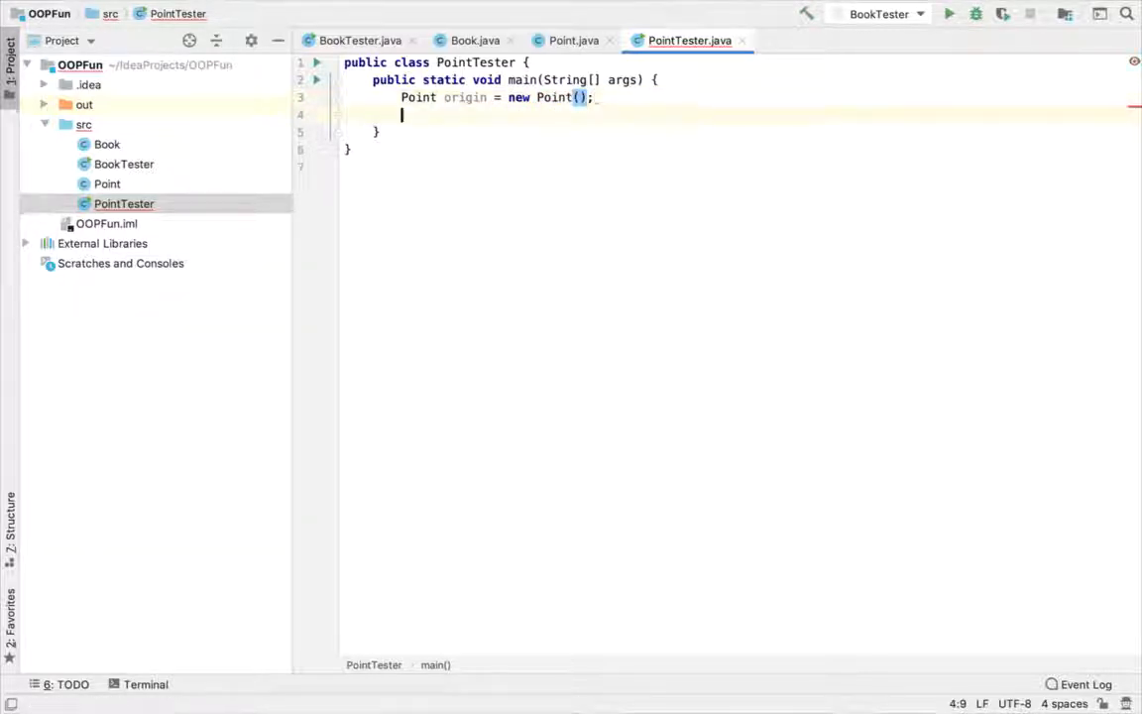
pyautogui.write('Point')
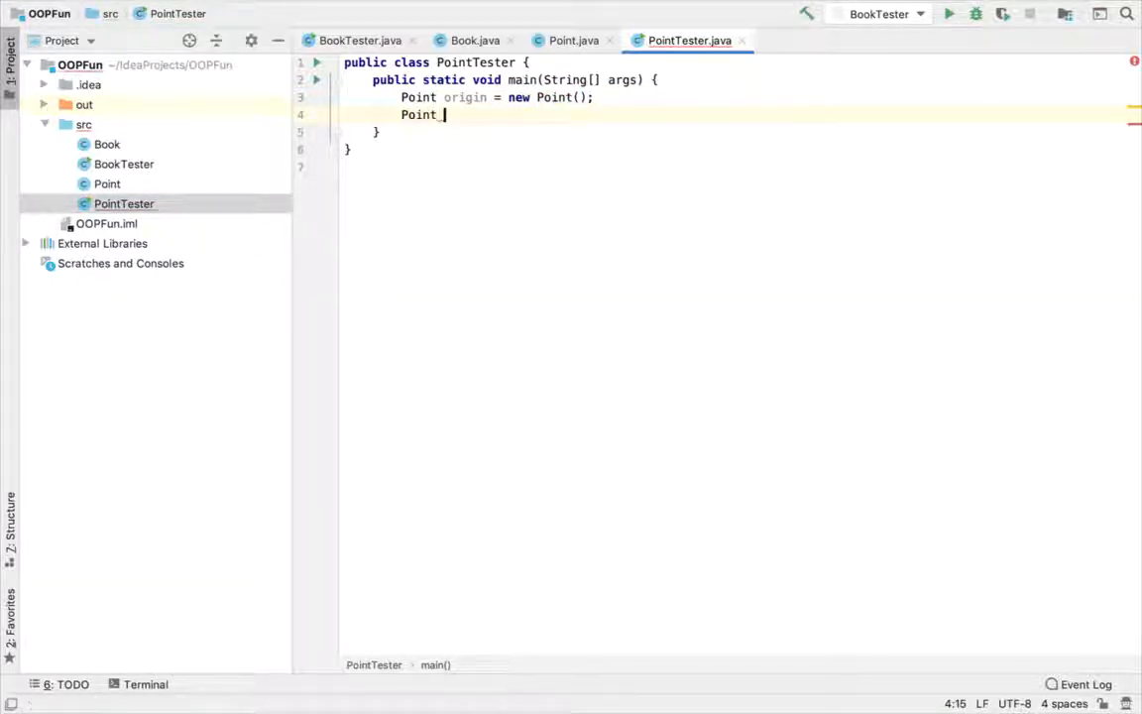
pyautogui.write('p1 =')
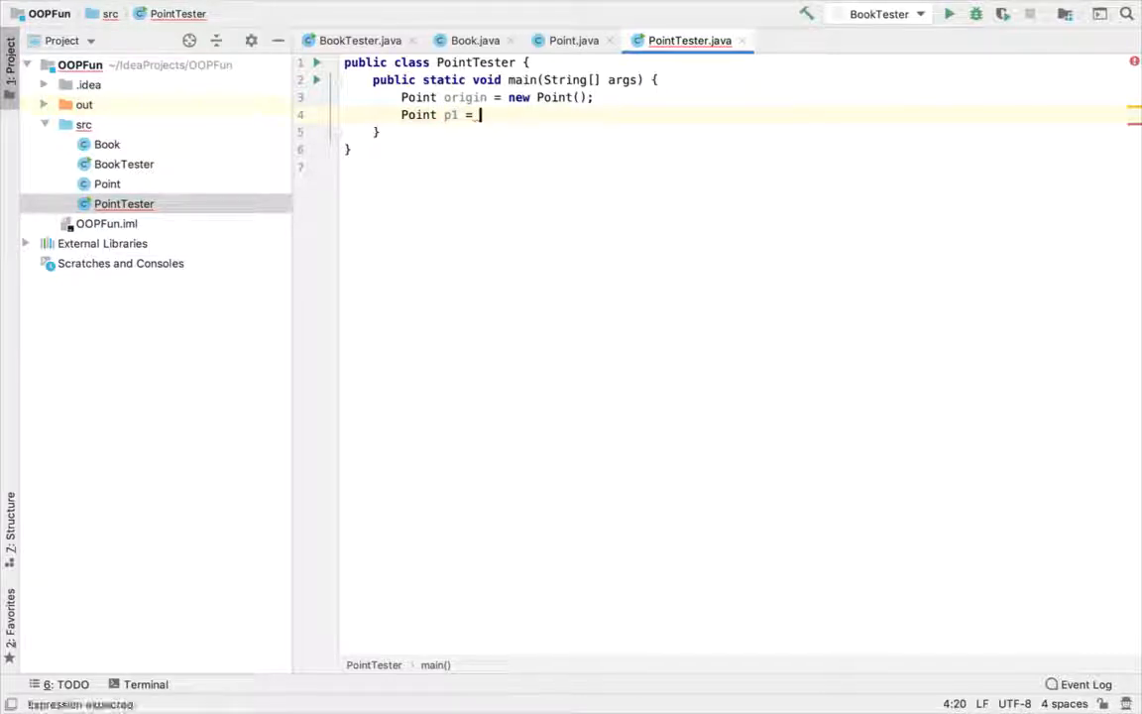
pyautogui.write('new Point(3, -89);')
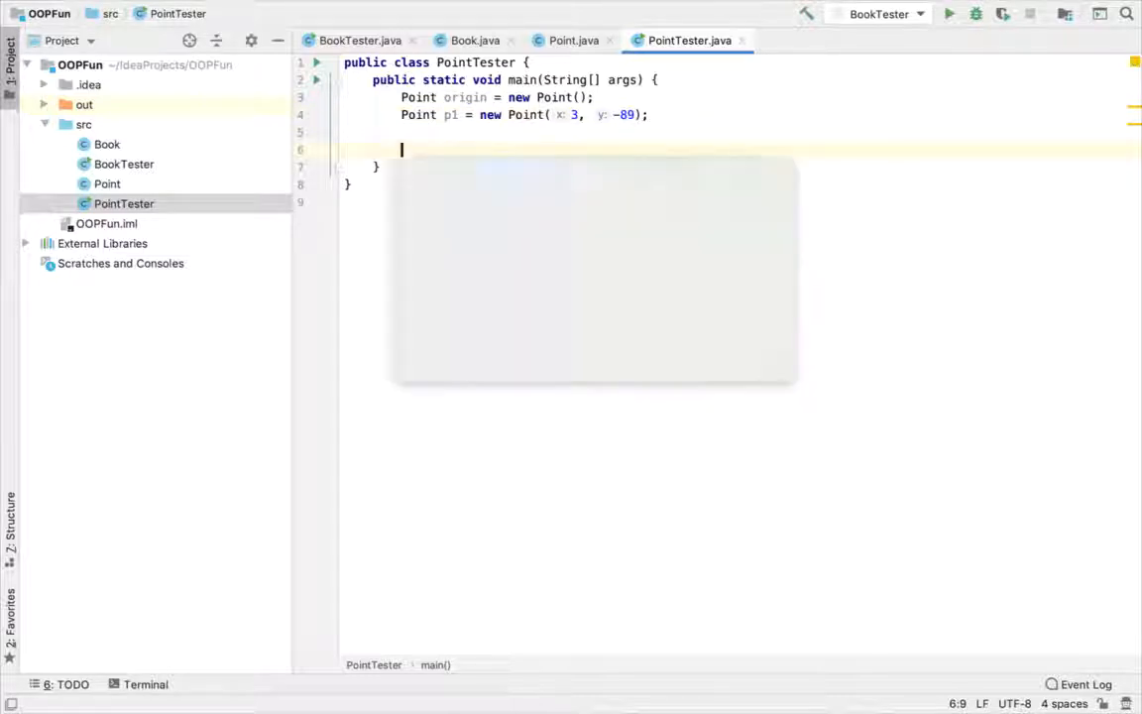
# Step: Print origin and p1 with System.out.println
pyautogui.write('System.out.println(origin);')
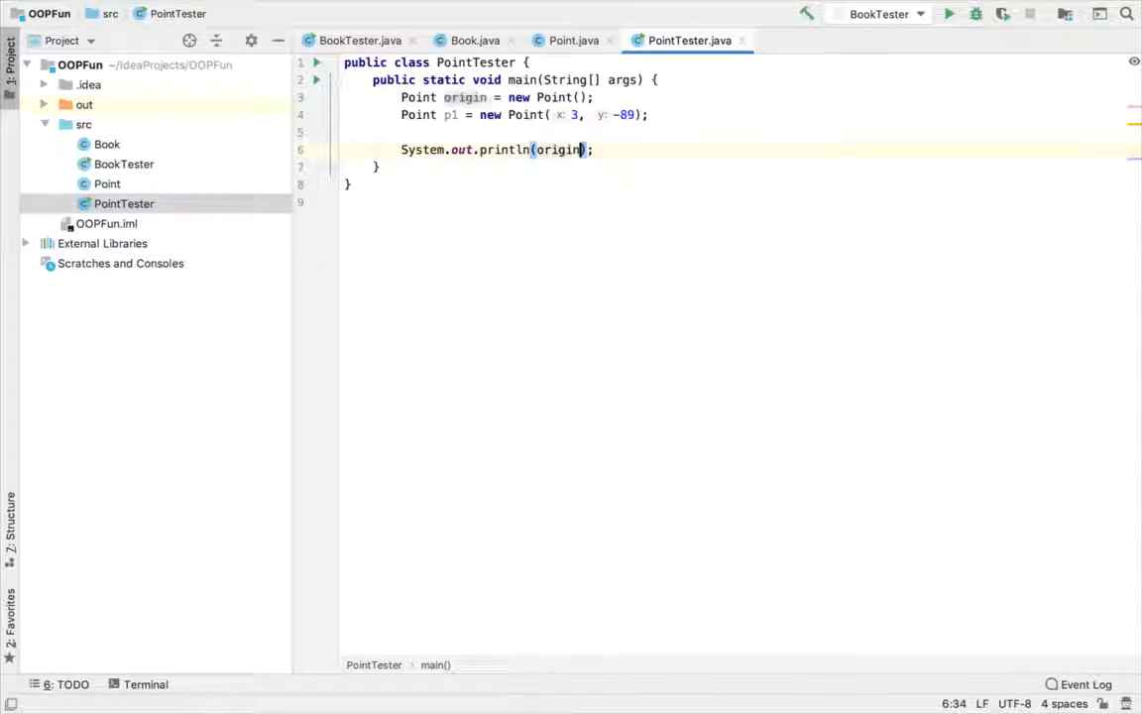
pyautogui.write('System.out.println();')
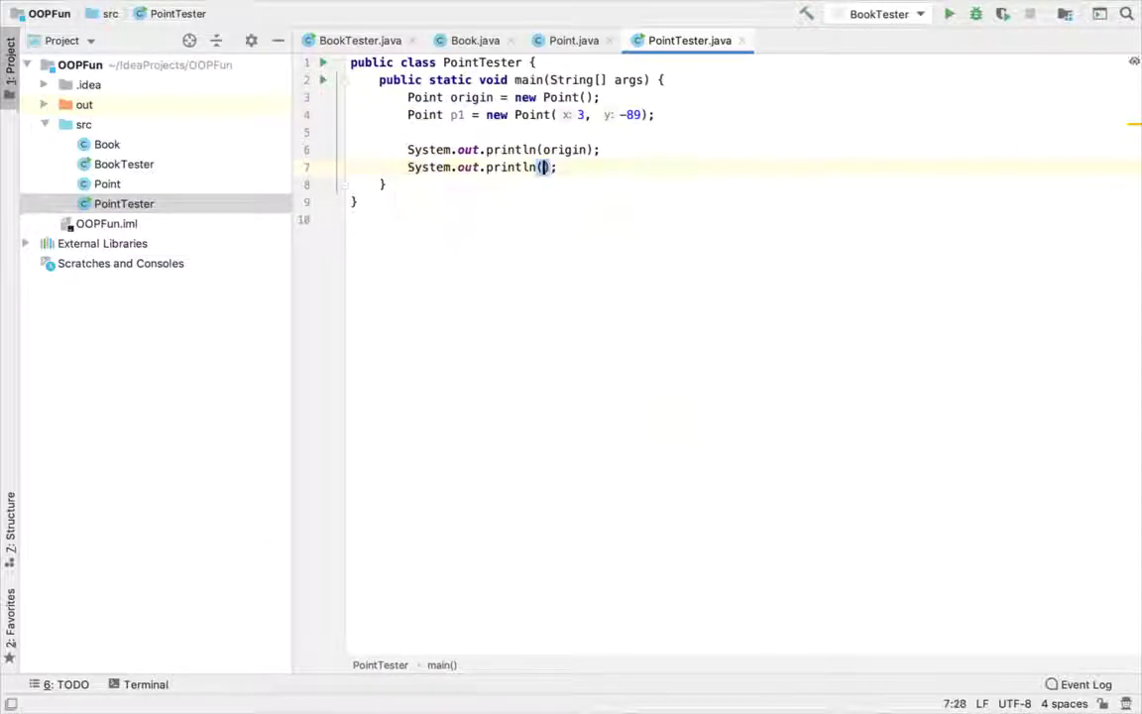
pyautogui.write('p1')
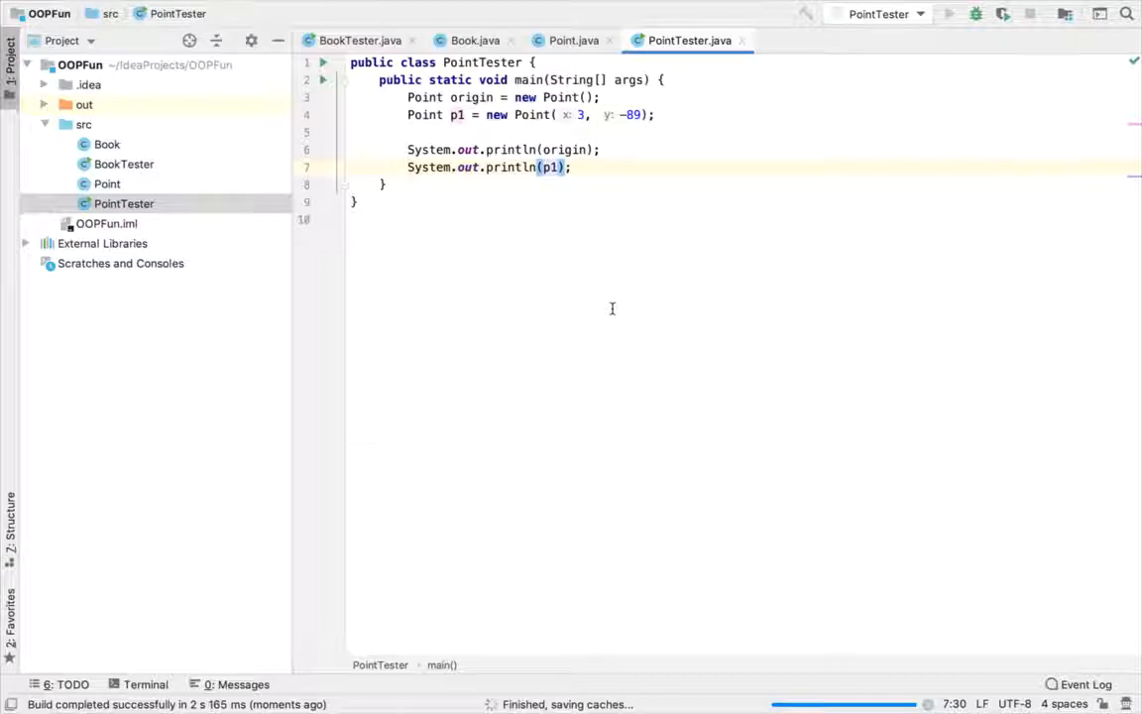
# Step: Run PointTester to show (0, 0) and (3, -89), then begin an 'array of reference' comment
pyautogui.click(958, 16)
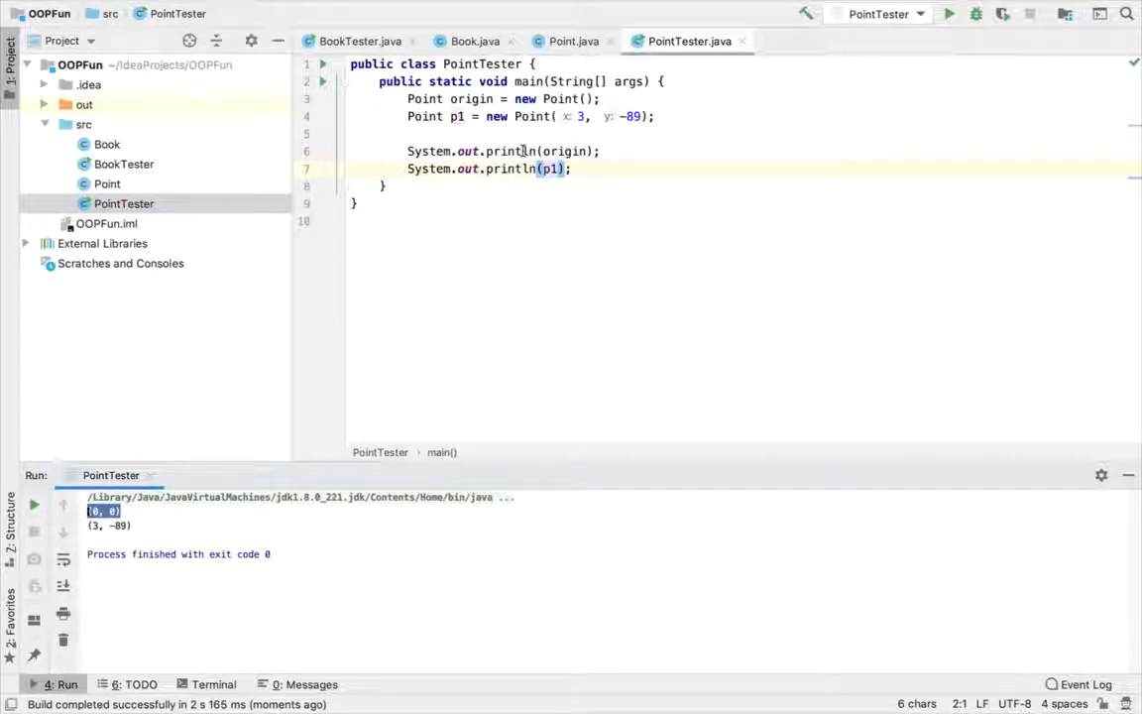
pyautogui.moveTo(134, 535)
pyautogui.write('//')
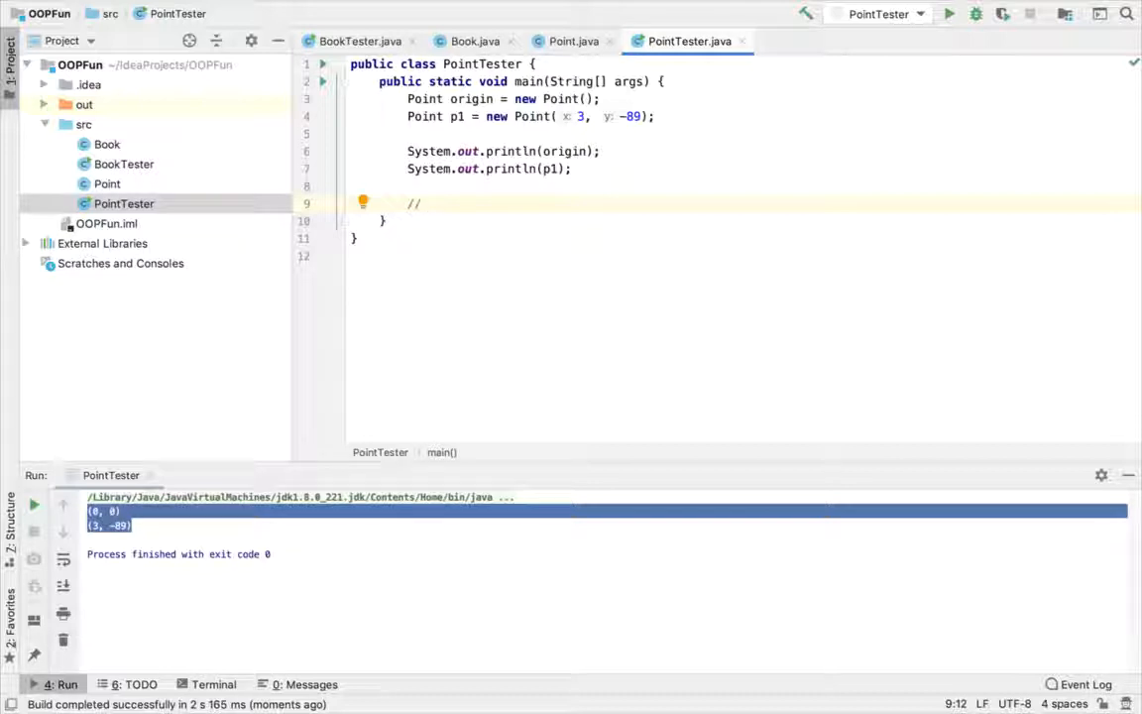
pyautogui.write('array of reference')
pyautogui.write('Point[')
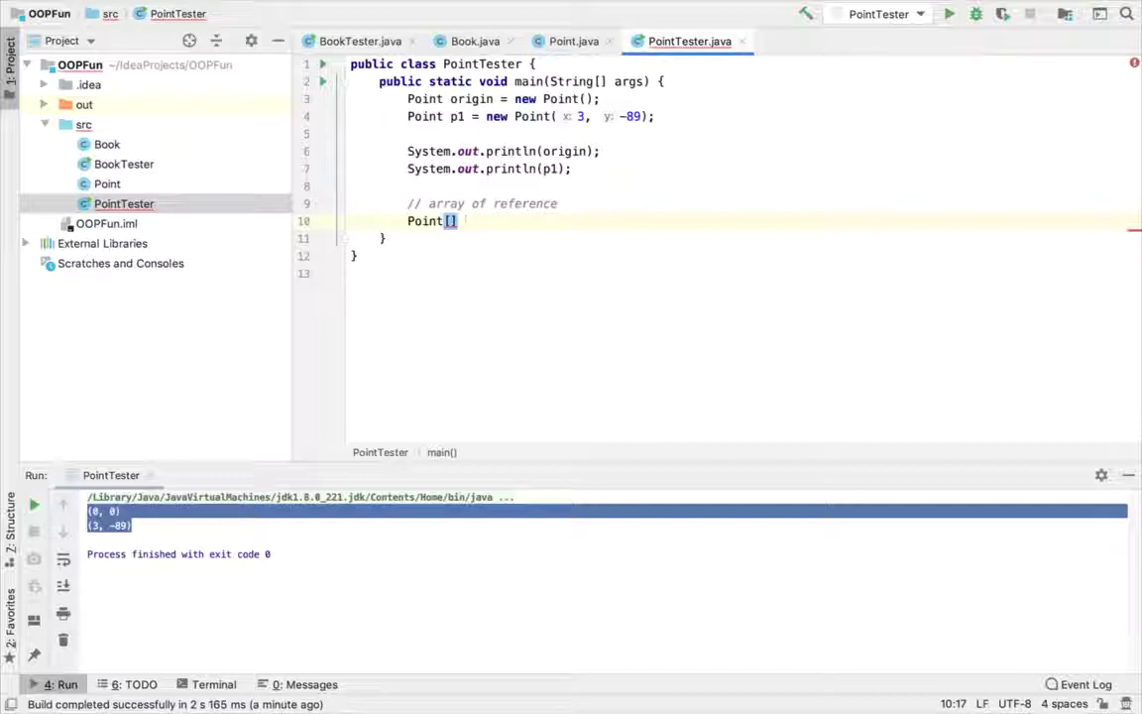
# Step: Declare Point[] points = new Point[5] with comments noting 0 objects made, only 5 null references
pyautogui.write('poin')
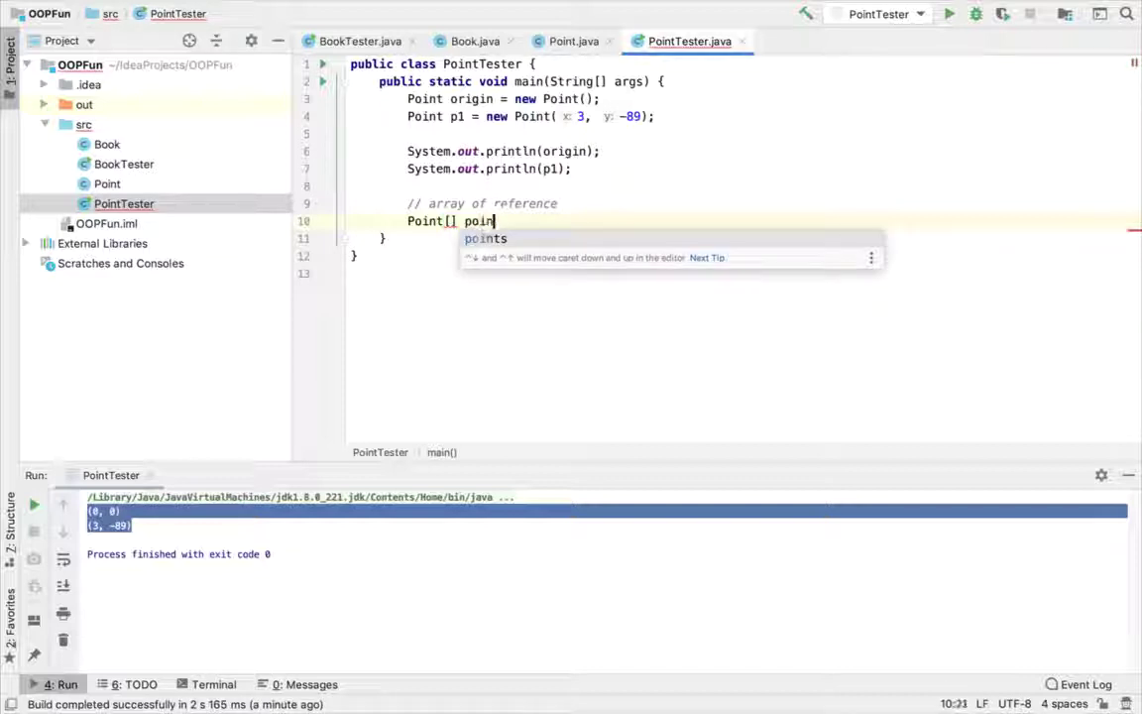
pyautogui.write('ts = new')
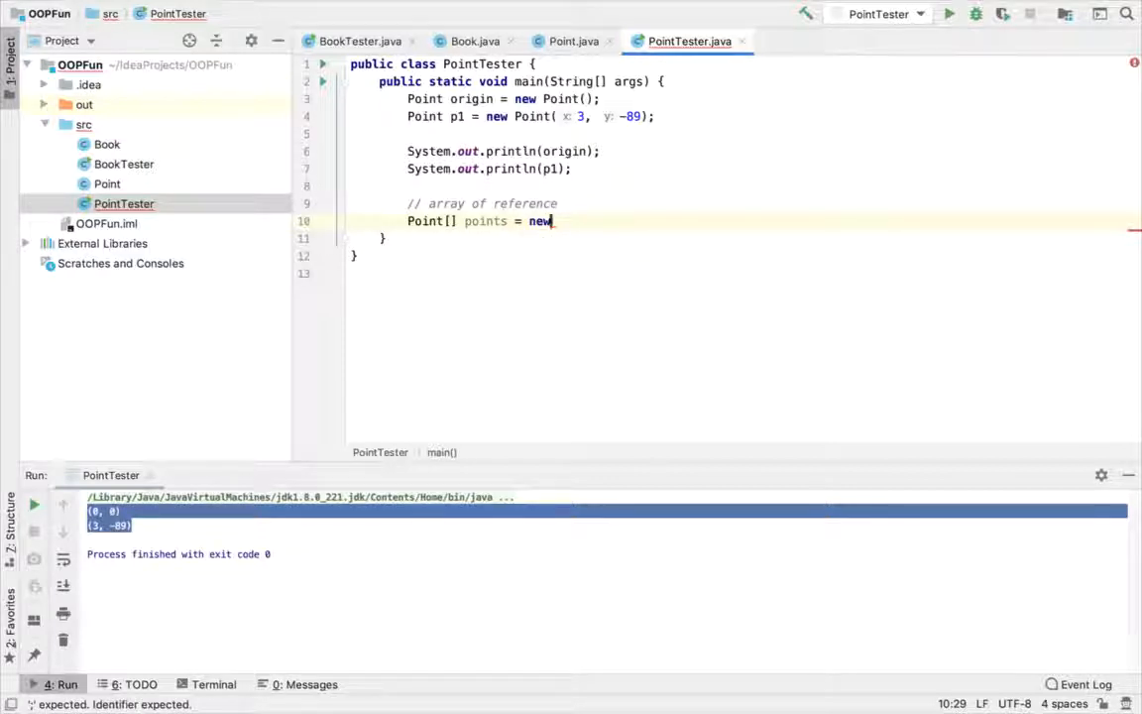
pyautogui.write('Point[5')
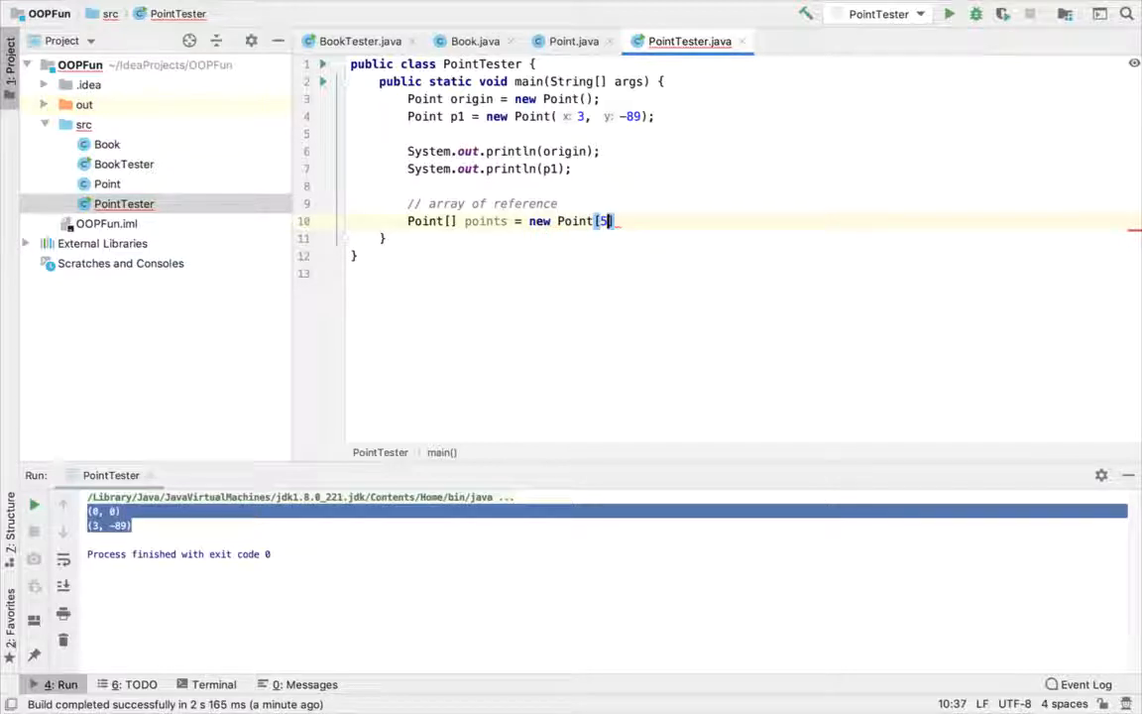
pyautogui.write('];')
pyautogui.write('// how ')
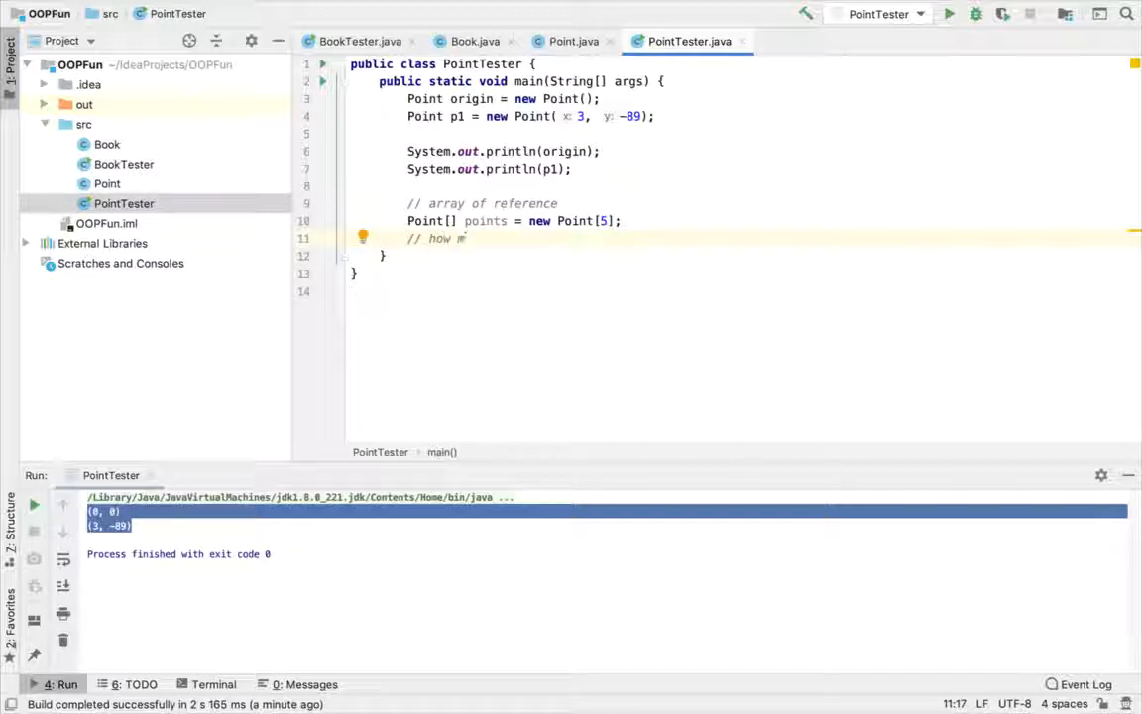
pyautogui.write('many Point objects were just made???')
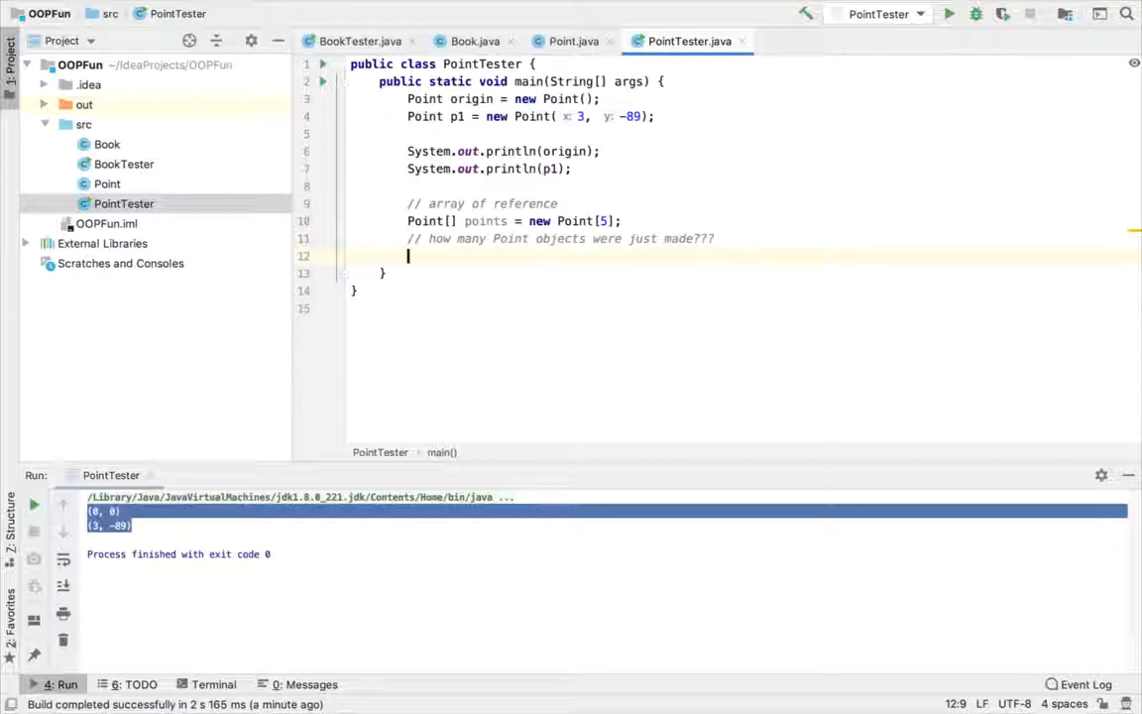
pyautogui.write('// 0')
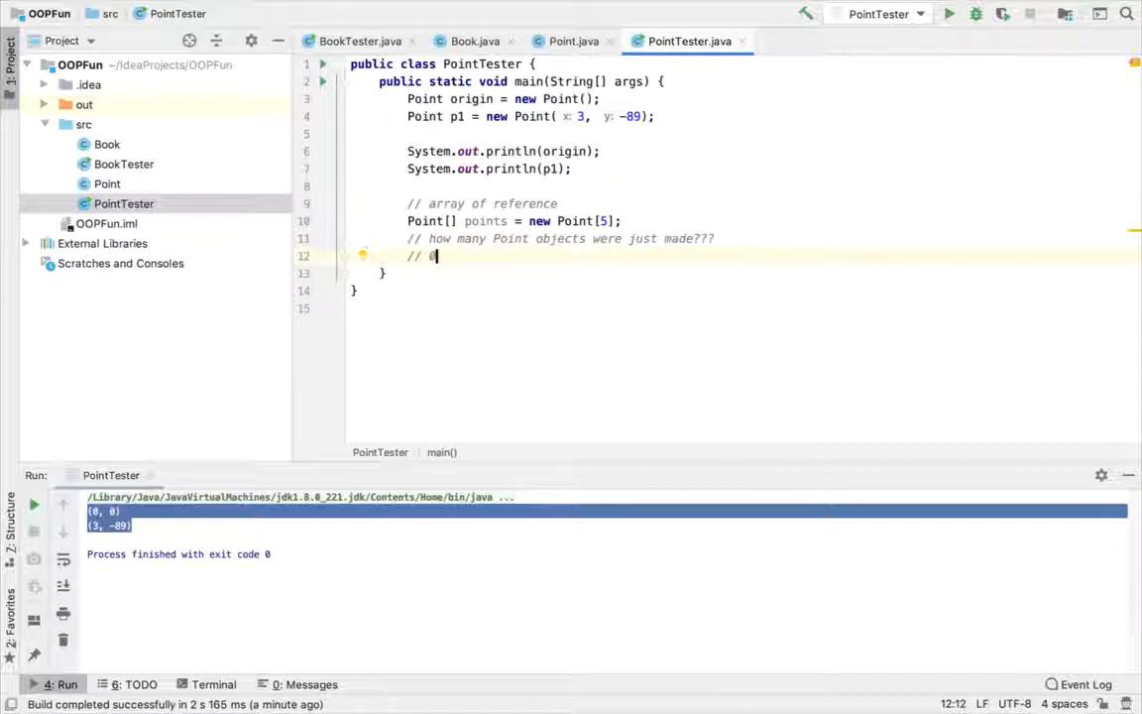
pyautogui.write('!!!')
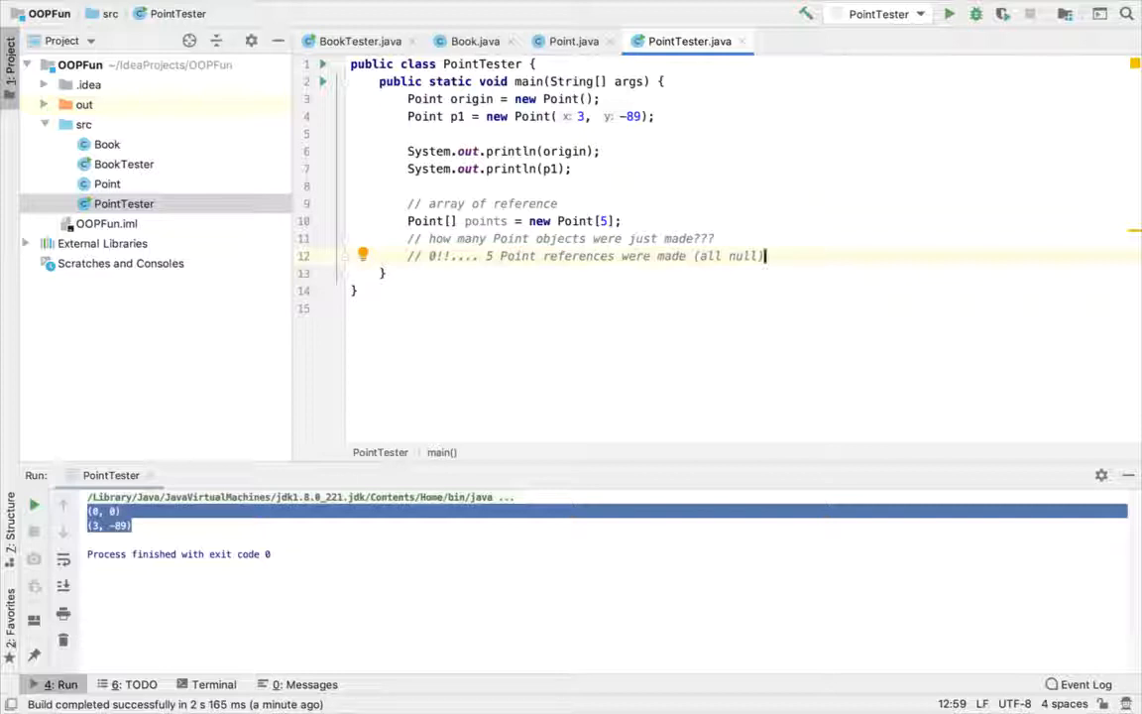
# Step: Write a for loop over points.length assigning points[i] = new Point(i, i)
pyautogui.write('for (int i = 0;')
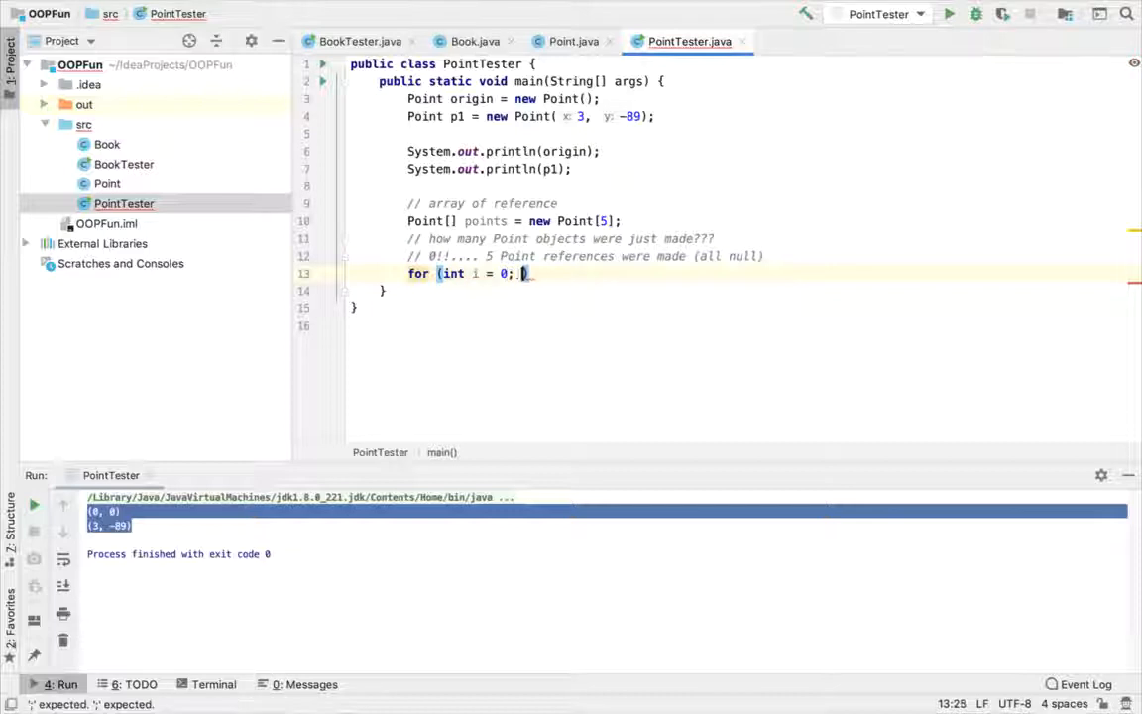
pyautogui.write('i < points.length; i++')
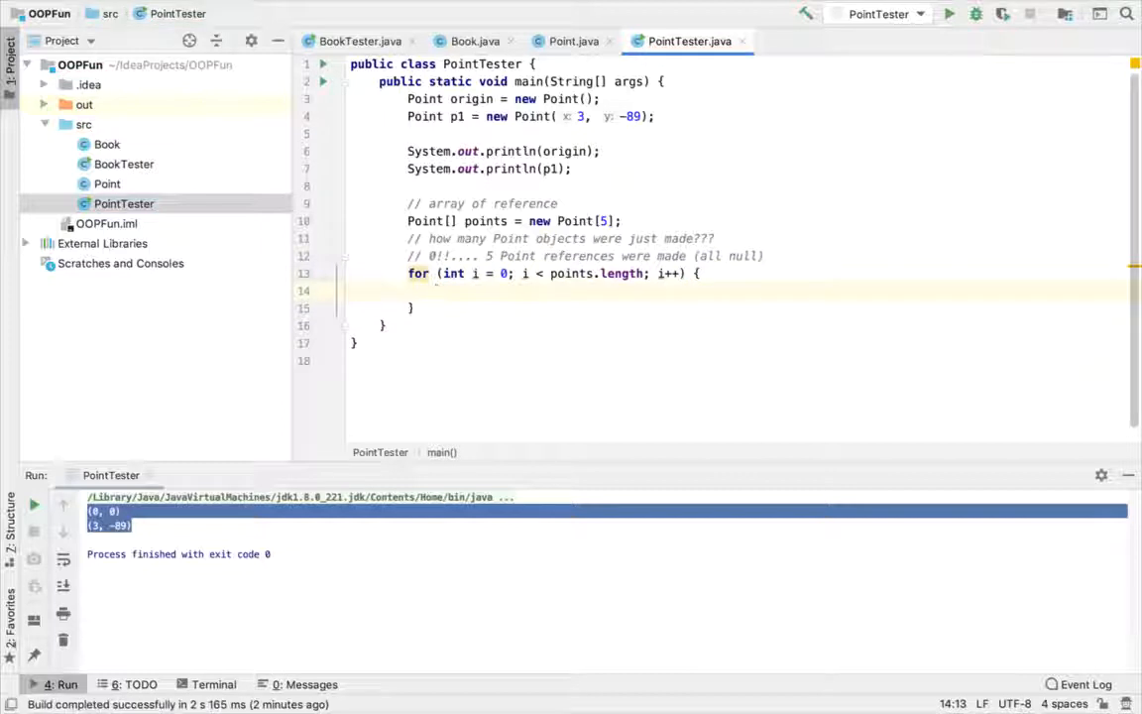
pyautogui.write('points[i] = new')
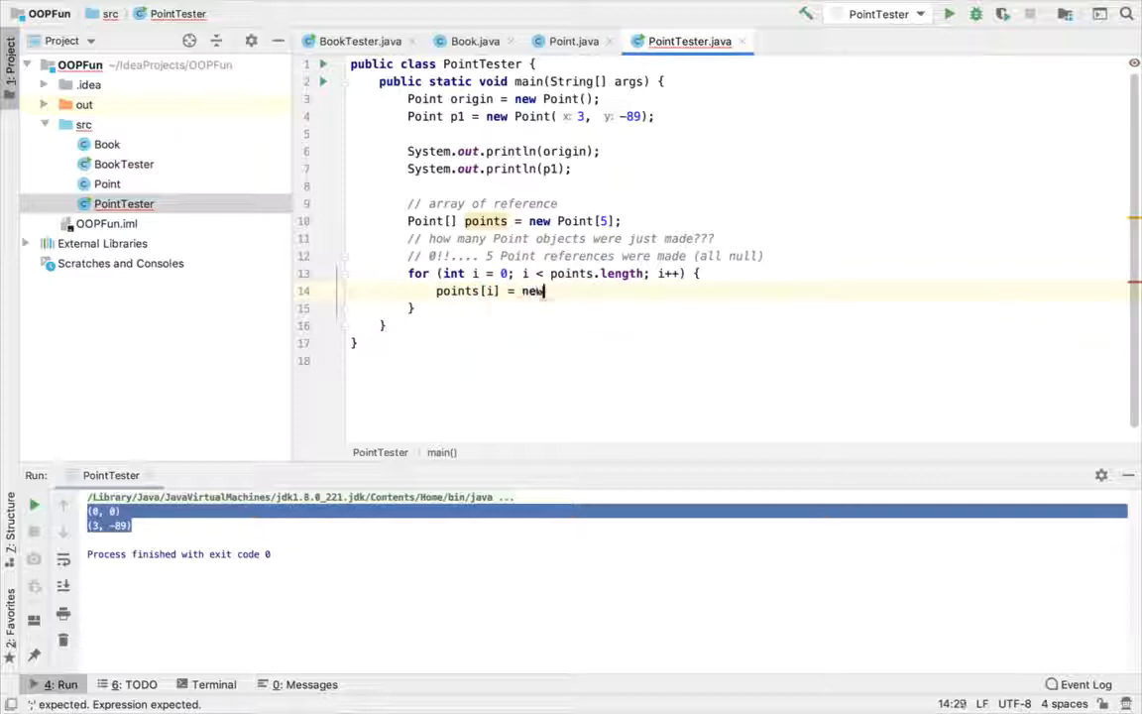
pyautogui.write('Point(i, i); // actually making a Point object')
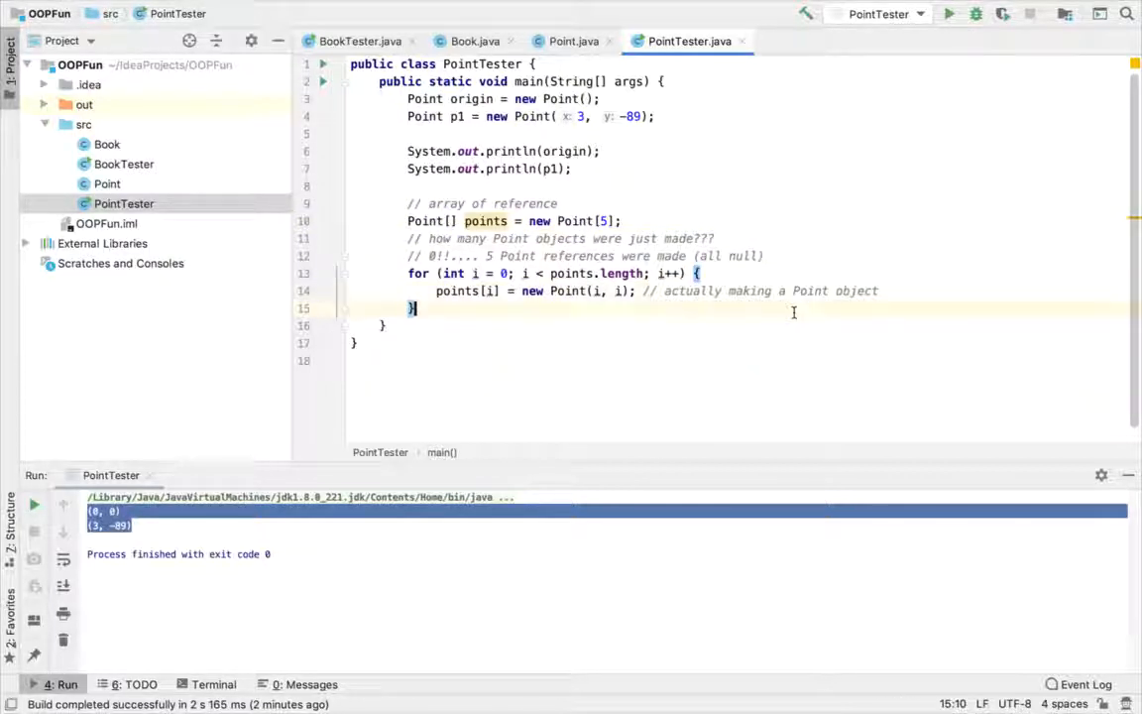
# Step: Print the array with System.out.println(Arrays.toString(points)), importing java.util.Arrays
pyautogui.write('sout')
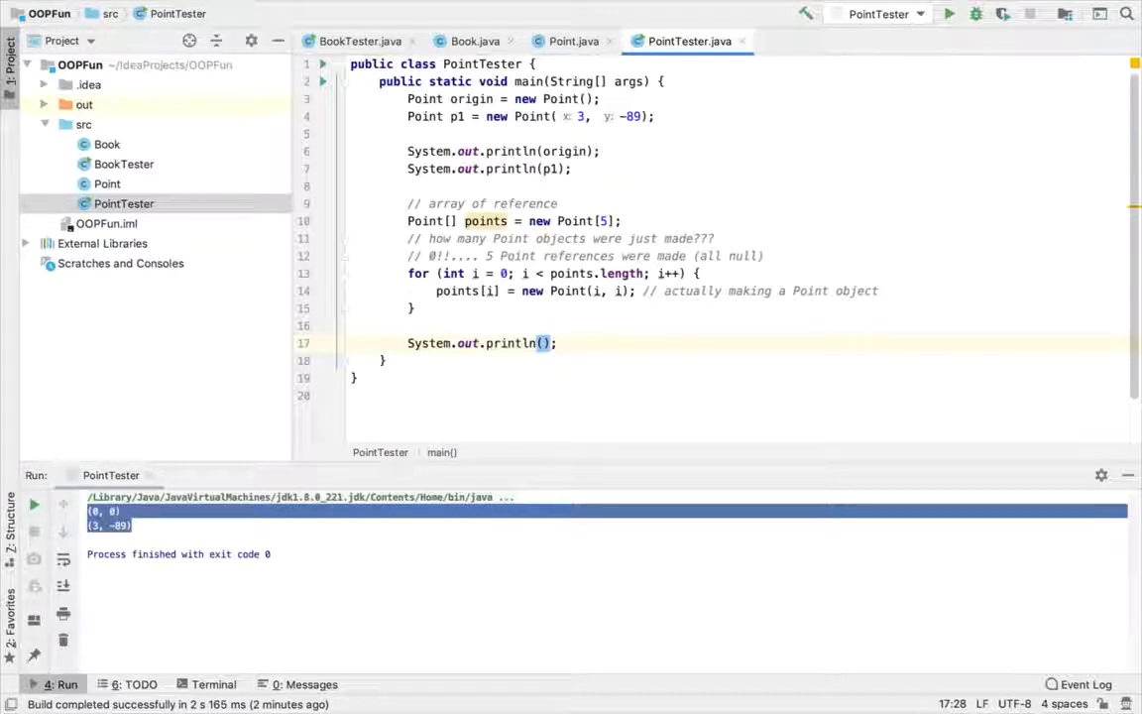
pyautogui.write('Arrays.toString(')
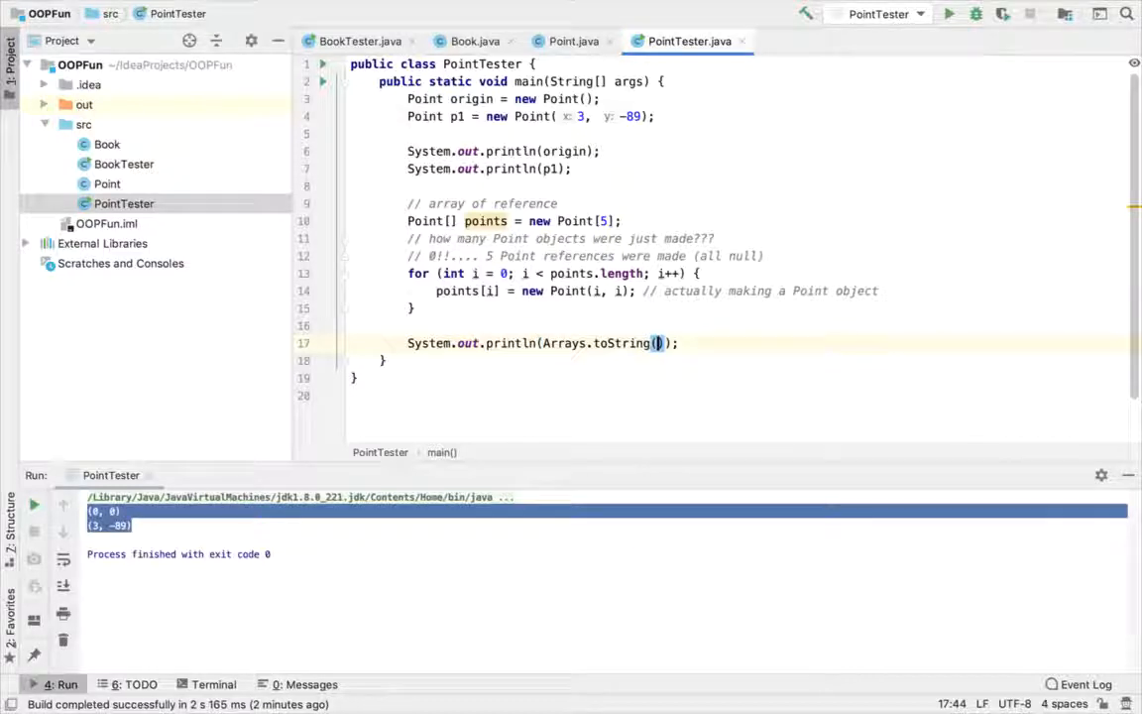
pyautogui.write('points')
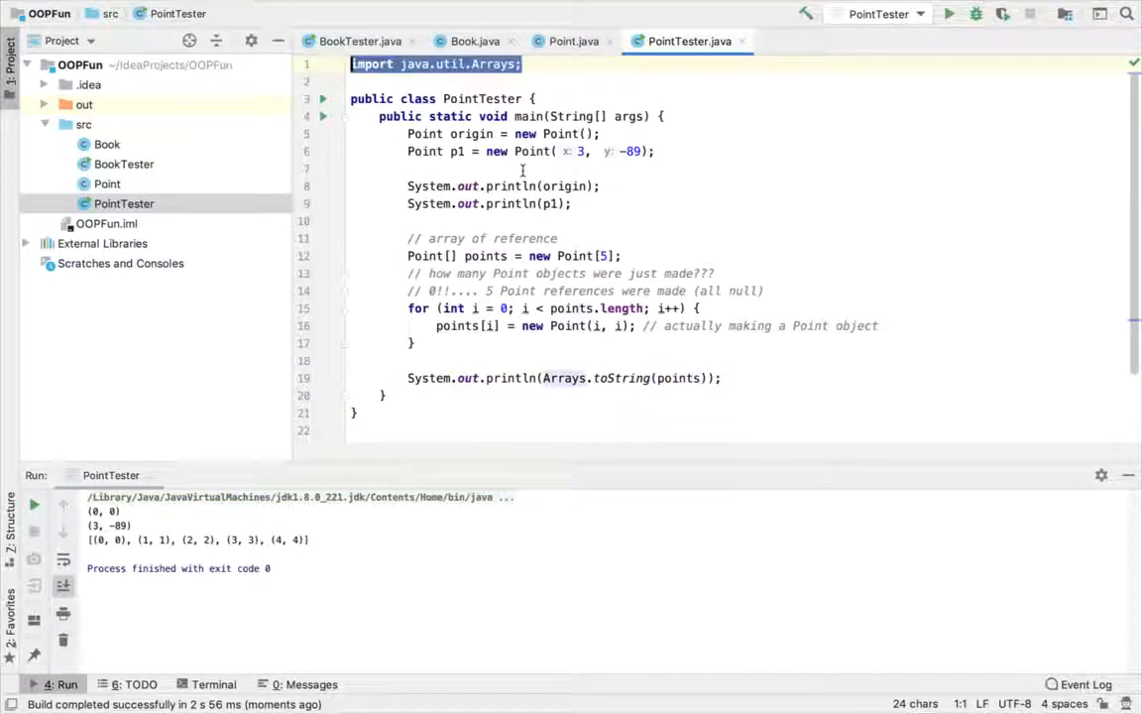
pyautogui.scroll(-3)
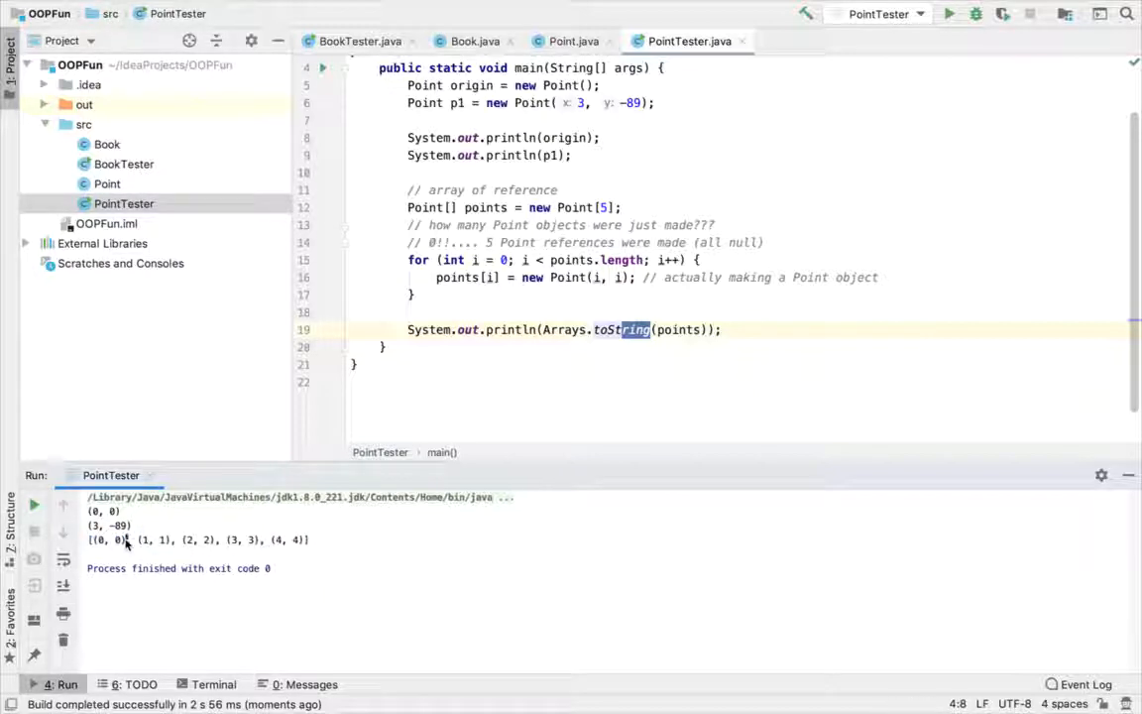
pyautogui.doubleClick(103, 539)
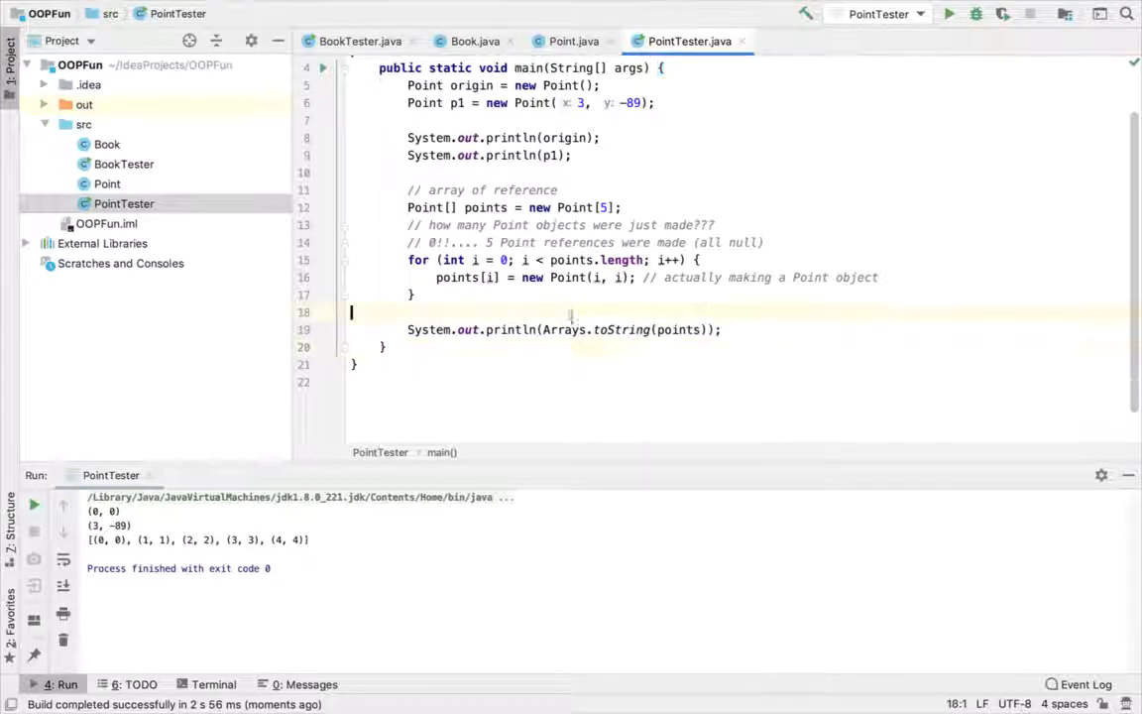
pyautogui.doubleClick(623, 329)
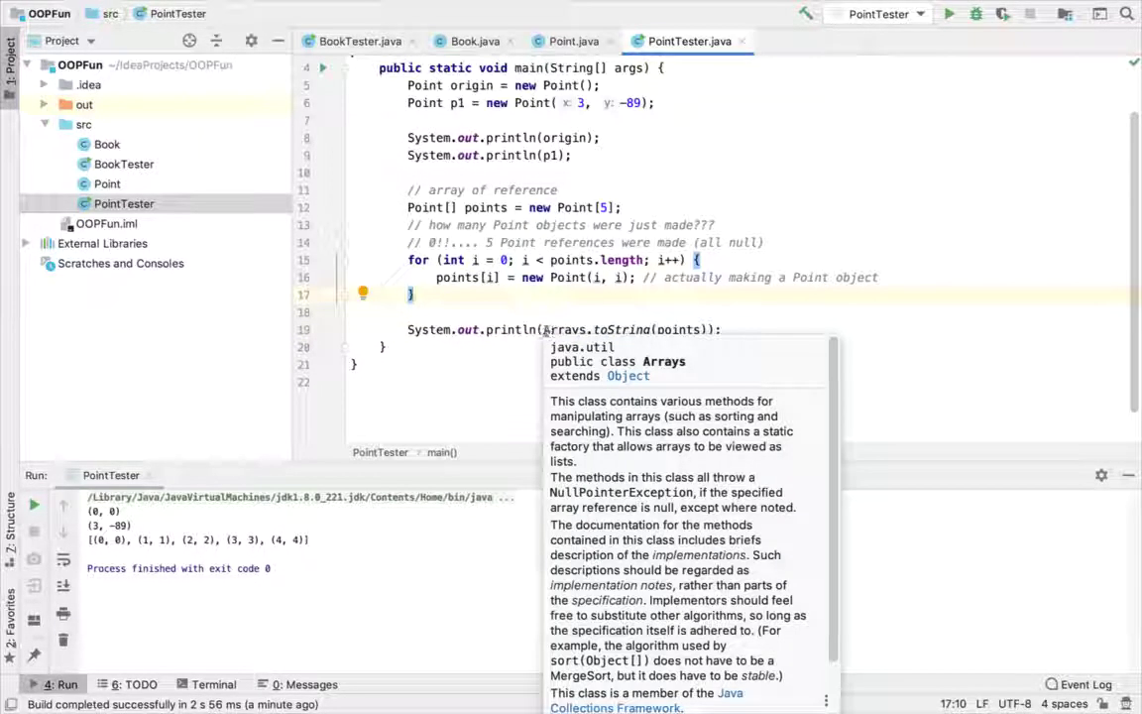
pyautogui.doubleClick(563, 329)
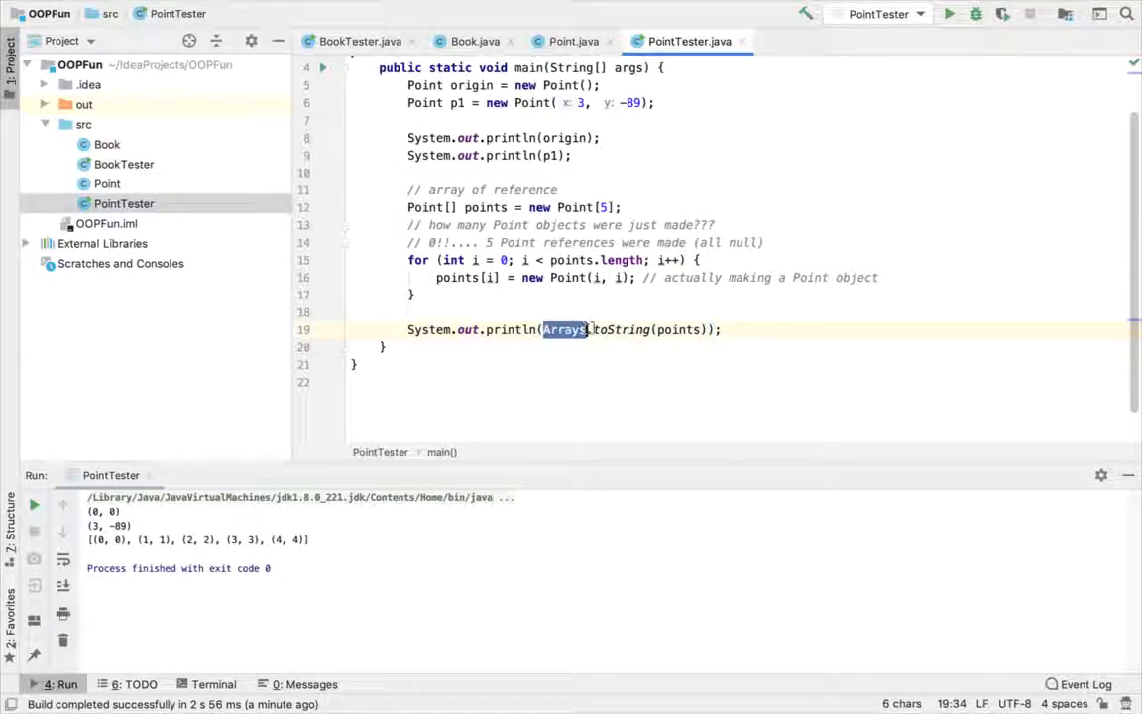
pyautogui.doubleClick(622, 329)
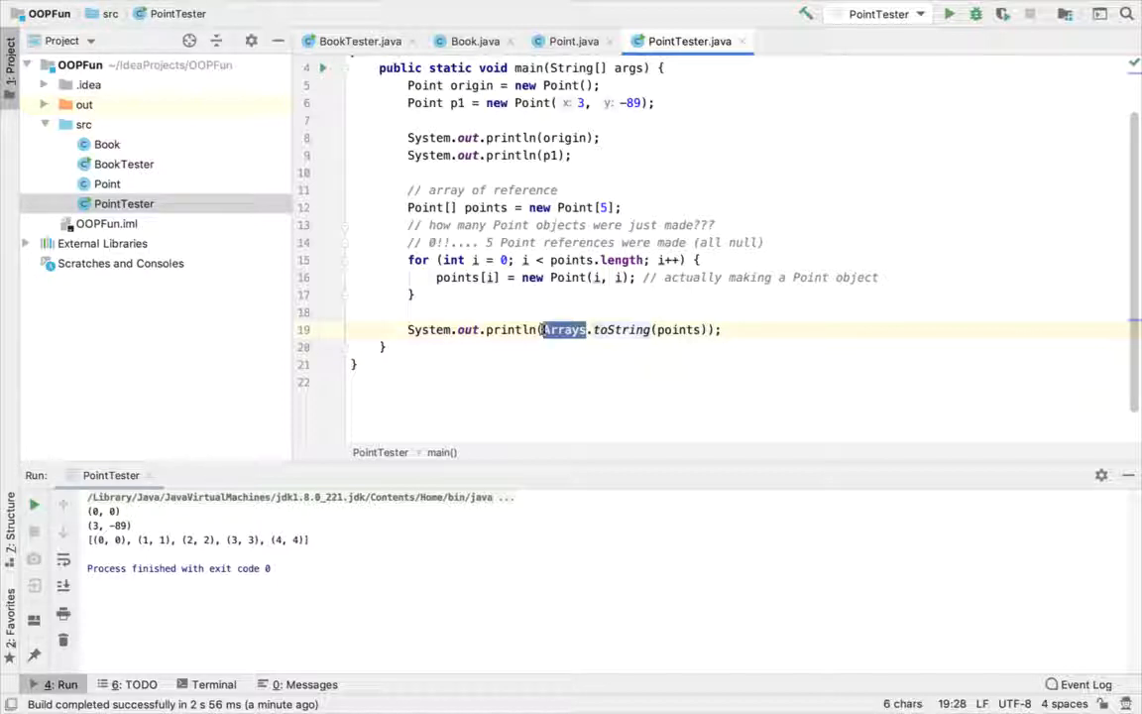
pyautogui.click(616, 329)
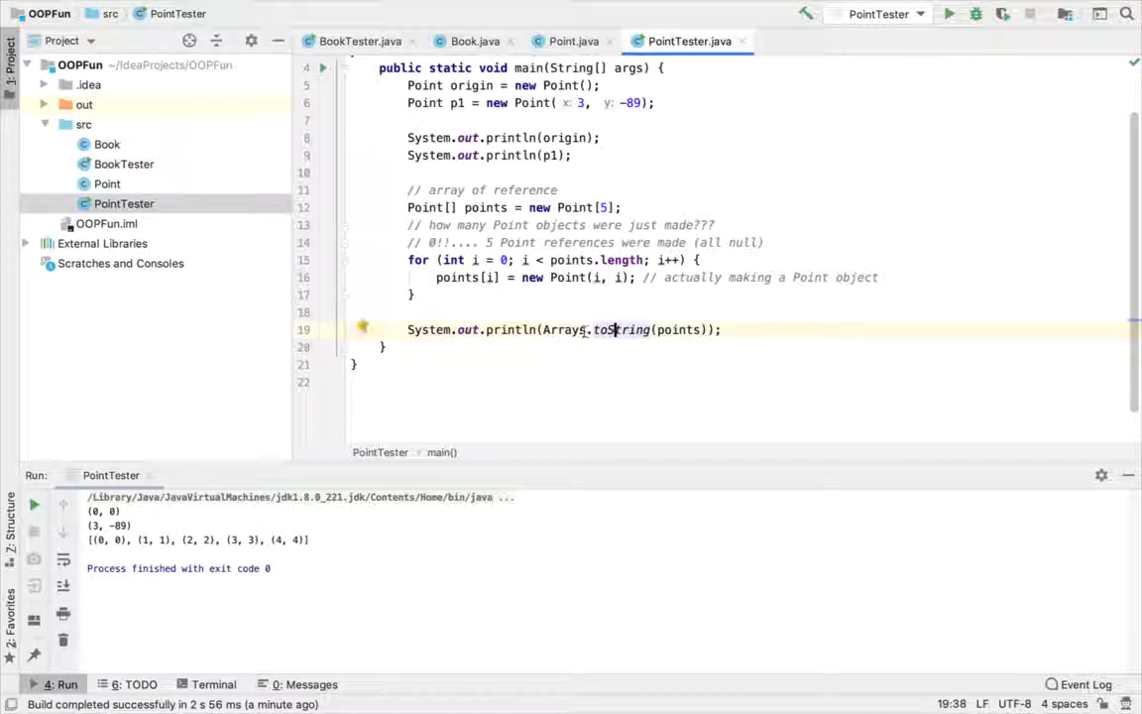
pyautogui.doubleClick(568, 330)
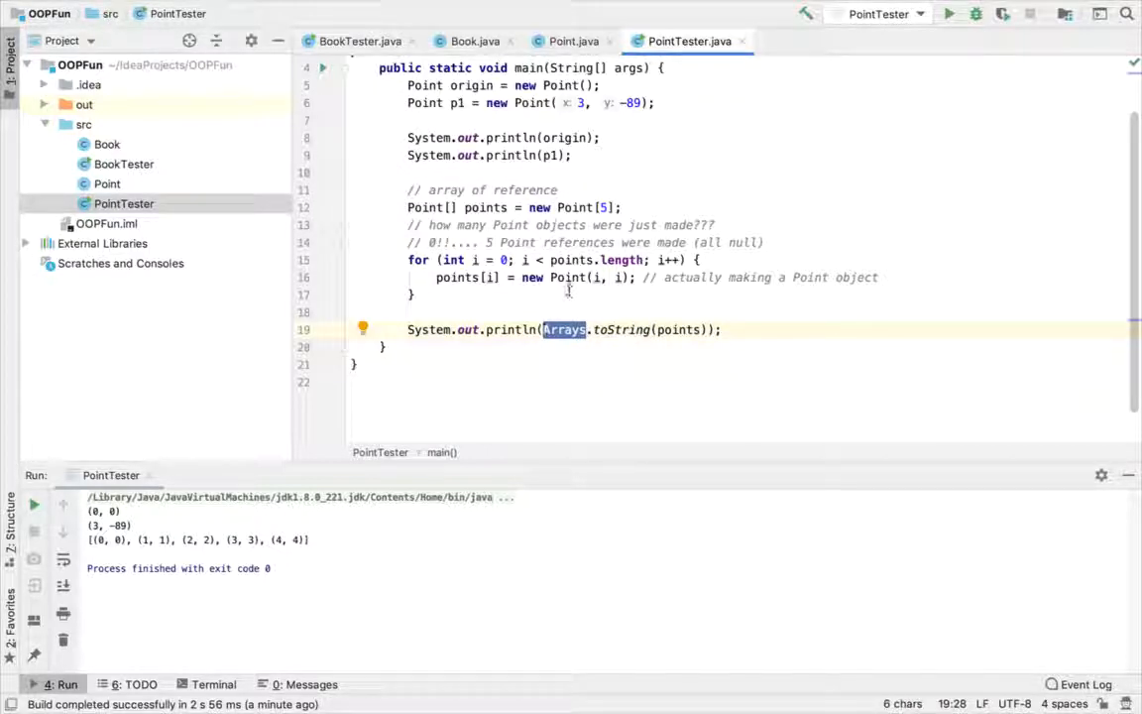
pyautogui.moveTo(564, 329)
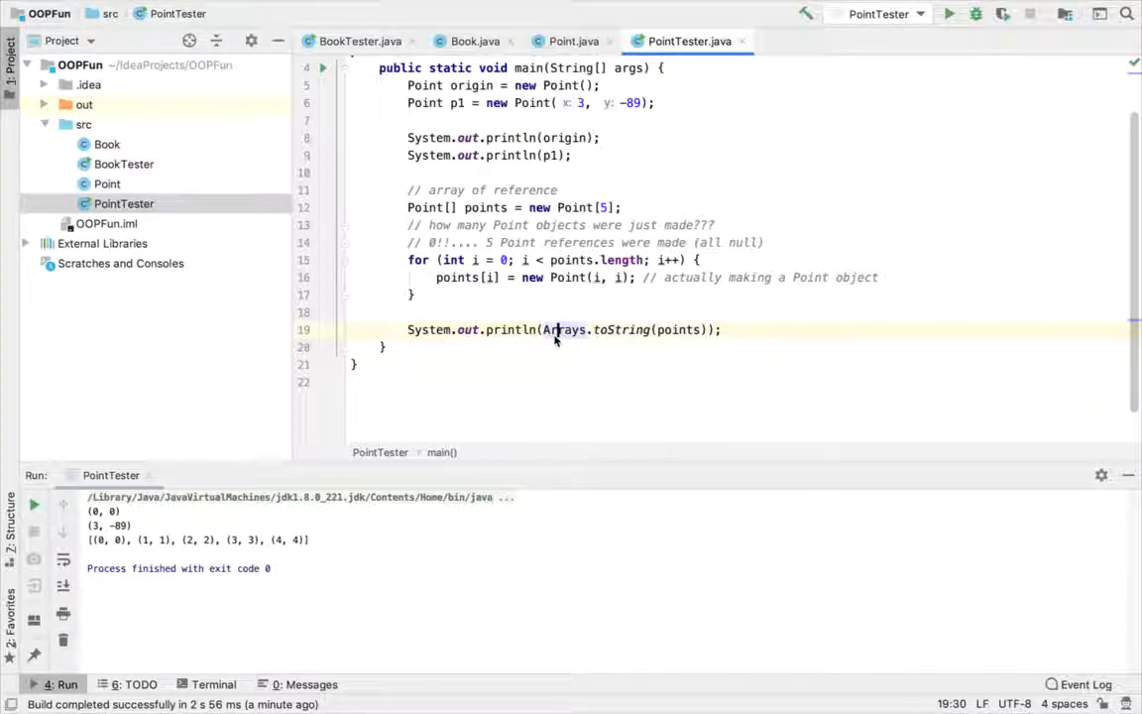
pyautogui.moveTo(552, 330)
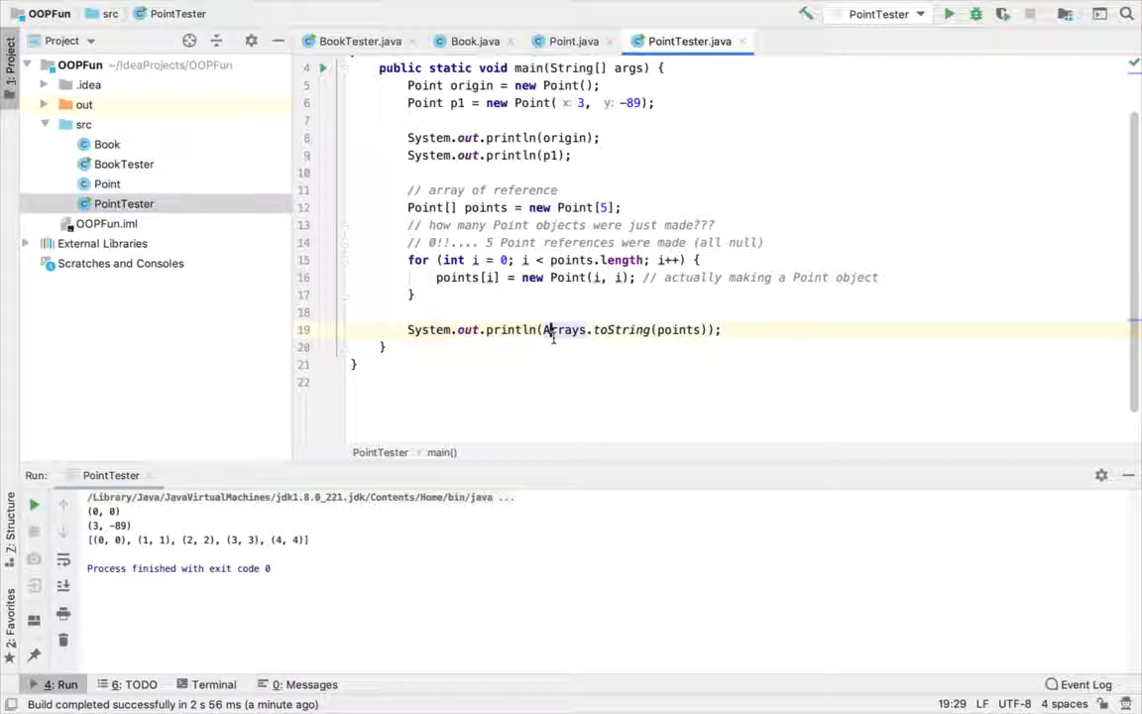
pyautogui.moveTo(559, 329)
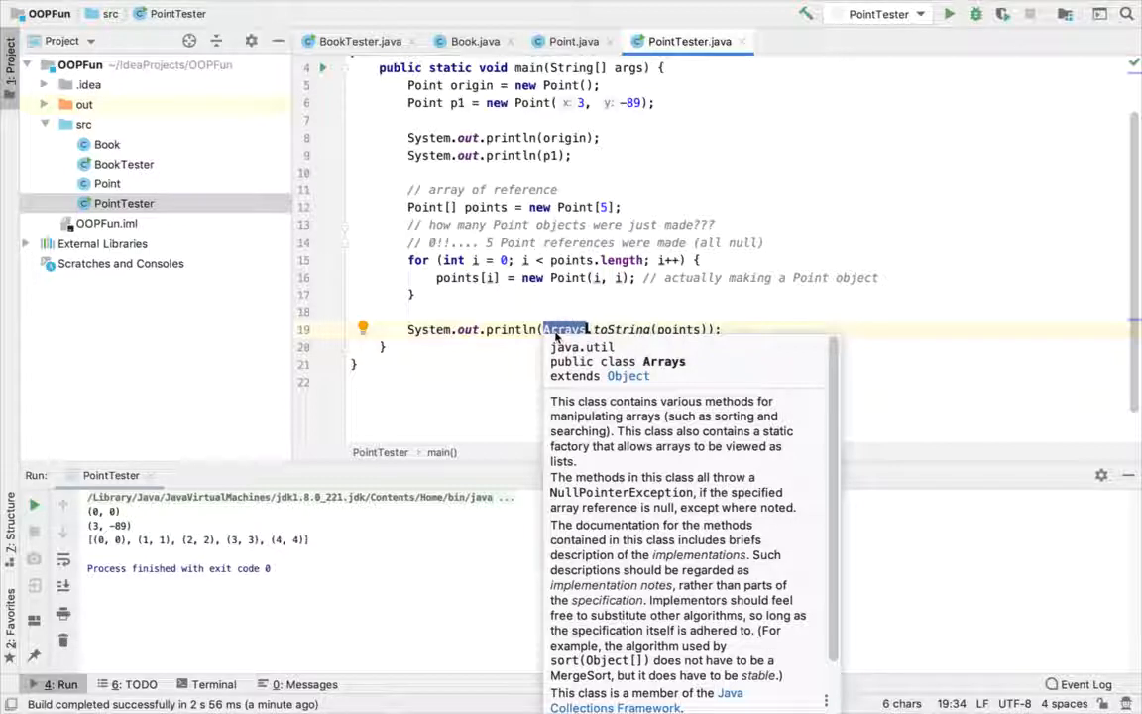
pyautogui.click(552, 293)
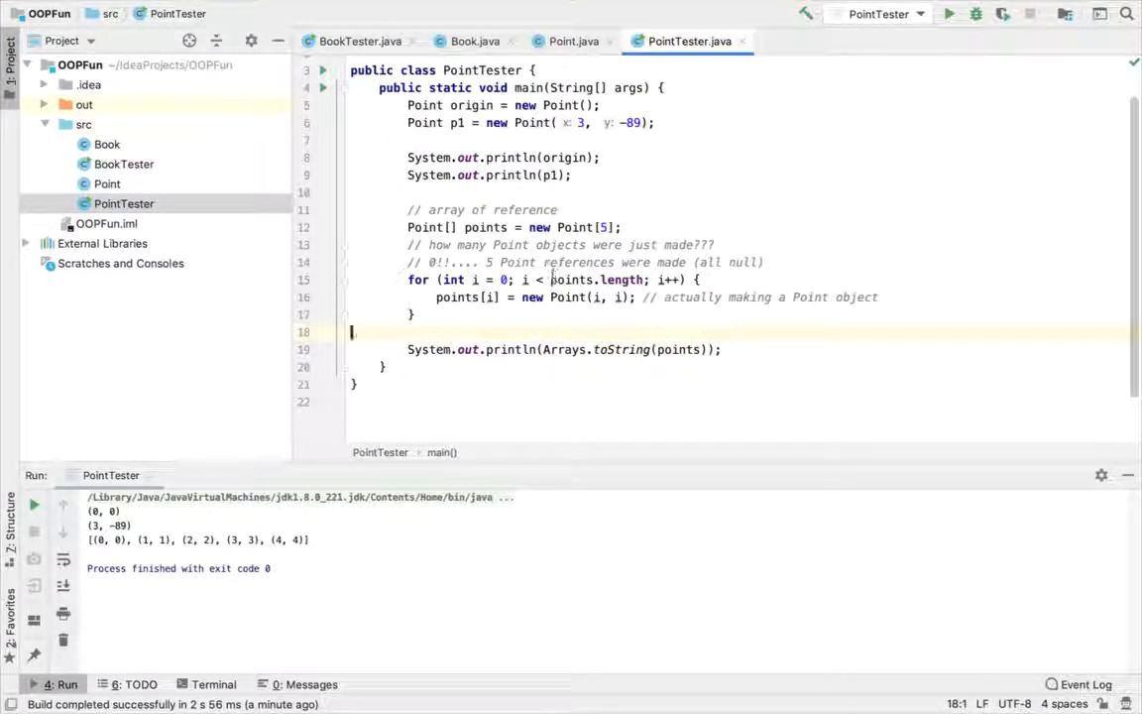
# Step: Highlight points, toString and Arrays in PointTester while explaining static versus non-static members
pyautogui.doubleClick(571, 278)
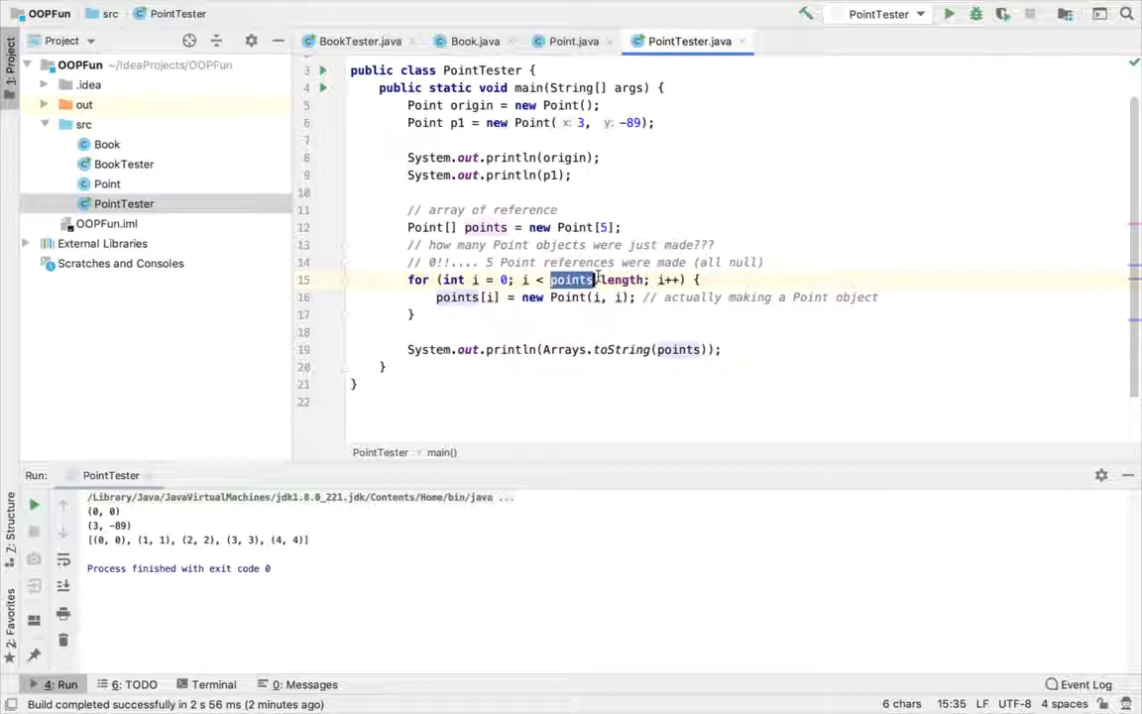
pyautogui.doubleClick(623, 279)
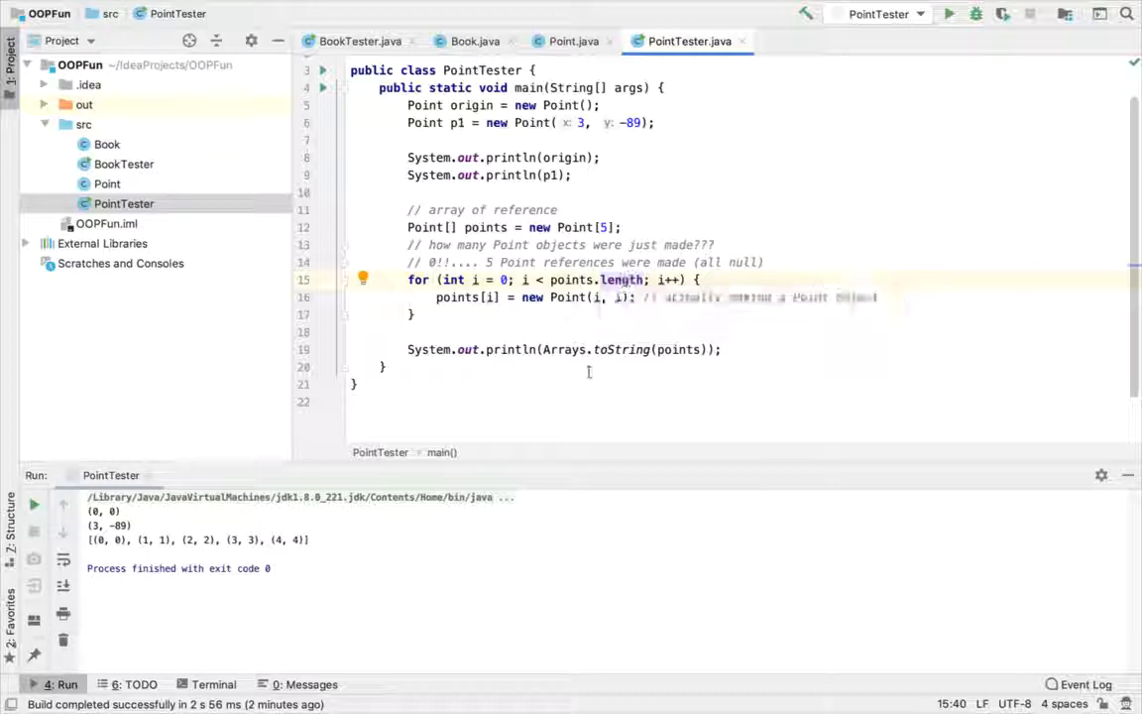
pyautogui.doubleClick(623, 349)
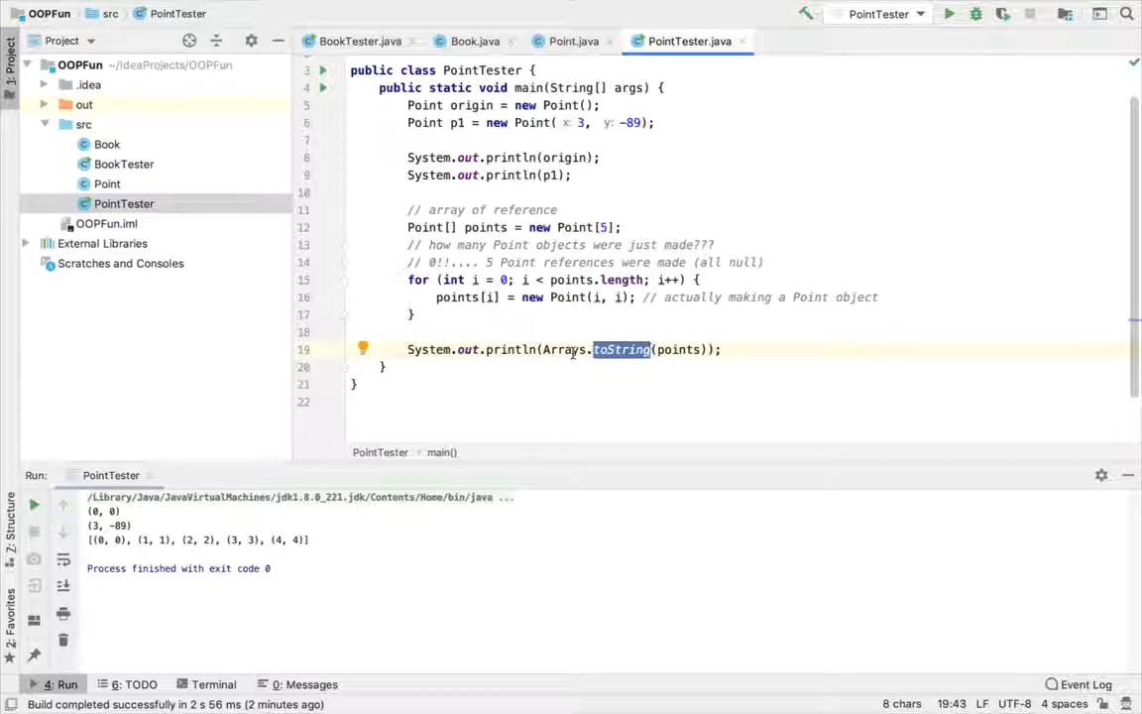
pyautogui.click(571, 298)
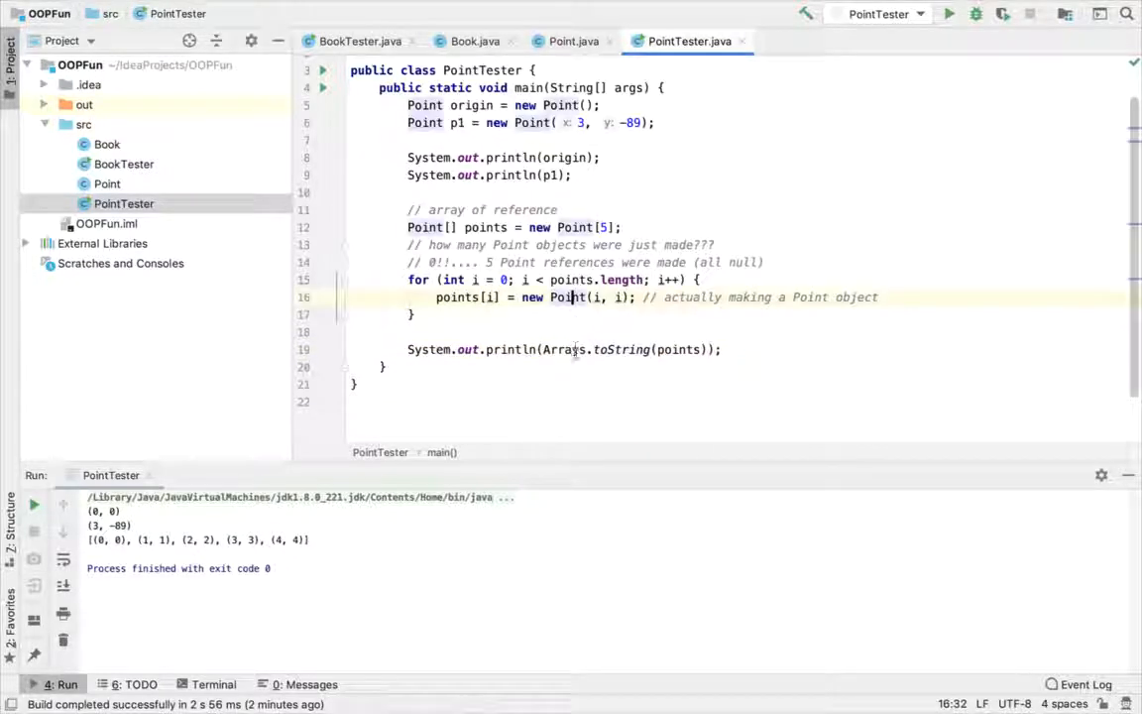
pyautogui.doubleClick(565, 349)
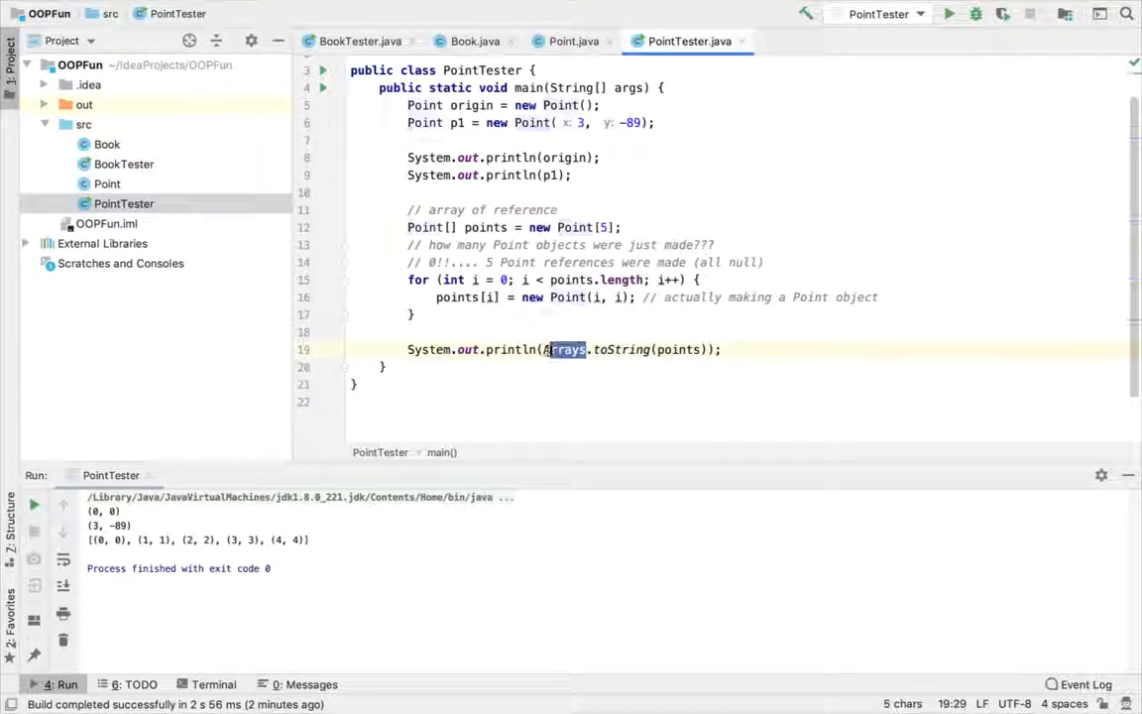
pyautogui.moveTo(565, 349)
pyautogui.write('// non-static means t')
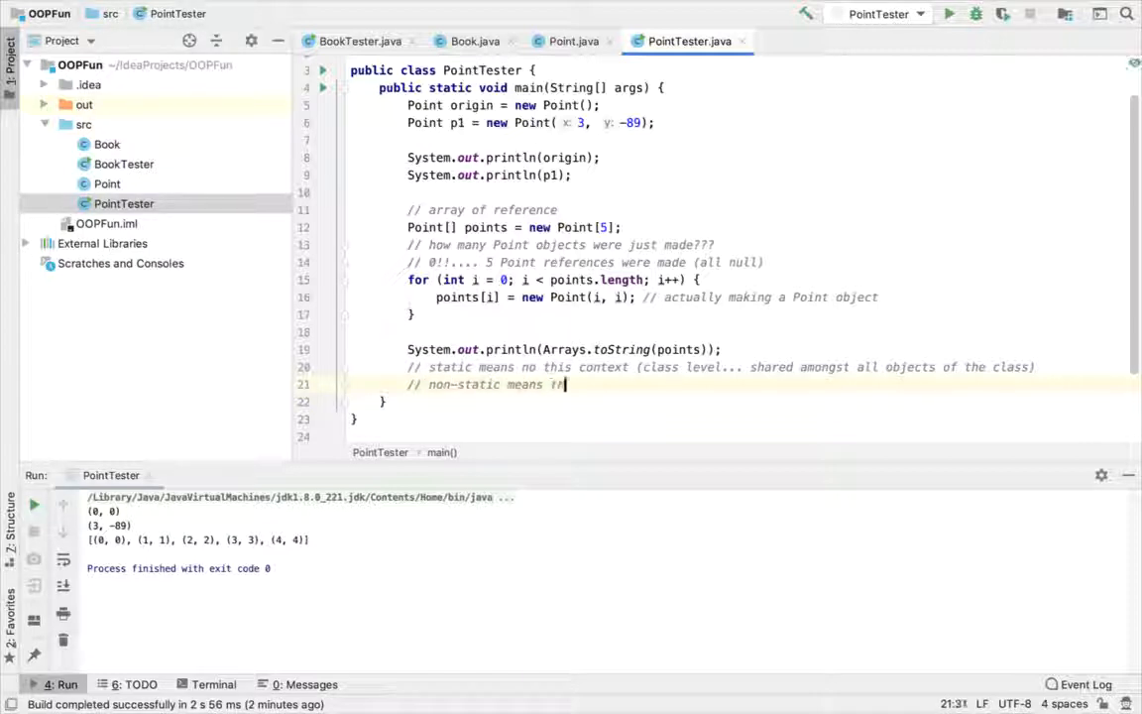
# Step: Finish the non-static 'there is a this' comment in PointTester, then show Book.java's Circle task notes
pyautogui.write('here is a this refernce (instance-level, need an object to invoke/access')
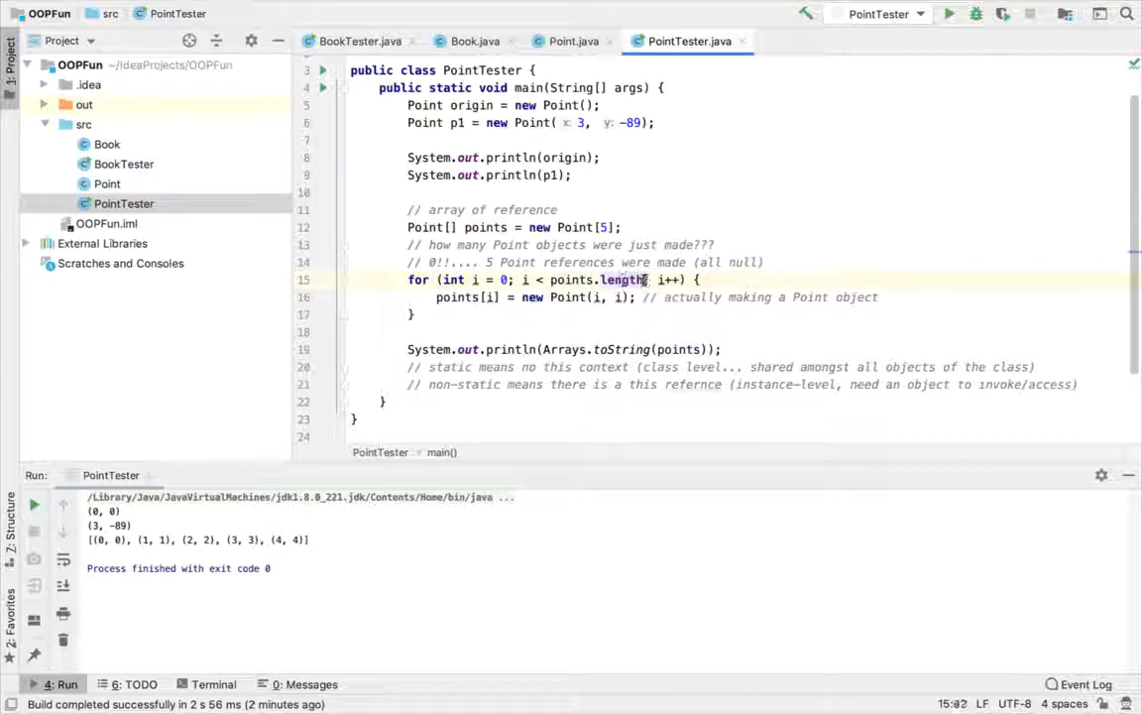
pyautogui.doubleClick(623, 277)
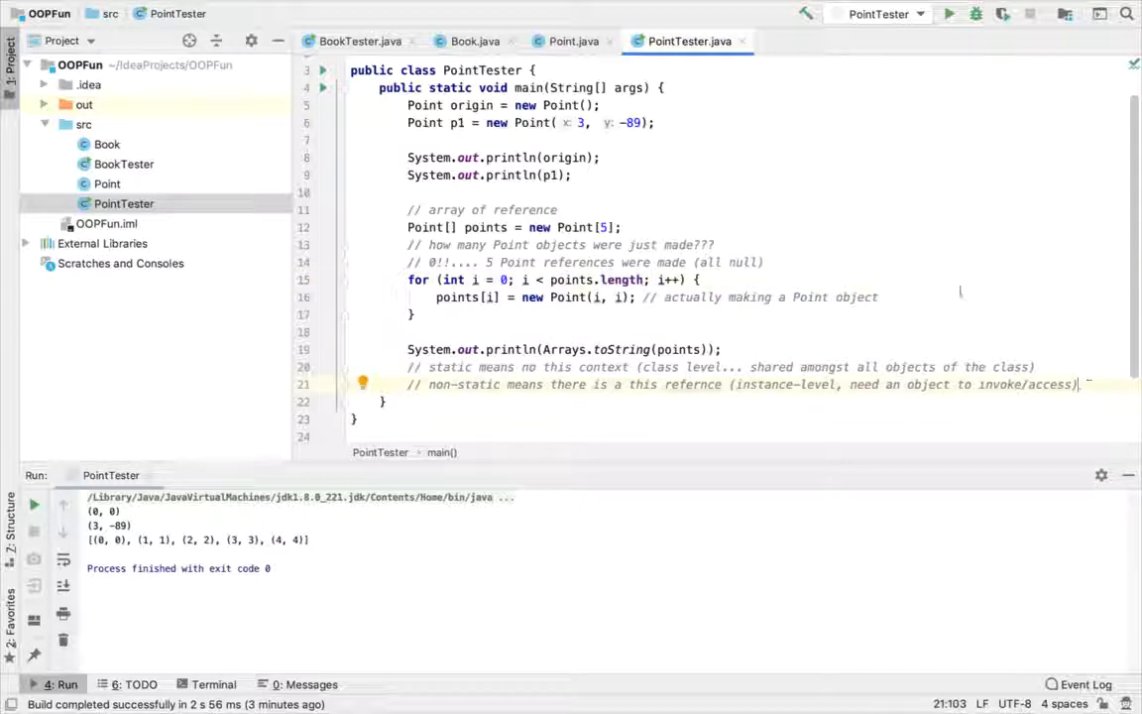
pyautogui.click(470, 40)
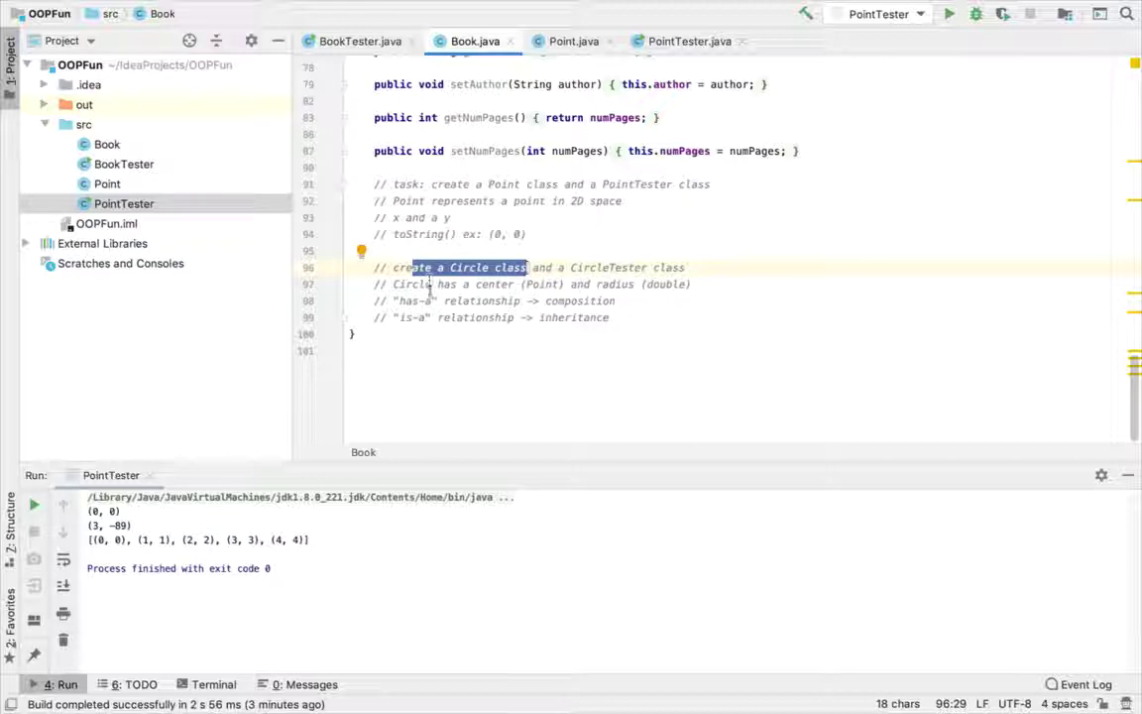
pyautogui.moveTo(528, 301)
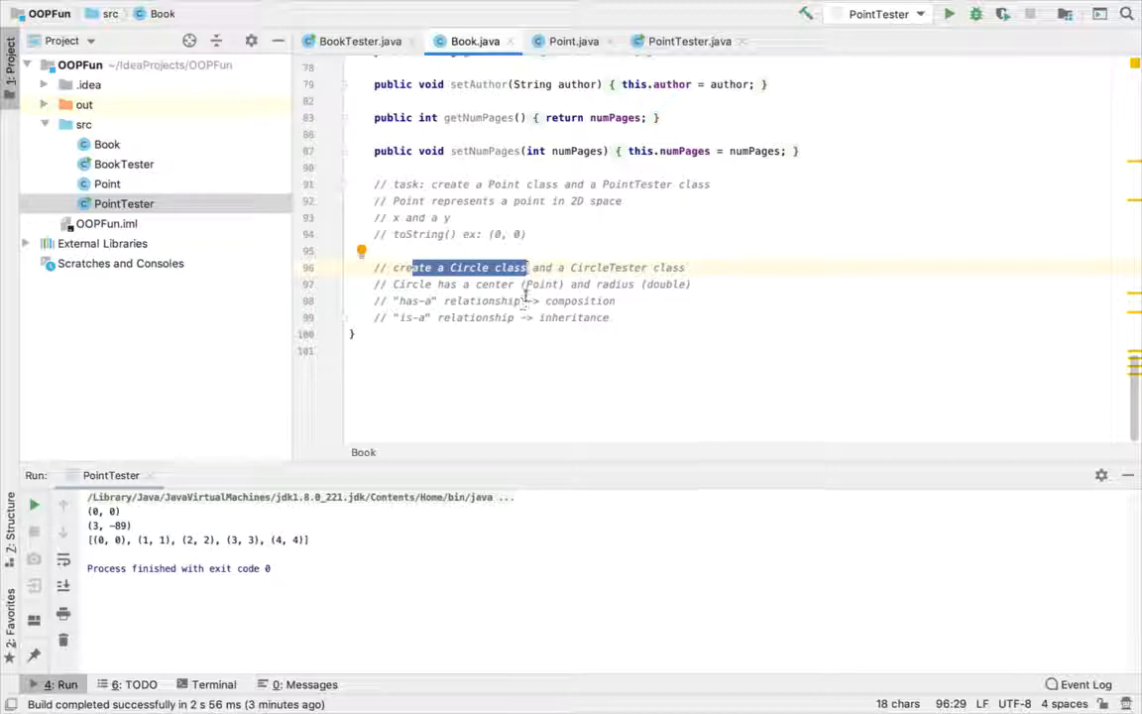
pyautogui.moveTo(545, 286)
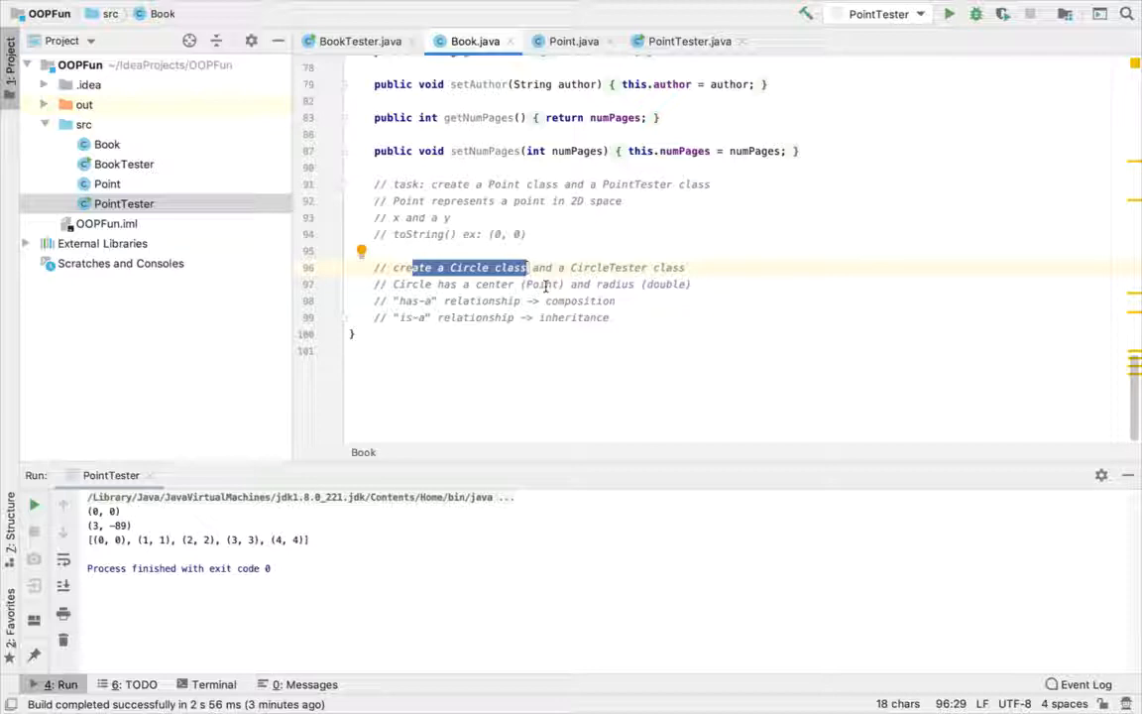
# Step: Create a new empty Java class named Circle in the src folder
pyautogui.rightClick(83, 123)
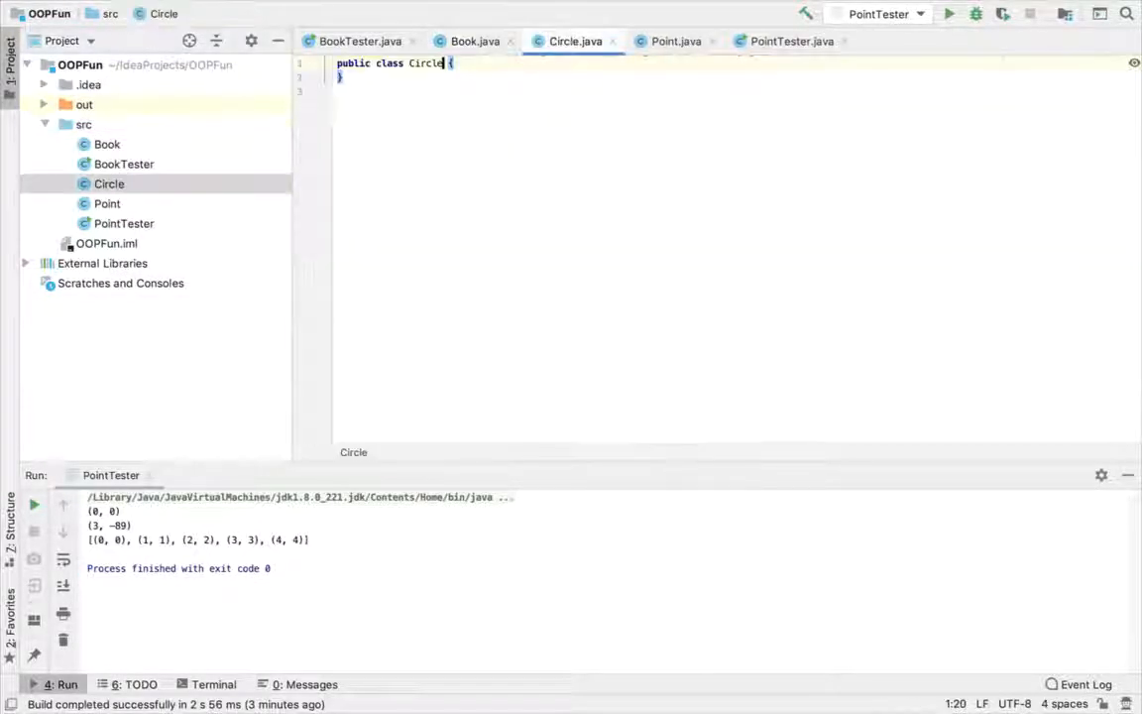
# Step: Declare private double radius and private Point center (composition) fields and begin a public Circle constructor
pyautogui.write('private d')
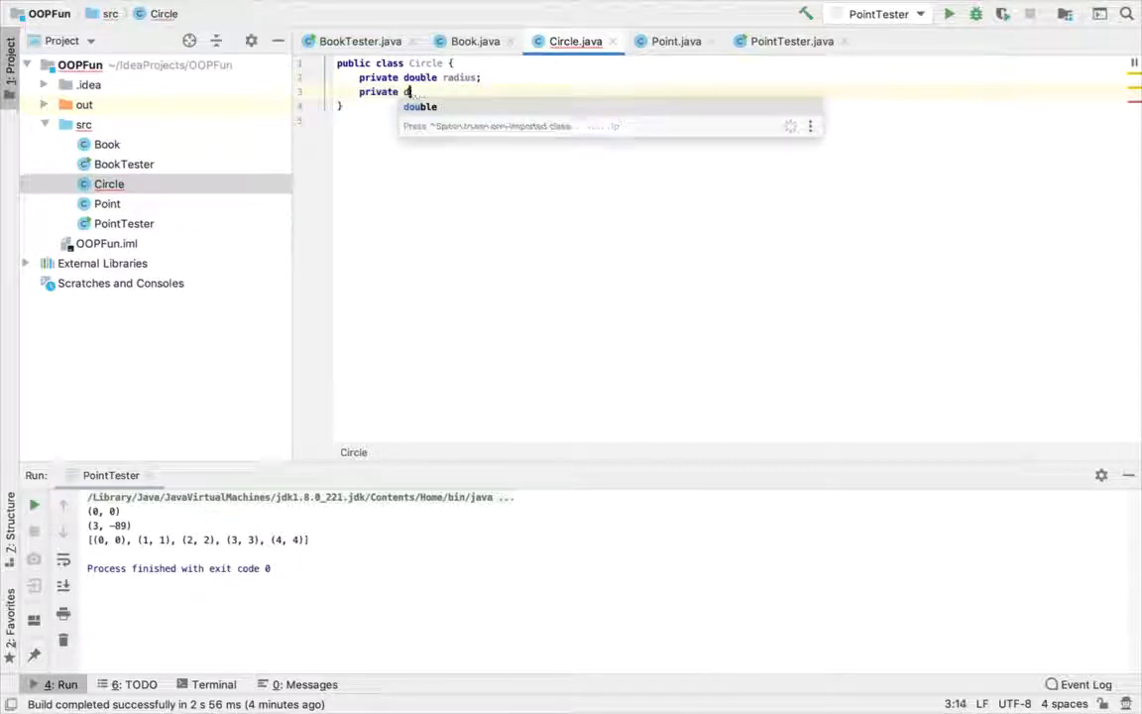
pyautogui.write('Point center;')
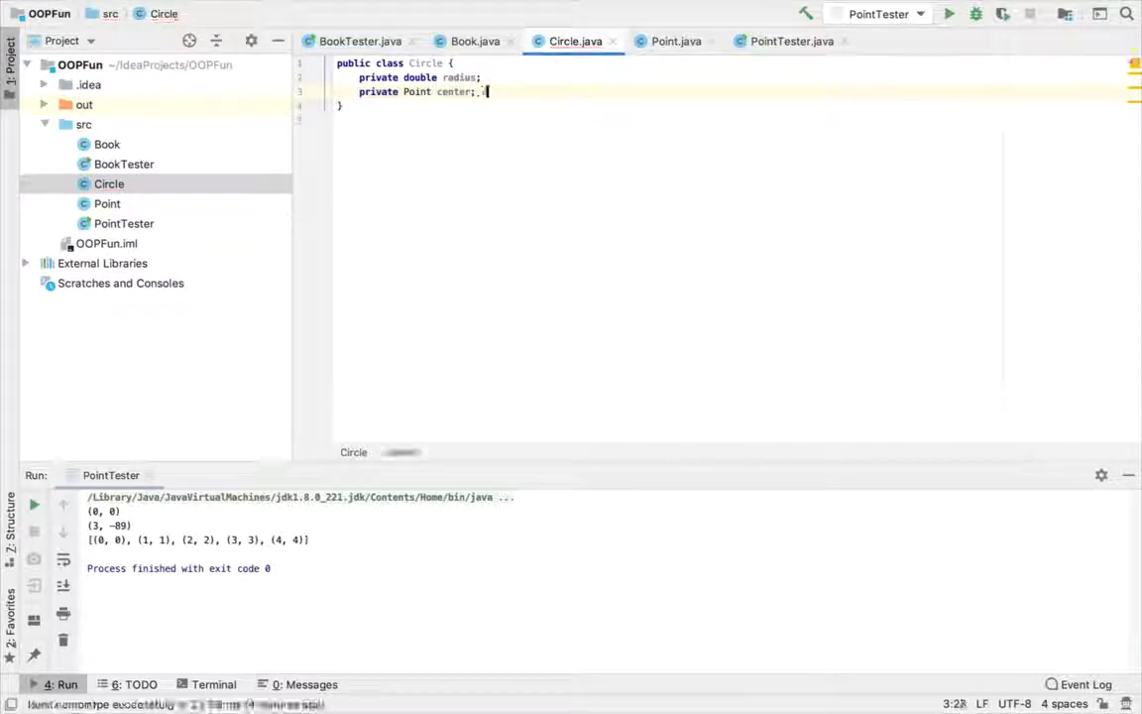
pyautogui.write('// composition')
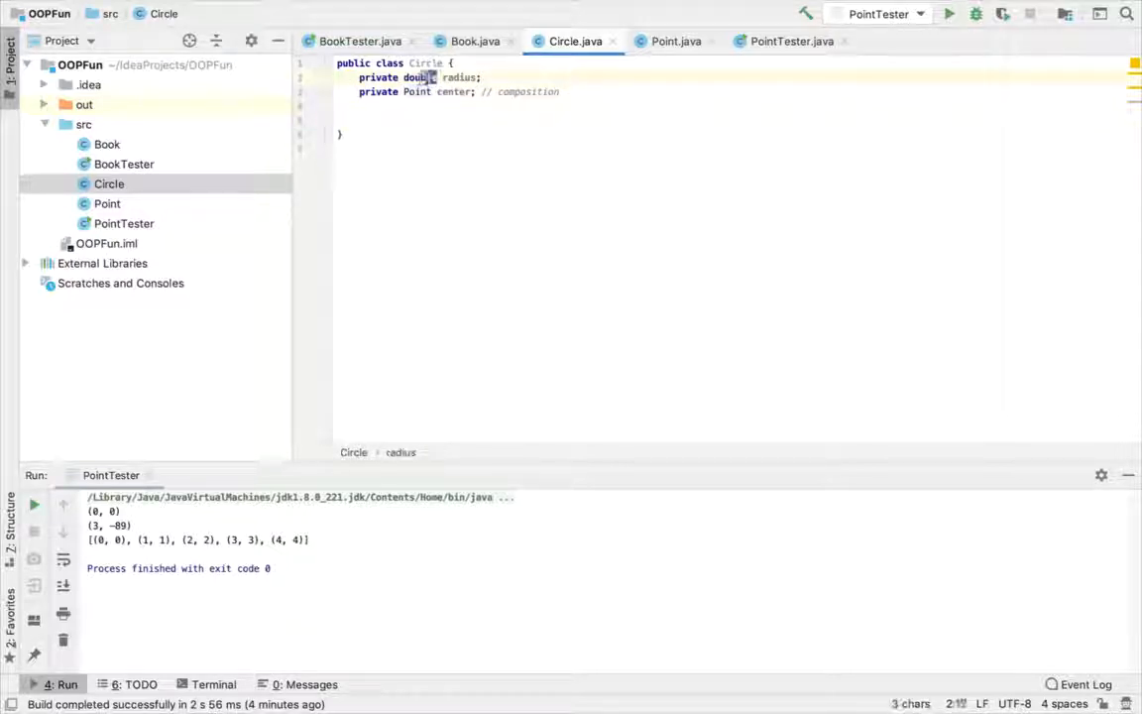
pyautogui.doubleClick(421, 77)
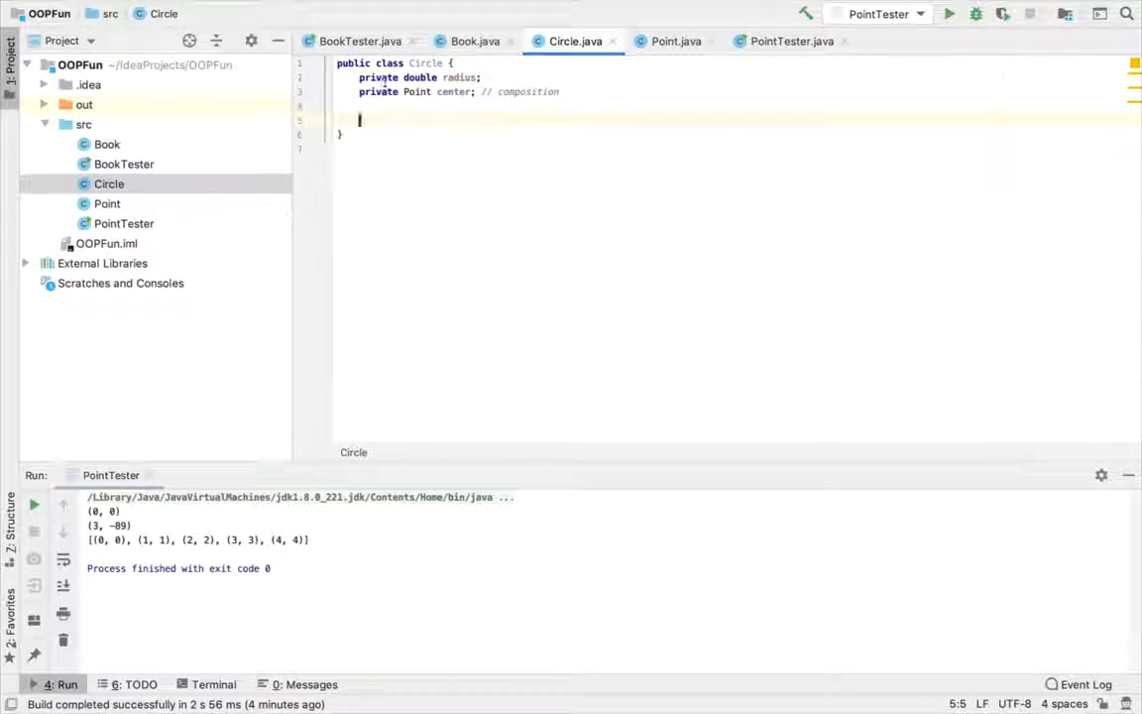
pyautogui.write('public Circle() {')
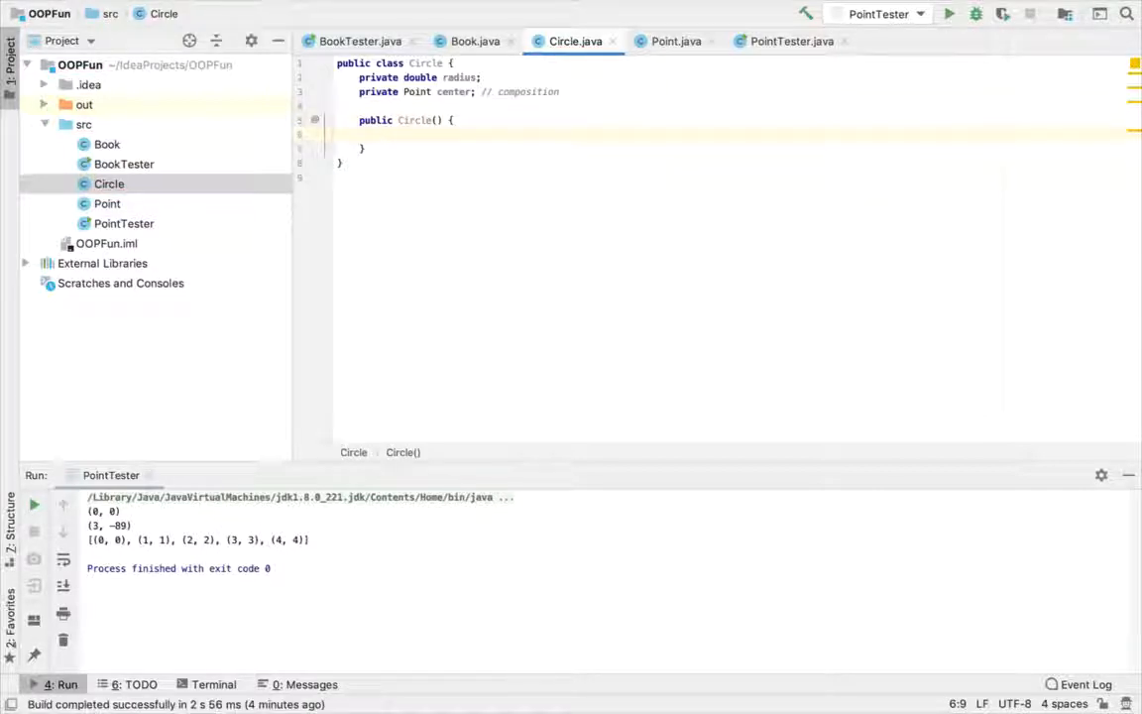
# Step: Have the no-argument constructor set radius = 1.0 and center = new Point() marked as origin
pyautogui.write('radius')
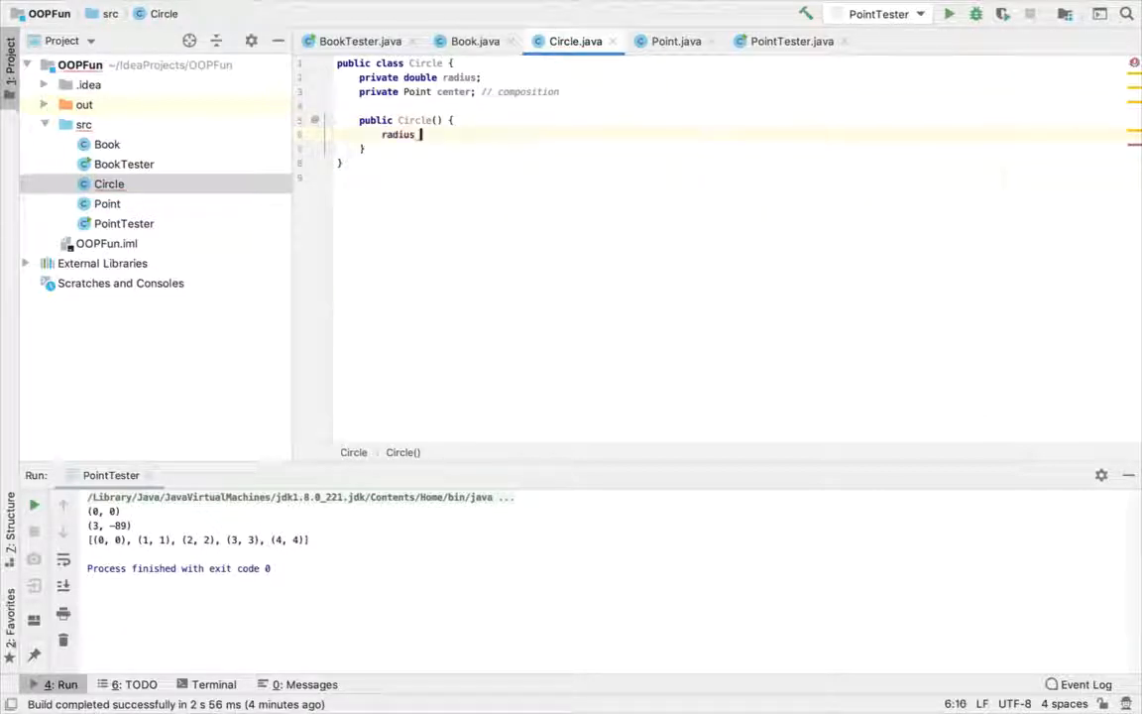
pyautogui.write('= 1.6')
pyautogui.write('center')
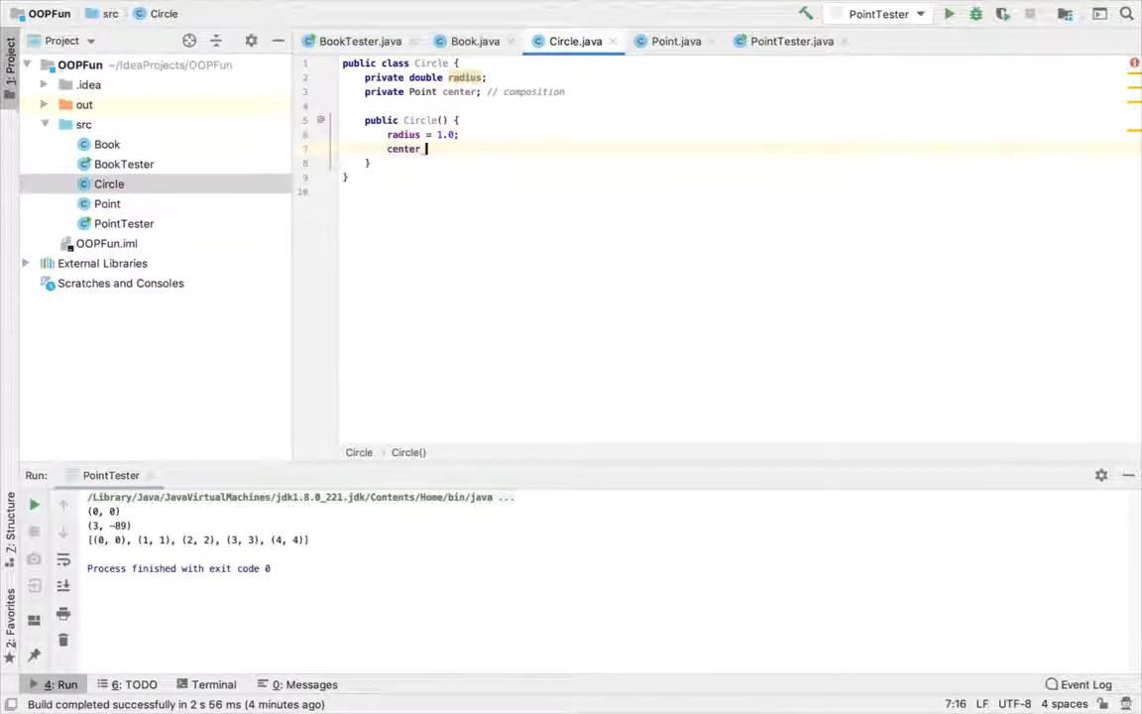
pyautogui.write('= new Point(); ;  //')
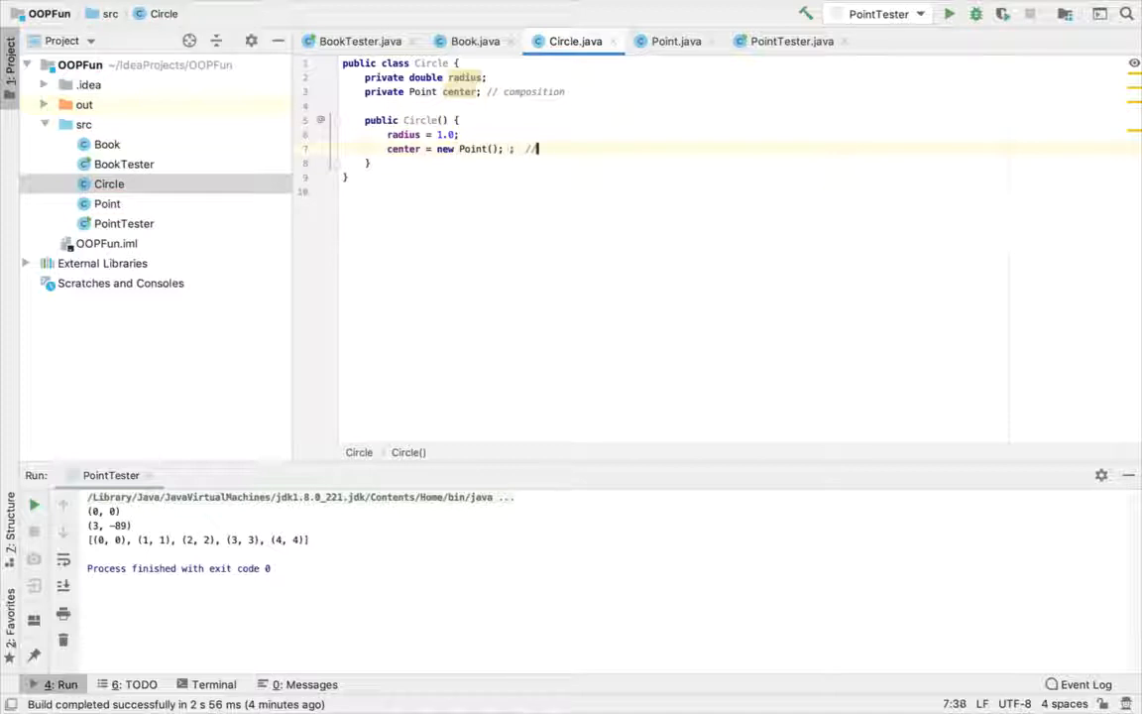
pyautogui.write('origin')
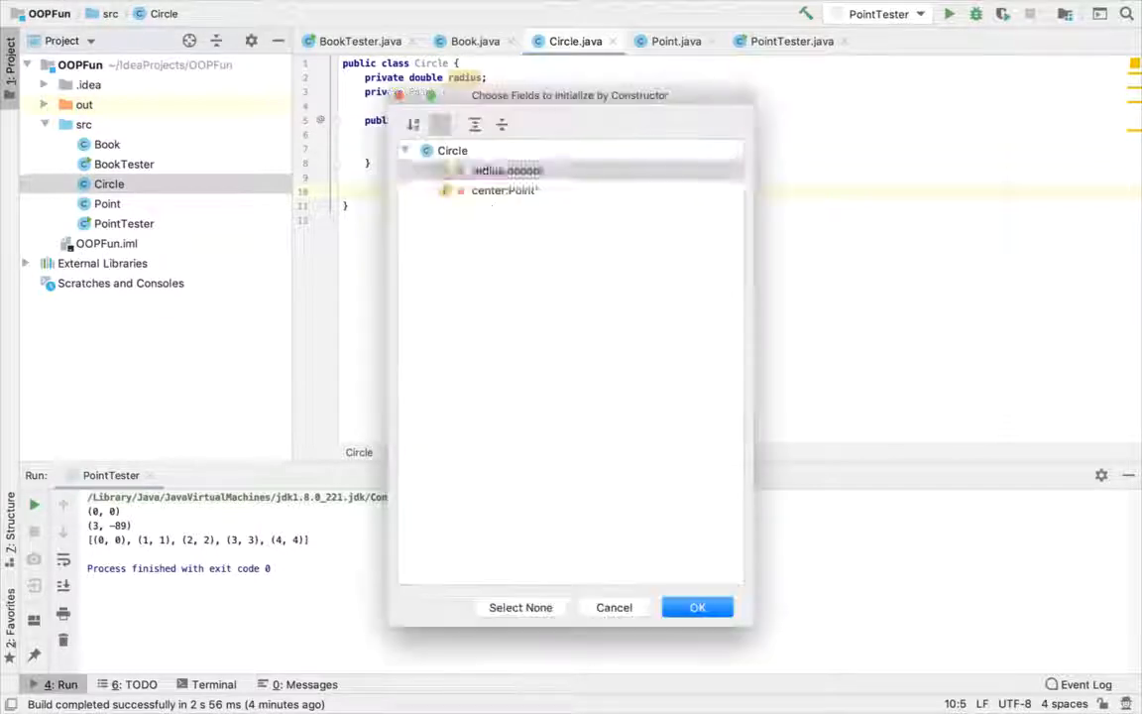
# Step: Generate a Circle constructor taking double radius and Point center that assigns both fields
pyautogui.click(698, 607)
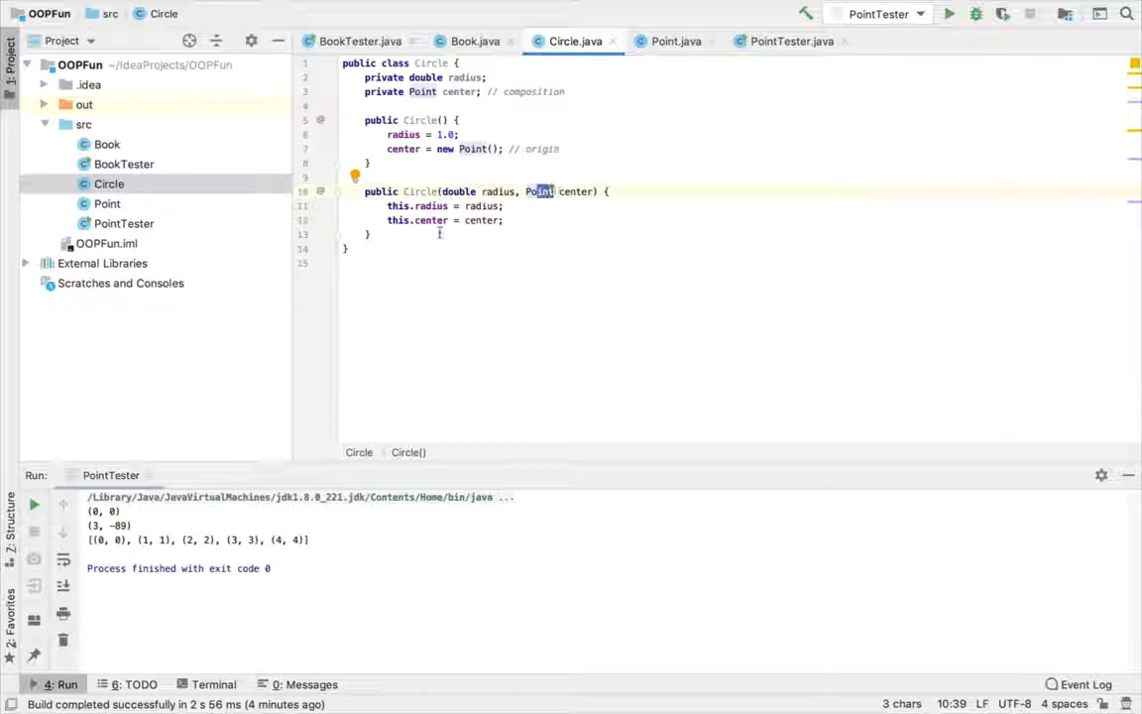
# Step: Write Circle(double radius, int x, int y) assigning this.radius and this.center = new Point(x, y)
pyautogui.write('public')
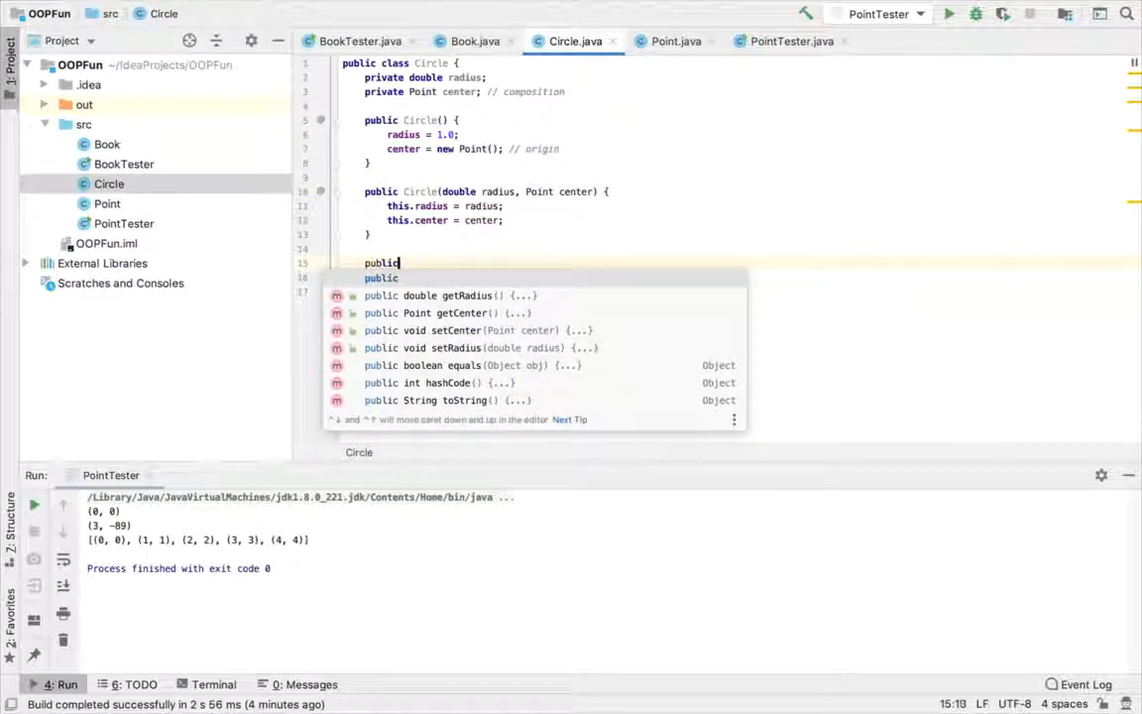
pyautogui.press('Escape')
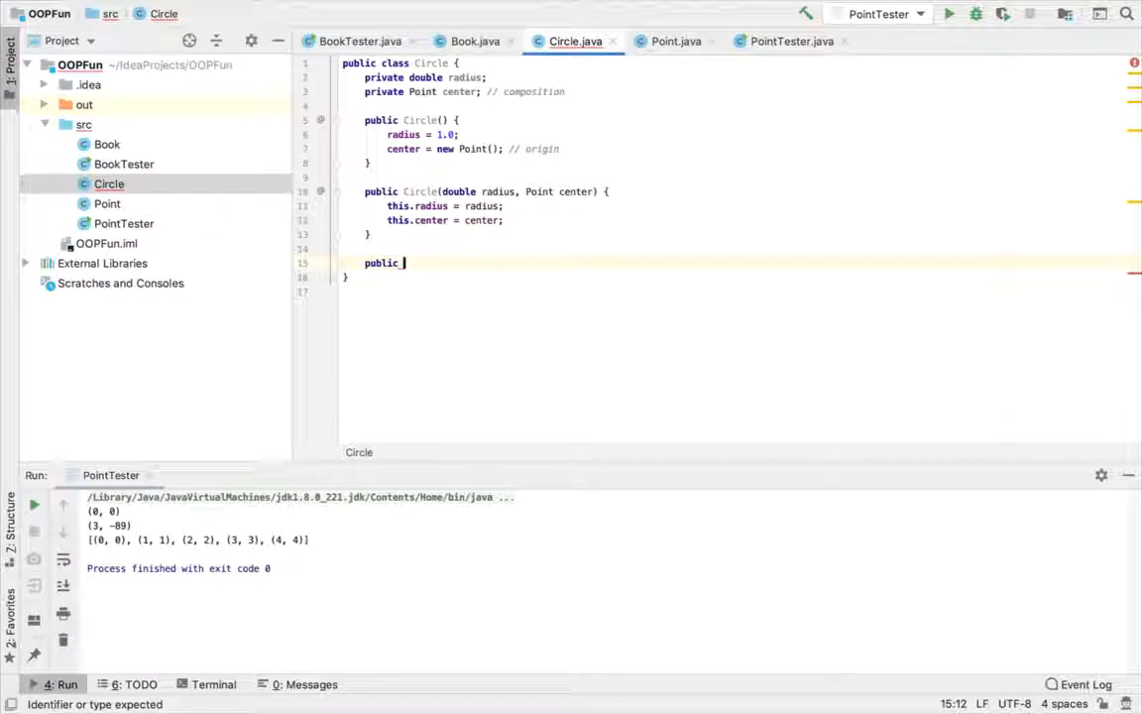
pyautogui.write('Circle(')
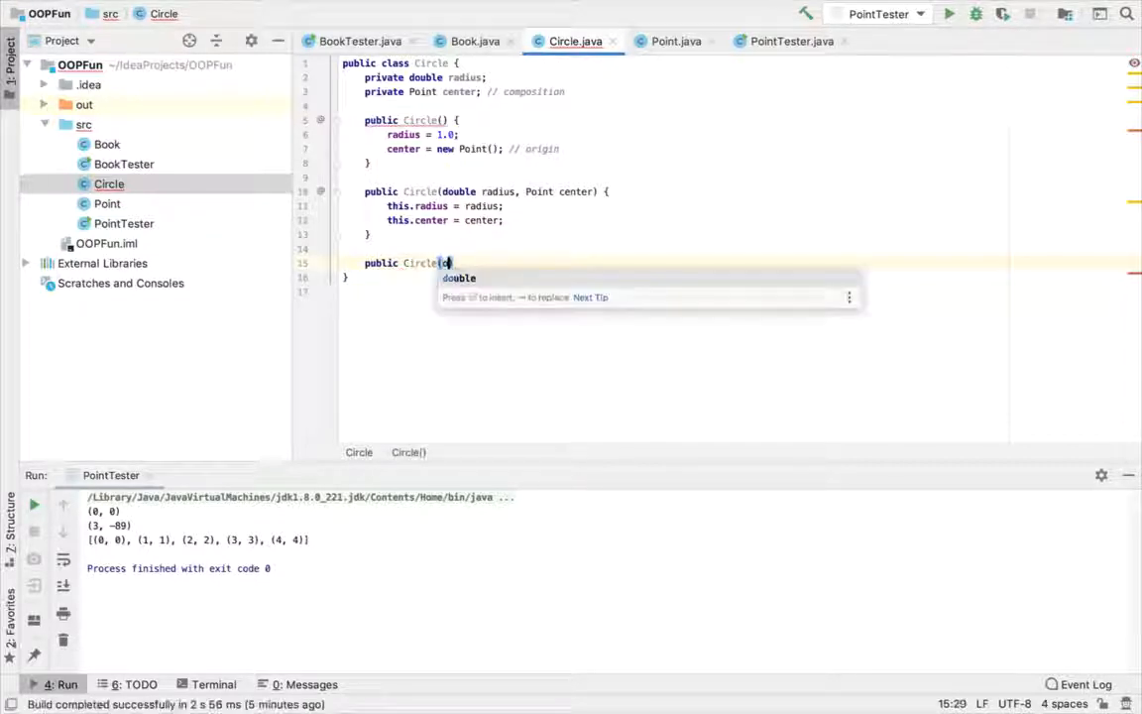
pyautogui.write('double _radius')
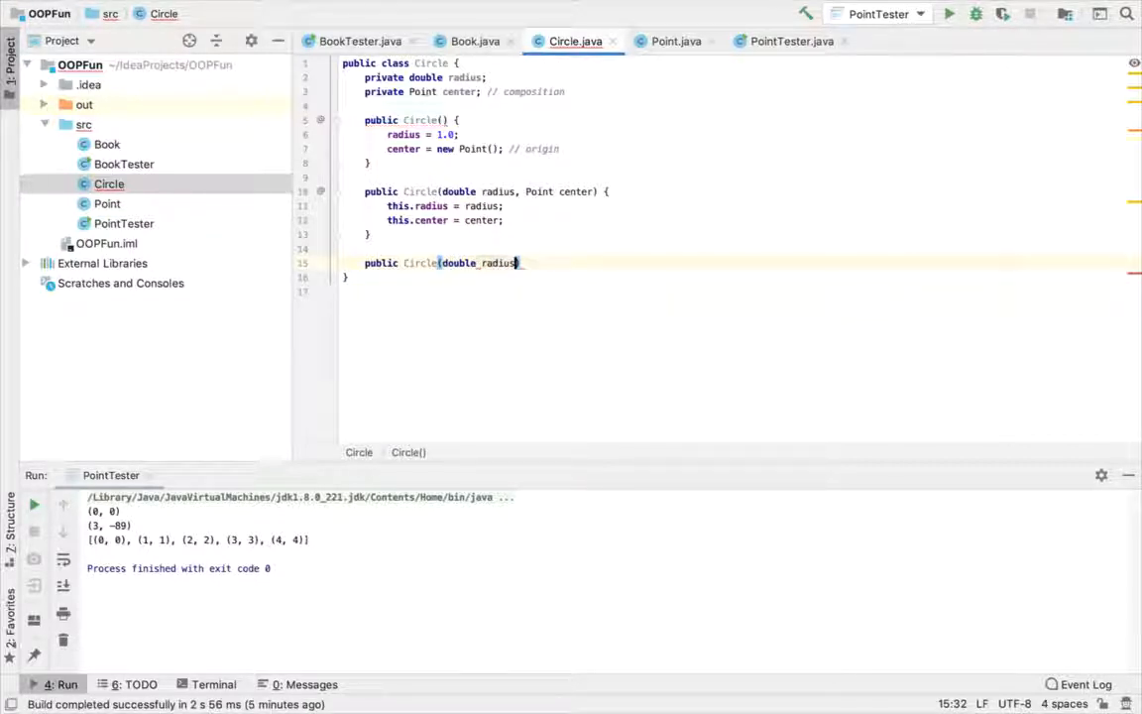
pyautogui.write(', int x,')
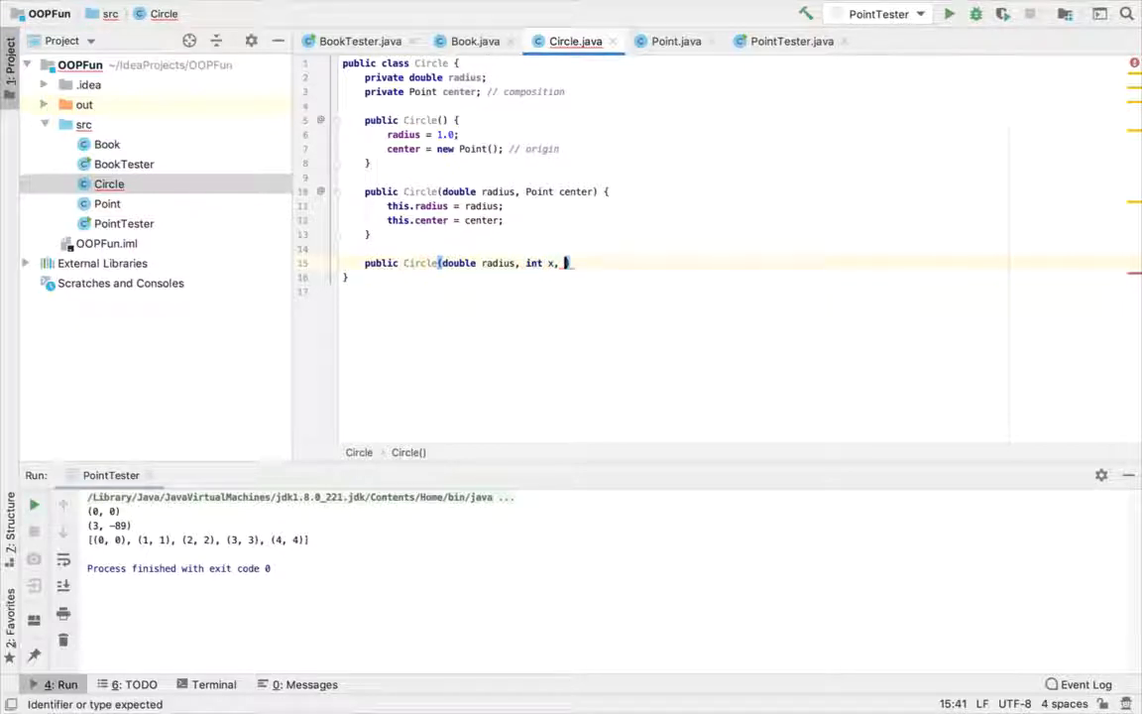
pyautogui.write('int y) {')
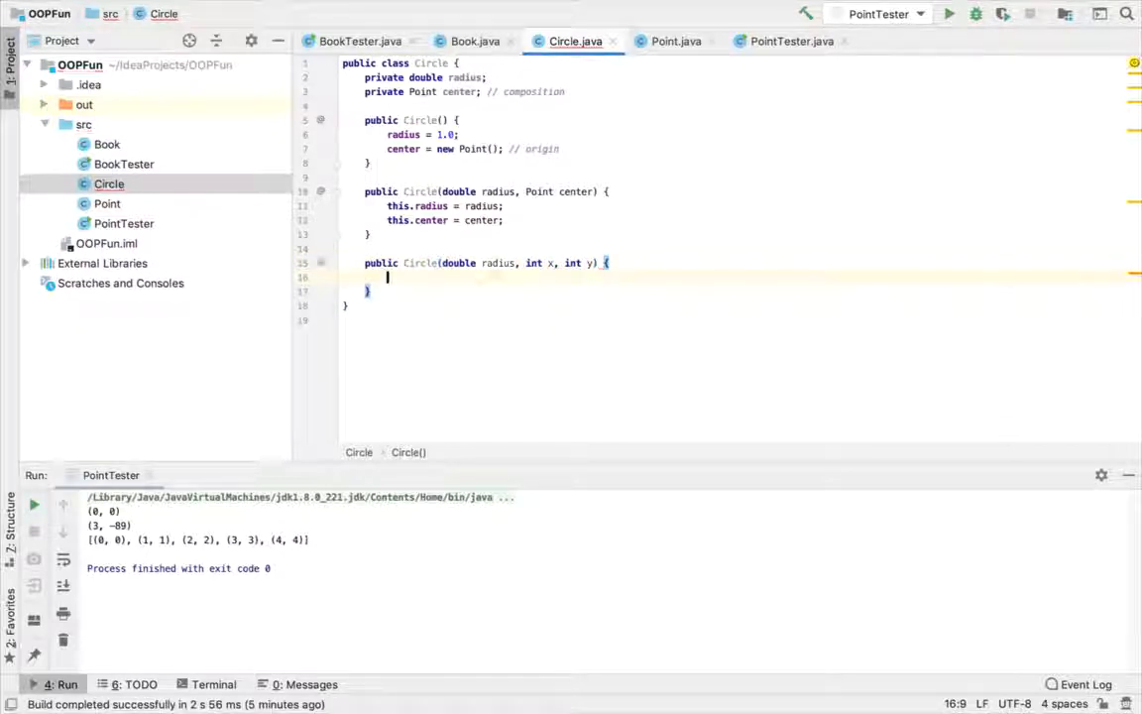
pyautogui.write('this.da')
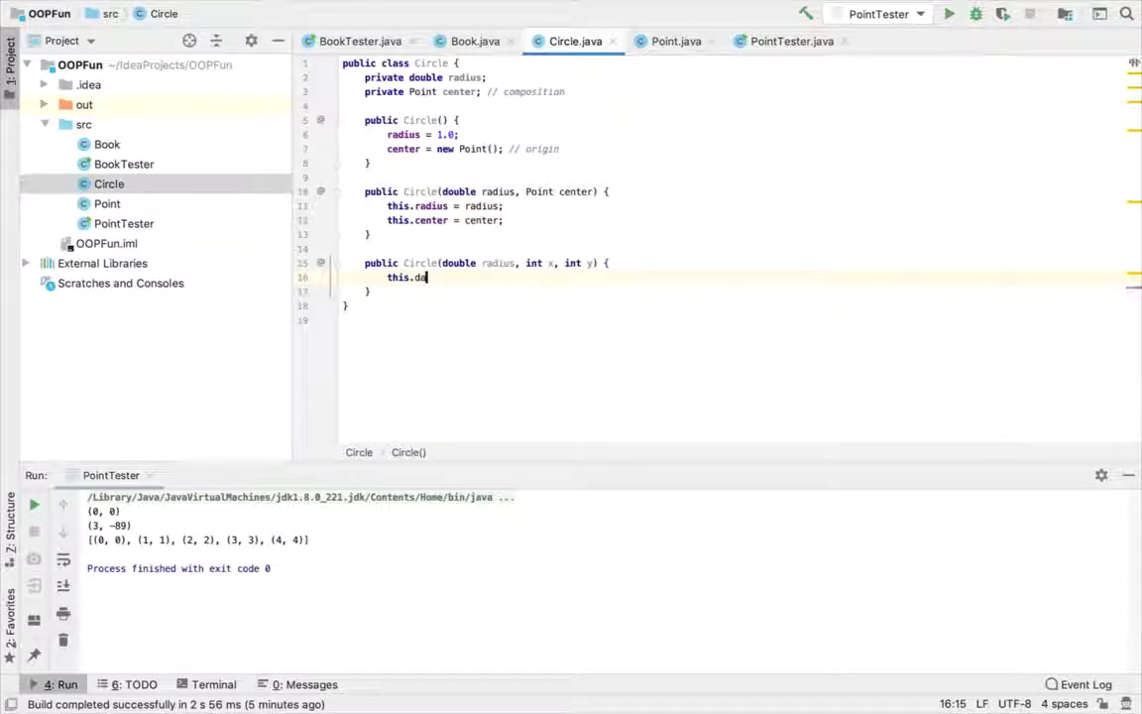
pyautogui.write('radius = radius;')
pyautogui.write('this.center = new Point(x, y);')
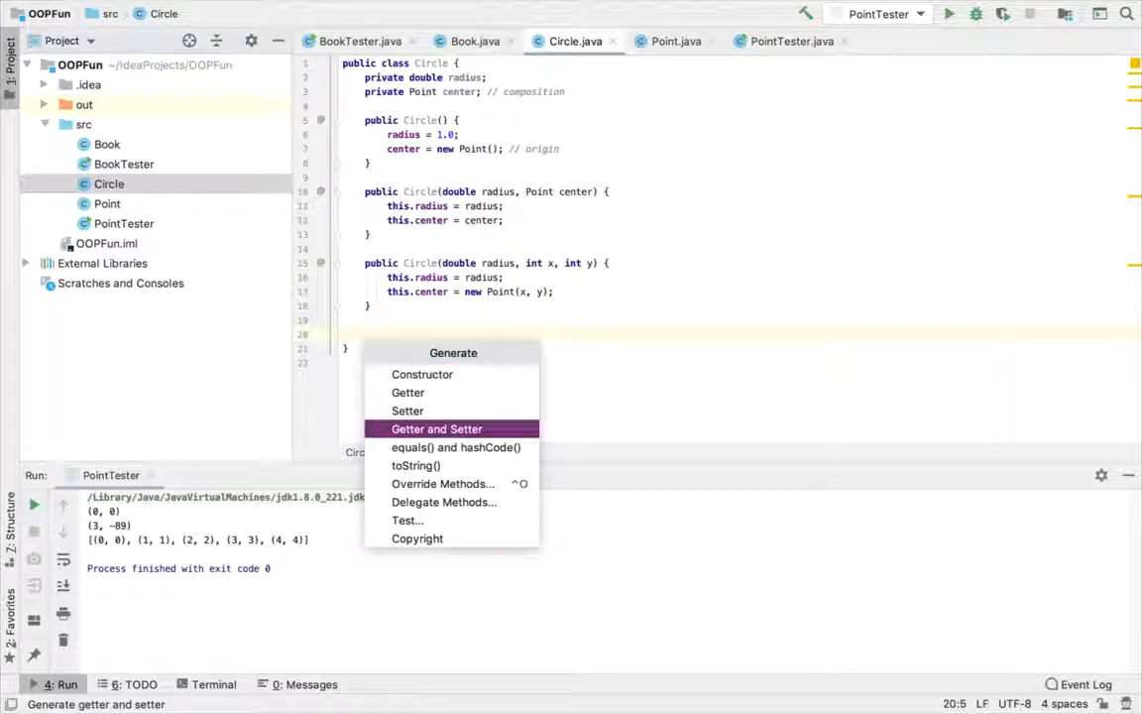
# Step: Generate getRadius, setRadius, getCenter, setCenter and a toString method for Circle
pyautogui.click(436, 429)
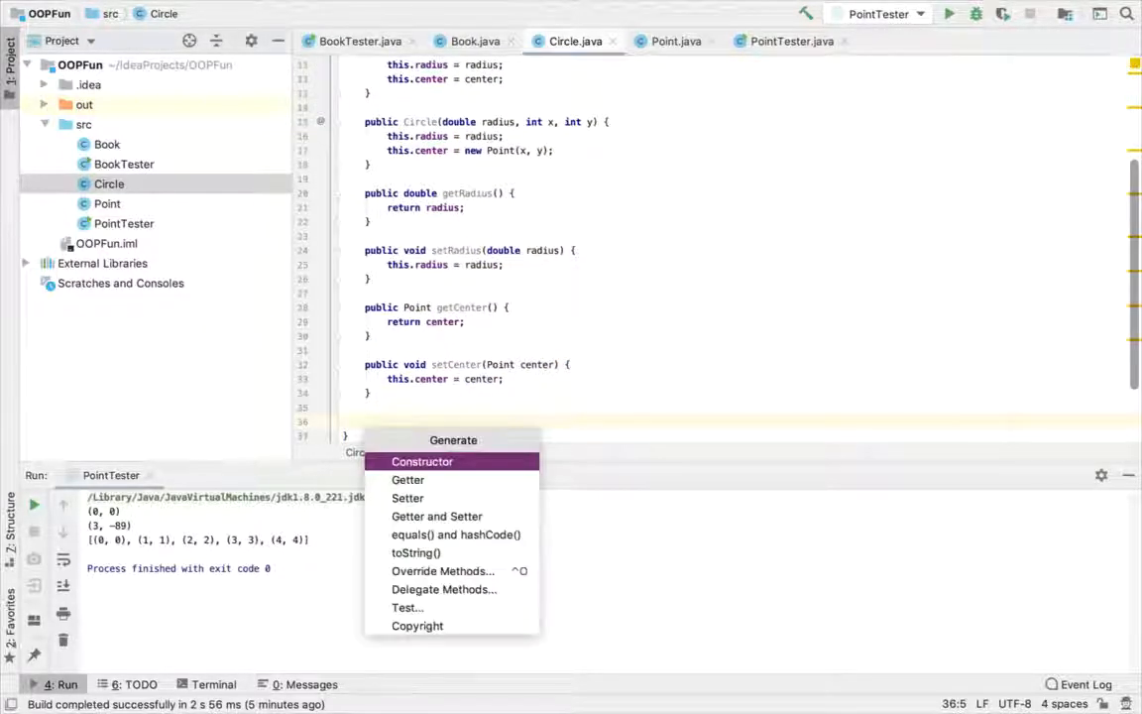
pyautogui.moveTo(416, 552)
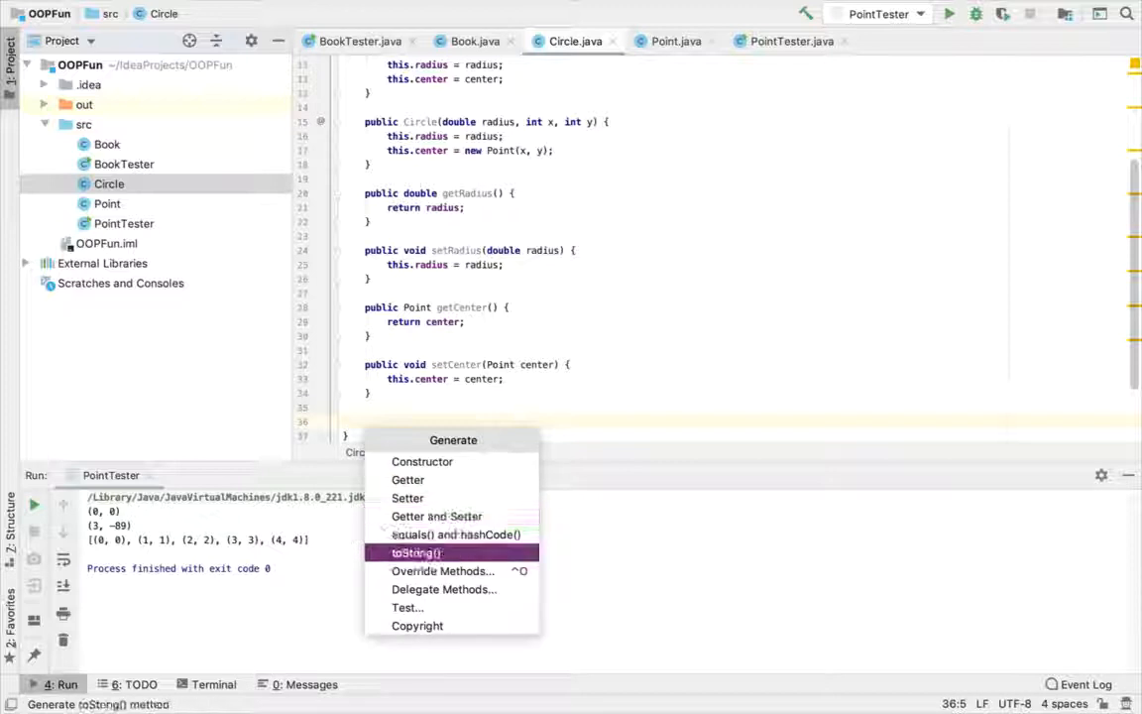
pyautogui.click(412, 551)
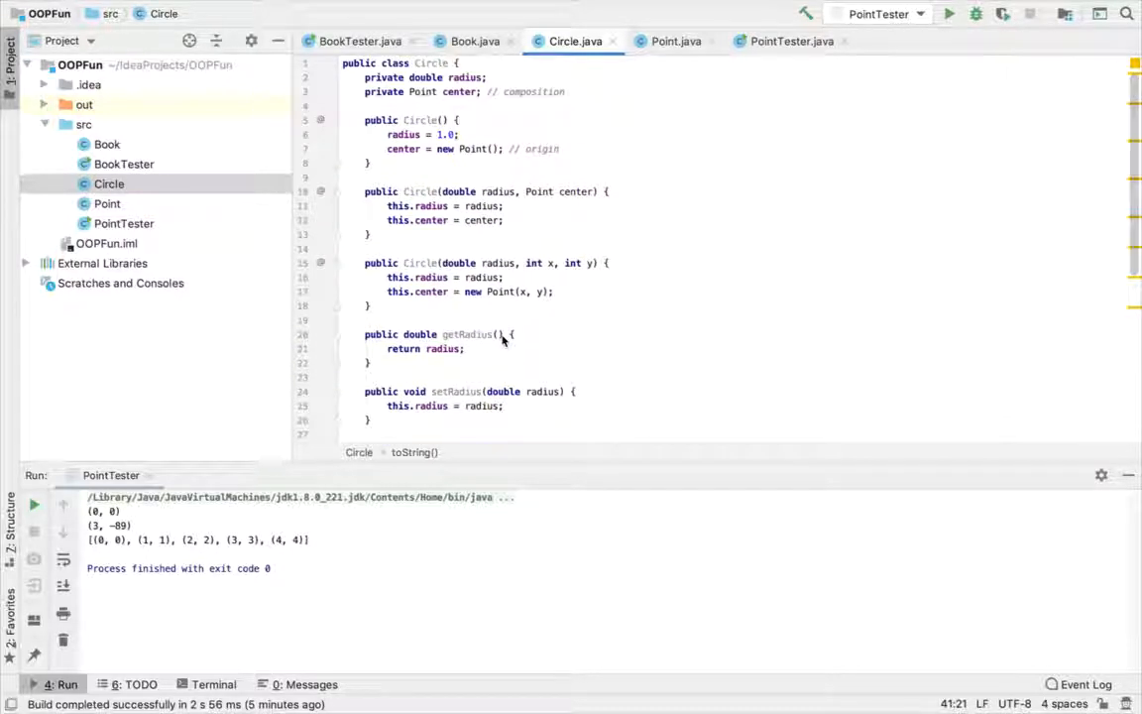
pyautogui.scroll(-3)
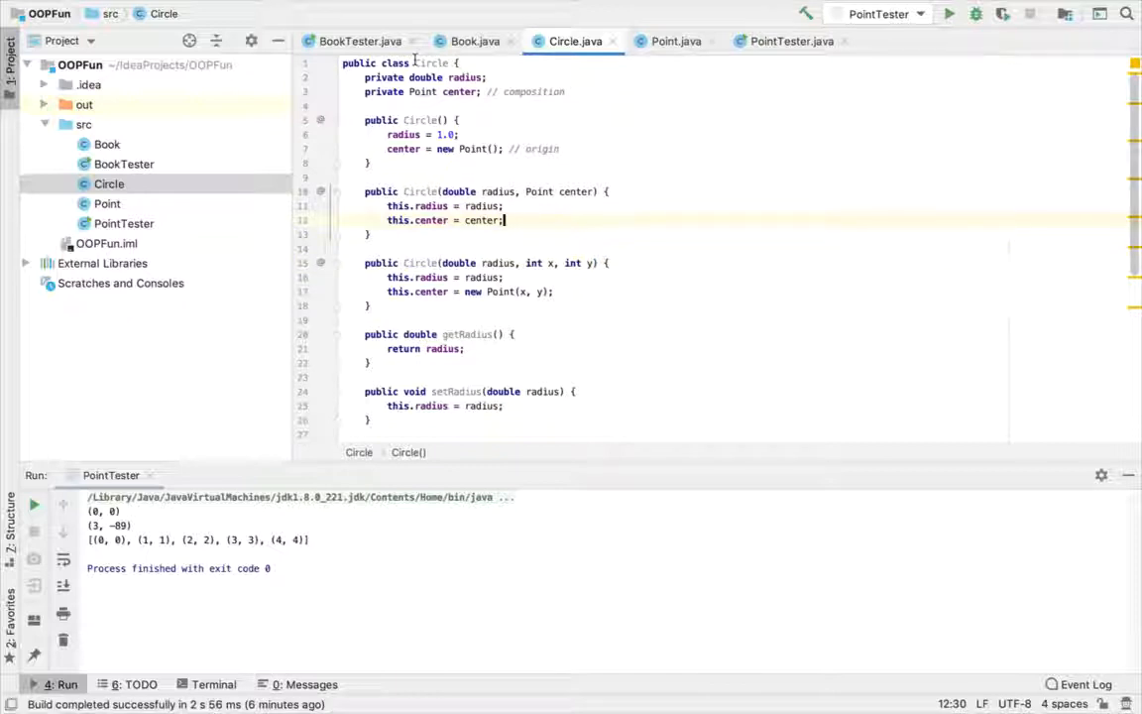
# Step: Create a new CircleTester class in src with an empty main method
pyautogui.rightClick(83, 123)
pyautogui.write('CircleTester')
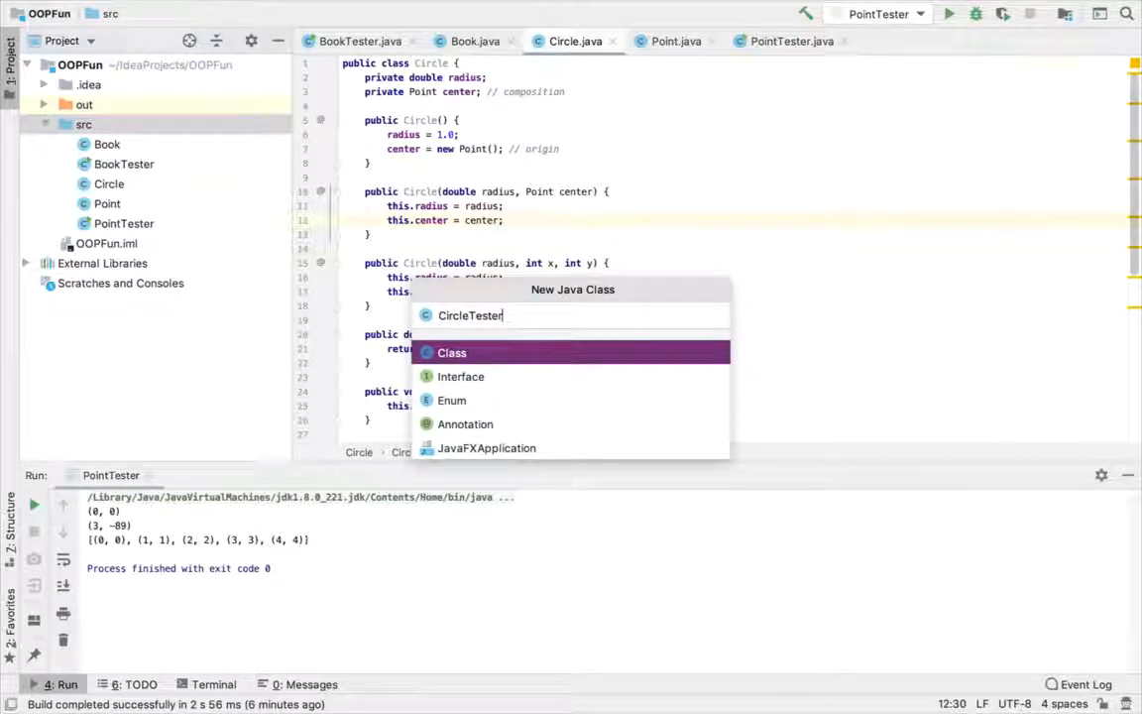
pyautogui.click(452, 353)
pyautogui.write('public static void main(String[] args) {')
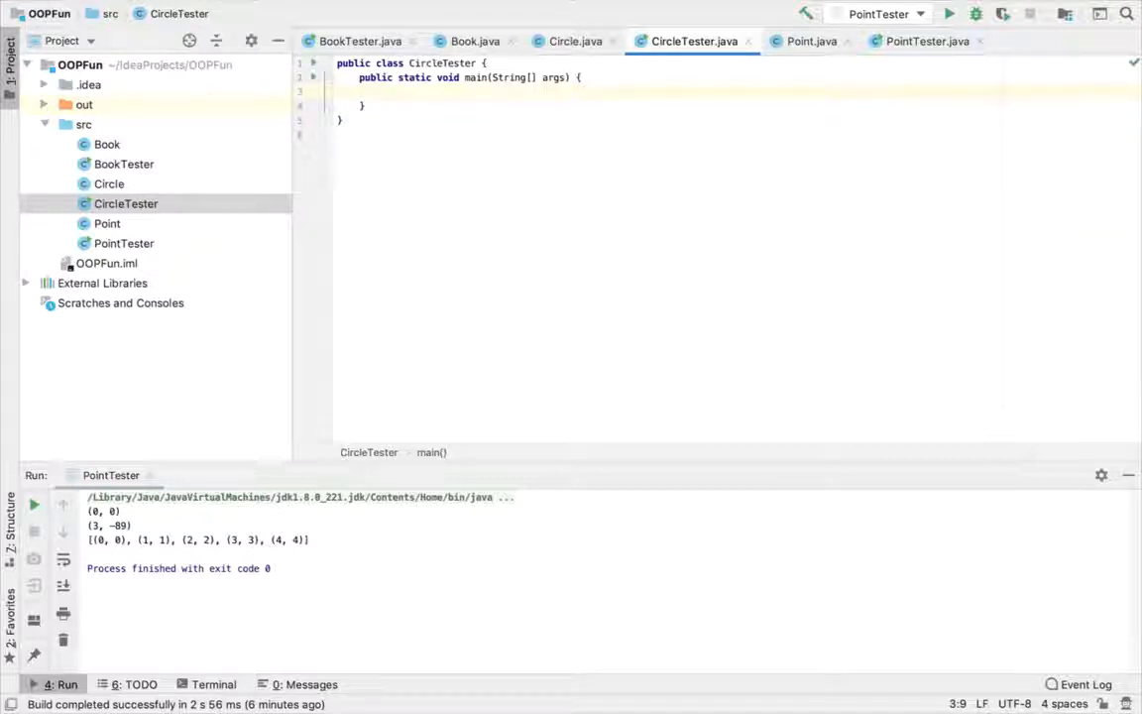
# Step: Create c1 with the no-arg Circle constructor, comment it DVC, and print it
pyautogui.write('Circle_c1 = new Circle')
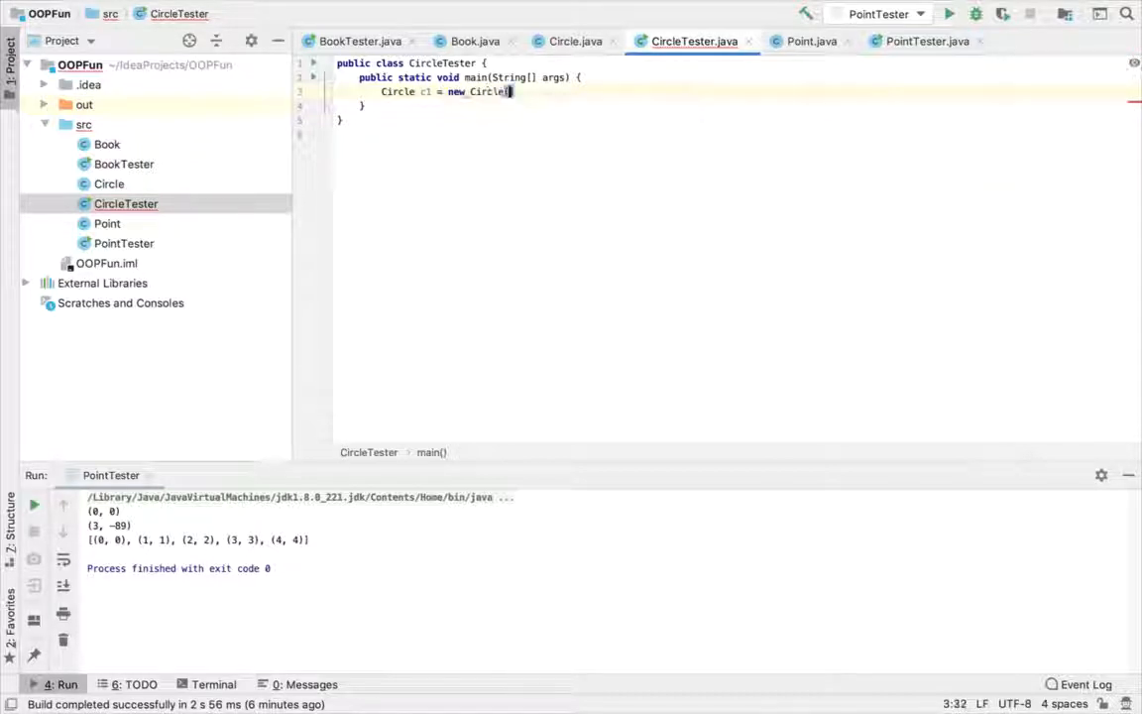
pyautogui.write('();')
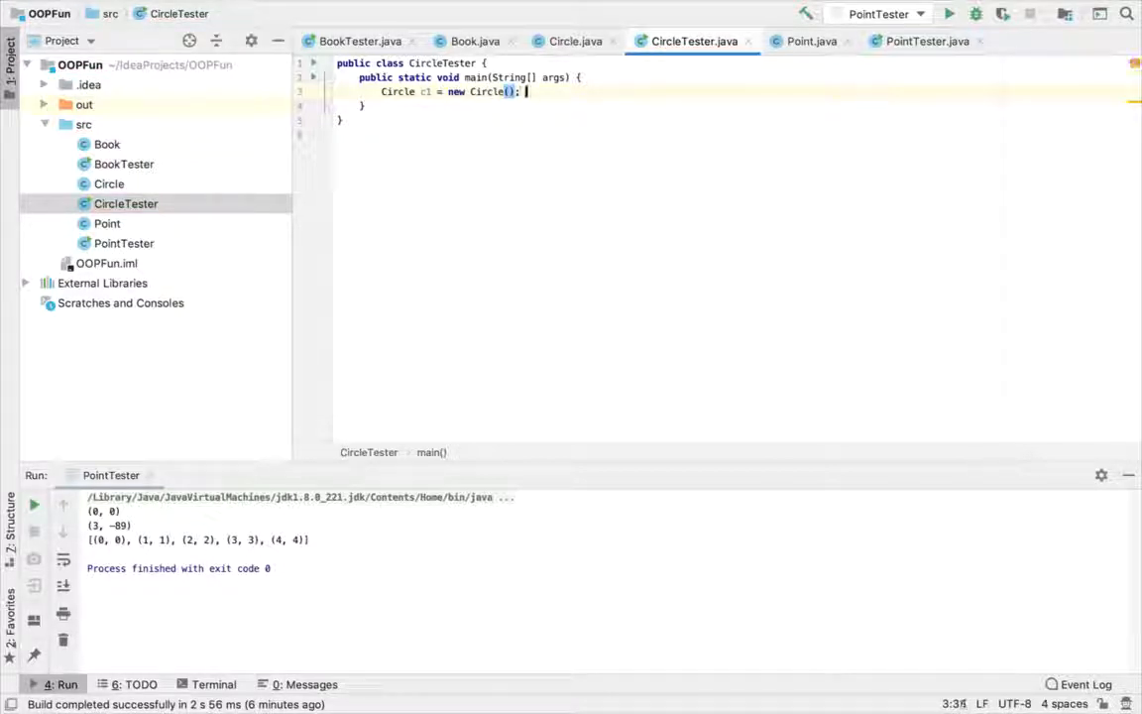
pyautogui.write('// DVC')
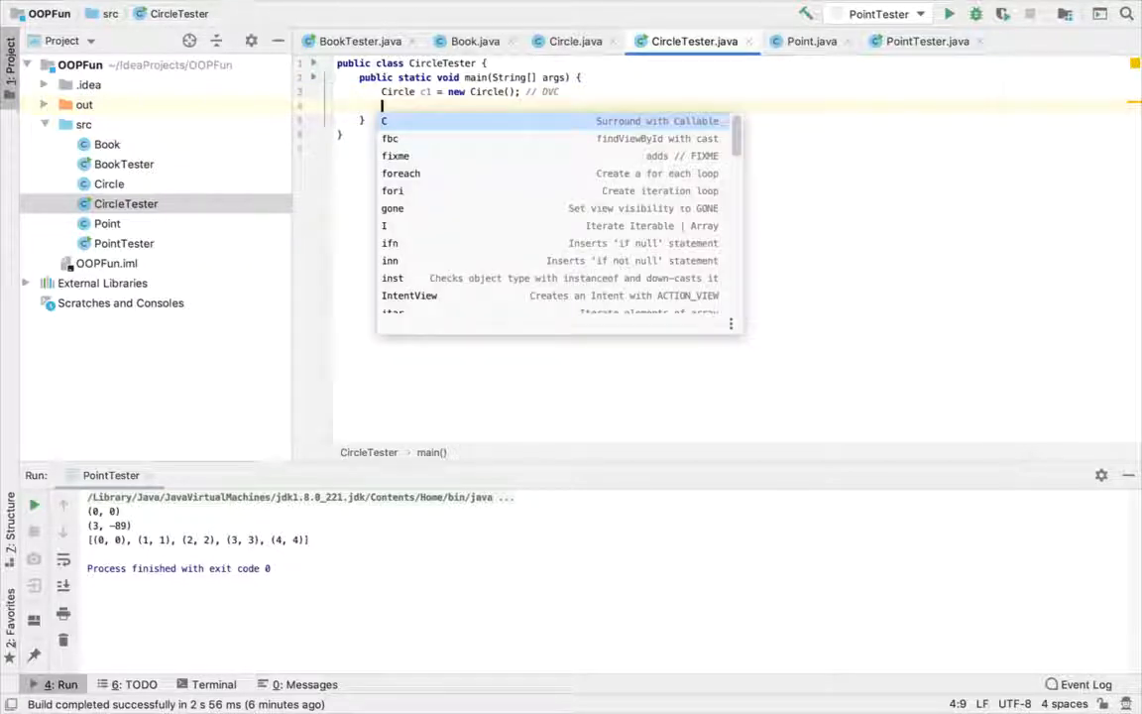
pyautogui.write('sout')
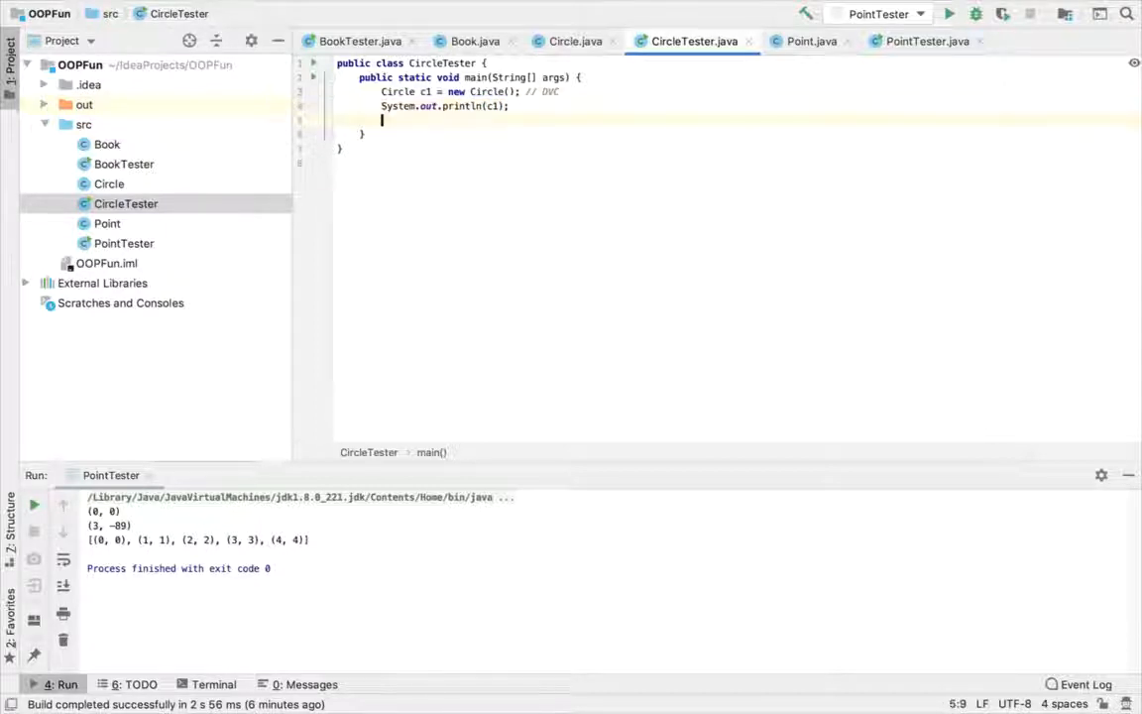
# Step: Create c2 as Circle(5.5, new Point(1, 1)), print it, and add a convenience-constructor comment
pyautogui.write('Circle c2 = new C')
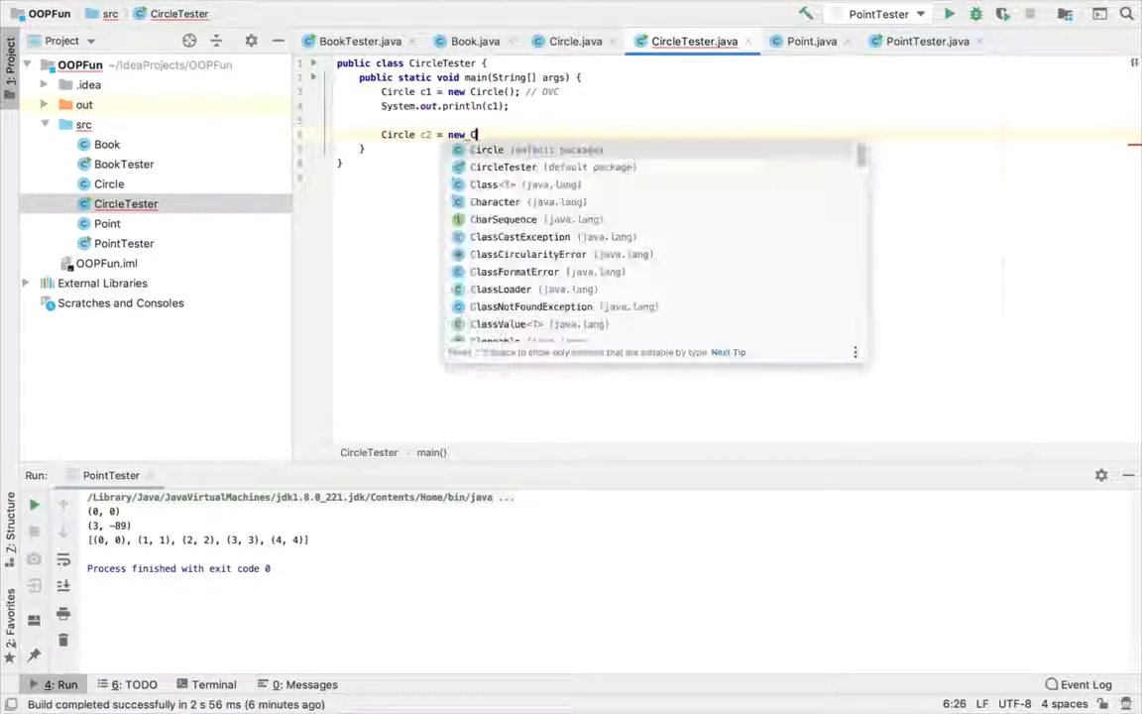
pyautogui.press('Tab')
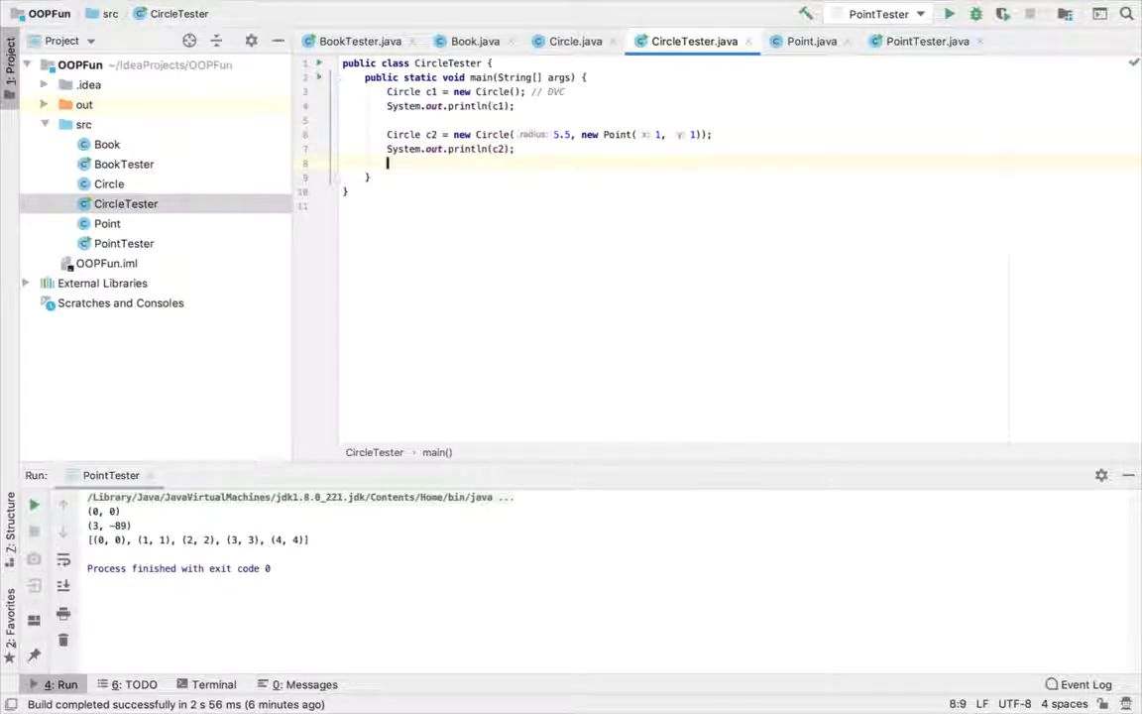
pyautogui.write('//')
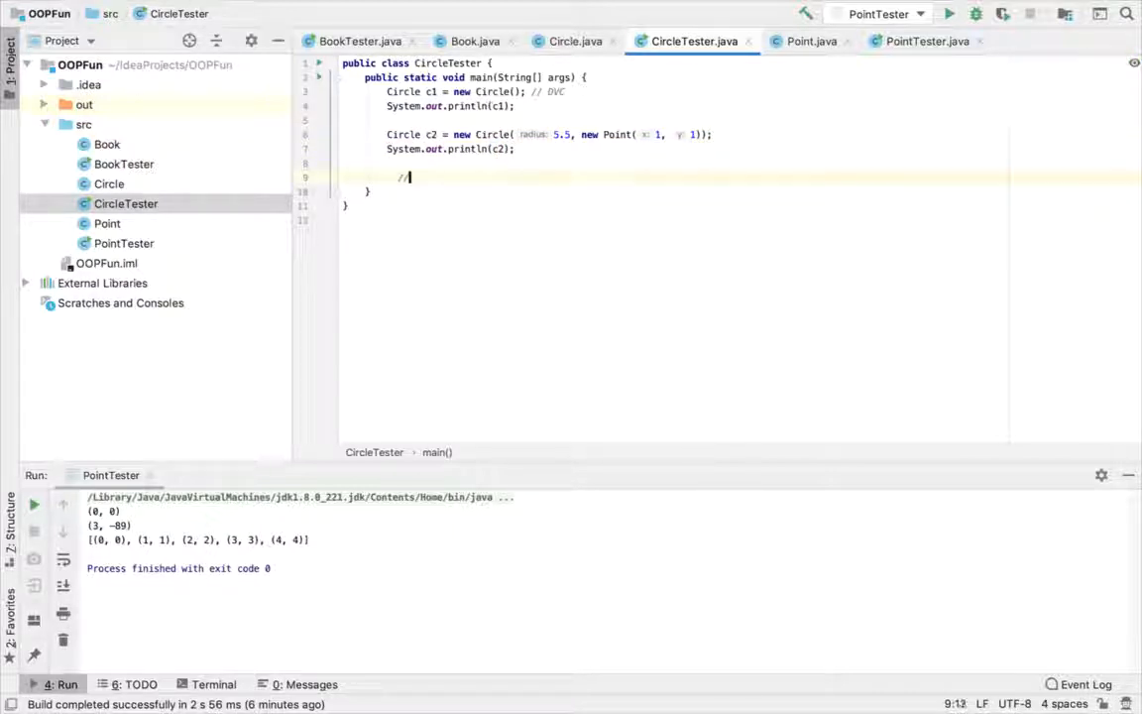
pyautogui.write('cccc')
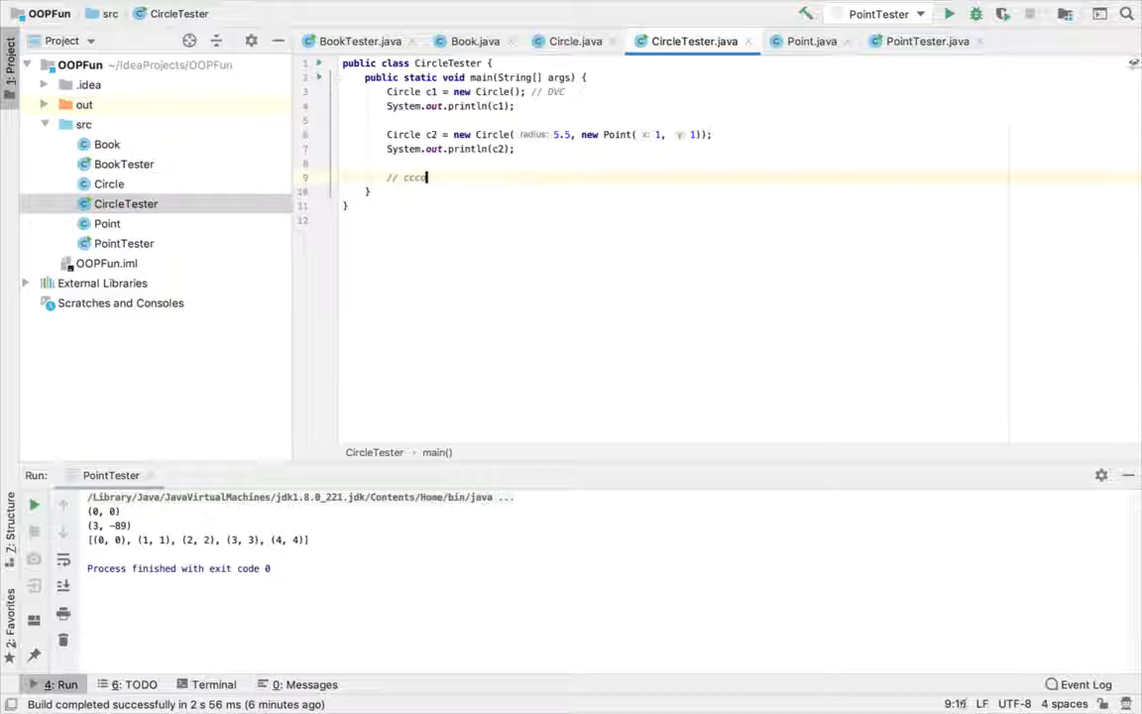
pyautogui.write('onvenience EV')
pyautogui.write('// standard EV')
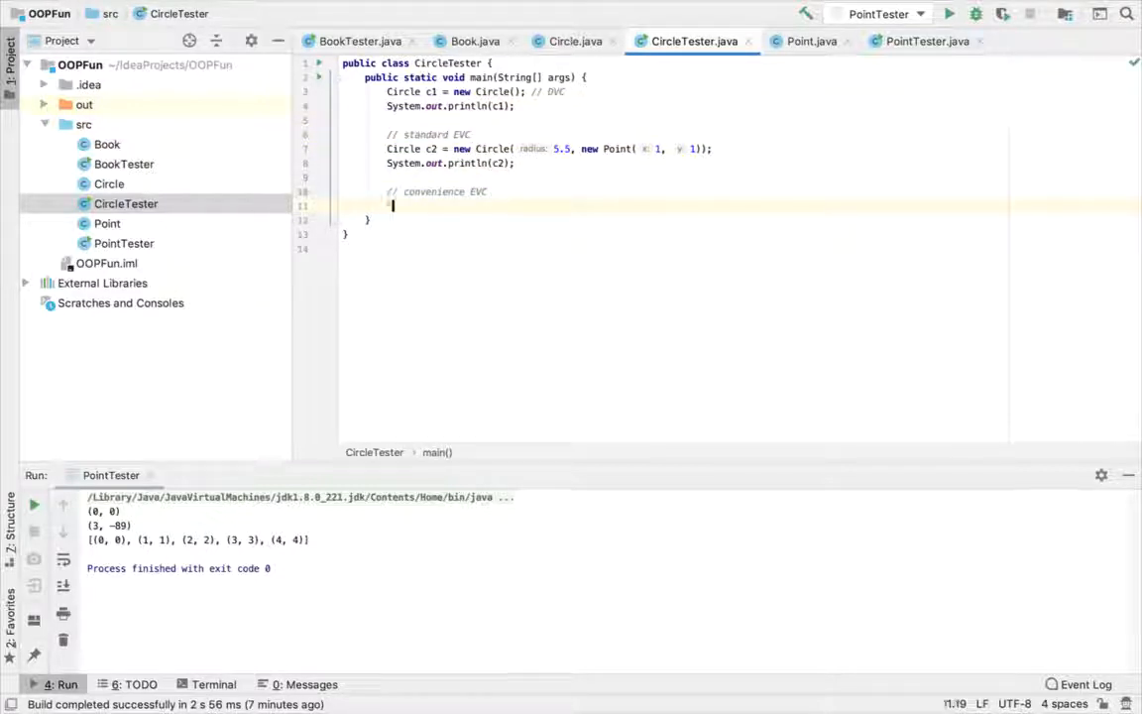
# Step: Create c3 as Circle(75.35, -1, 7), print it, and run CircleTester to list all three circles
pyautogui.write('Circle c3 = ne')
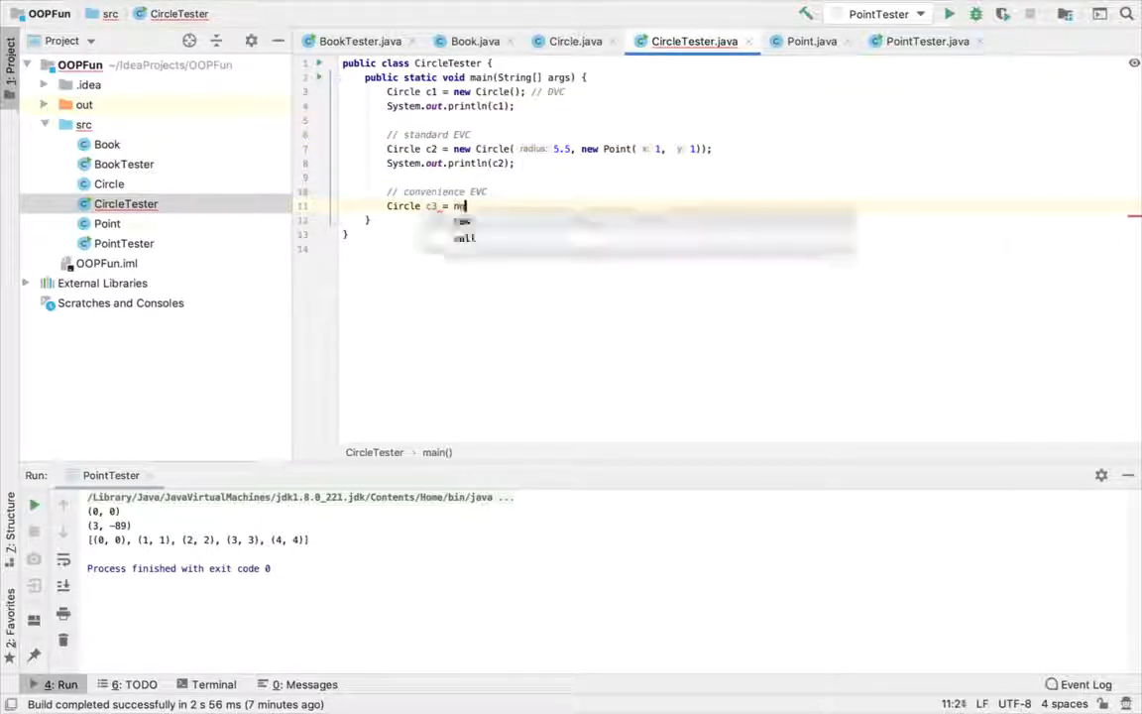
pyautogui.write('Circle(')
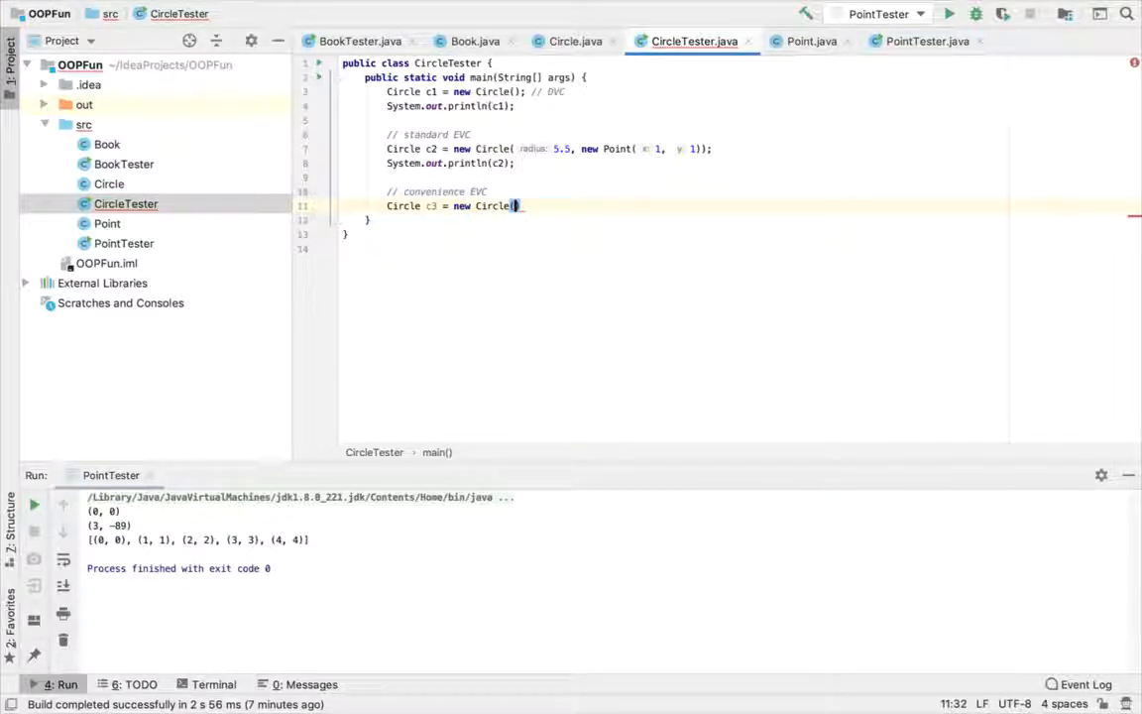
pyautogui.write('(')
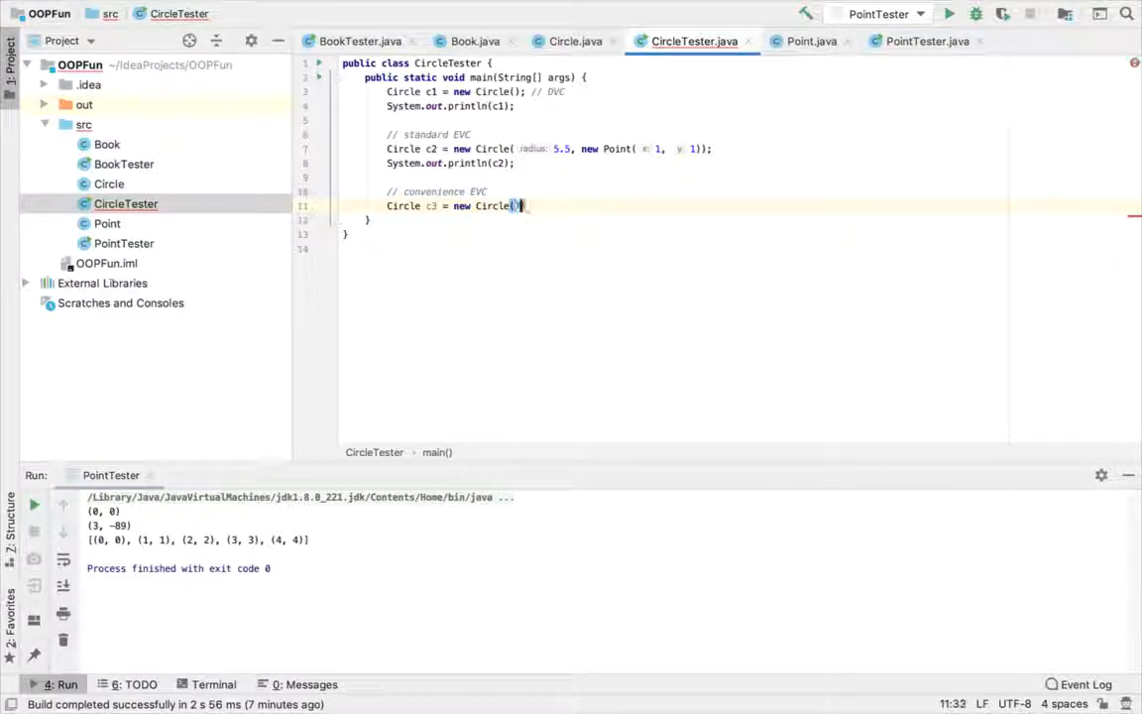
pyautogui.write('75.35, -1, 7')
pyautogui.write('System.out.println();')
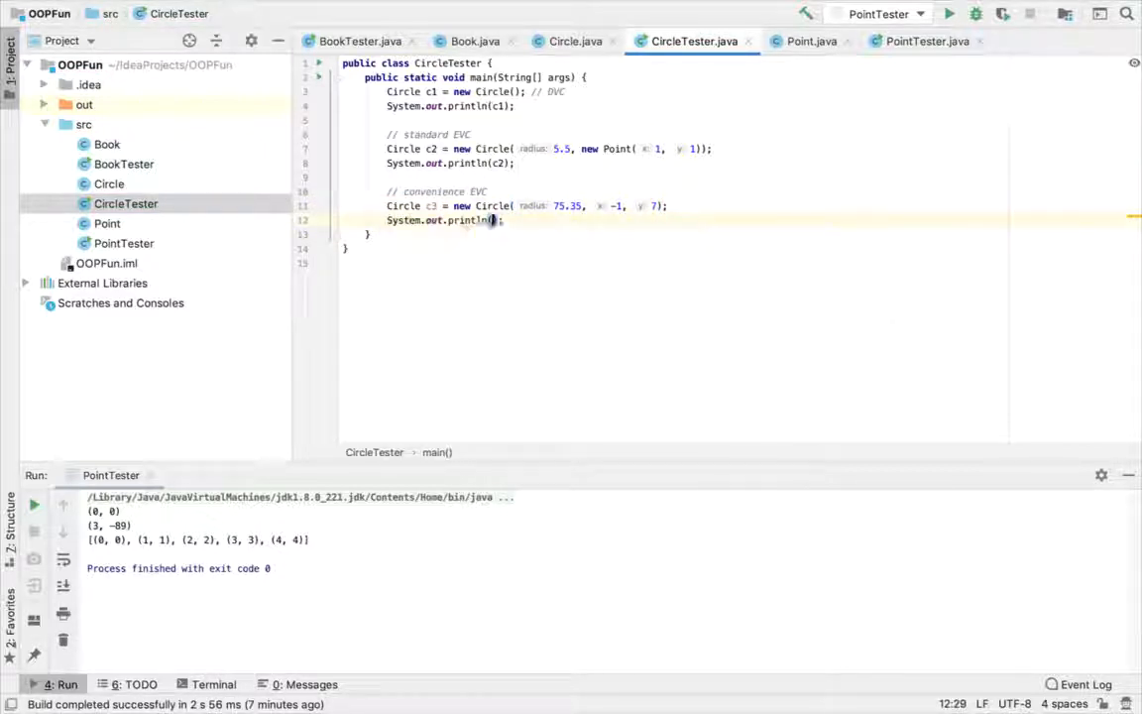
pyautogui.write('c3')
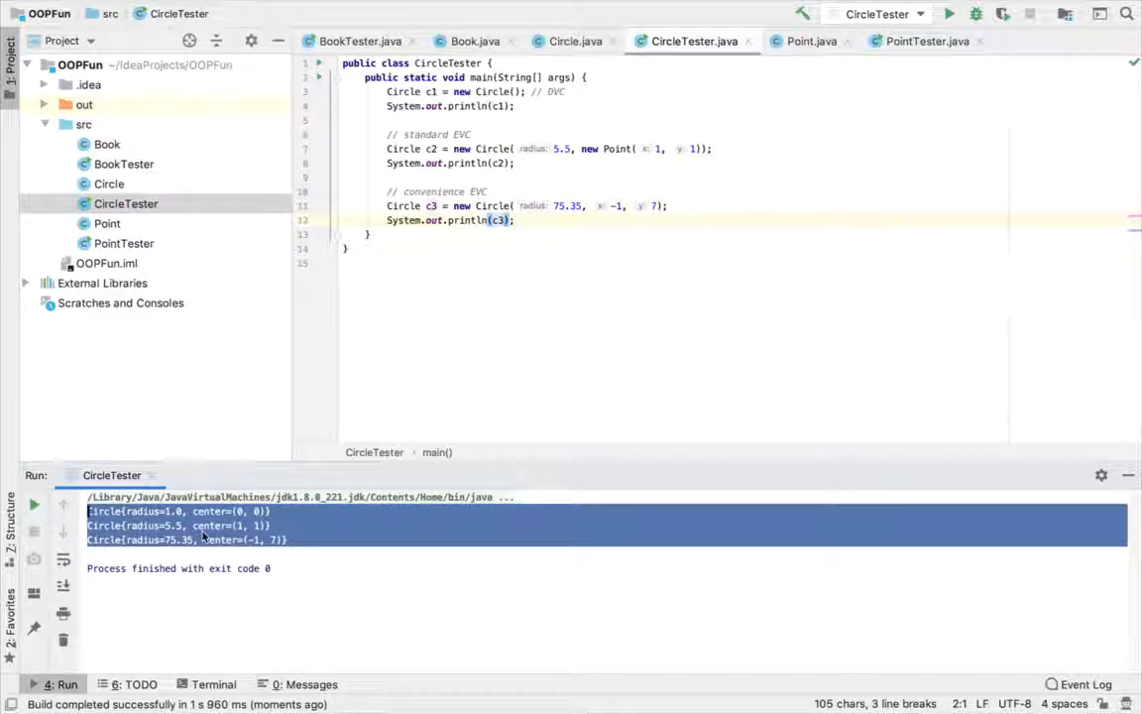
# Step: Review the Book task notes and PointTester, then return to Circle and highlight its Point center field
pyautogui.click(238, 526)
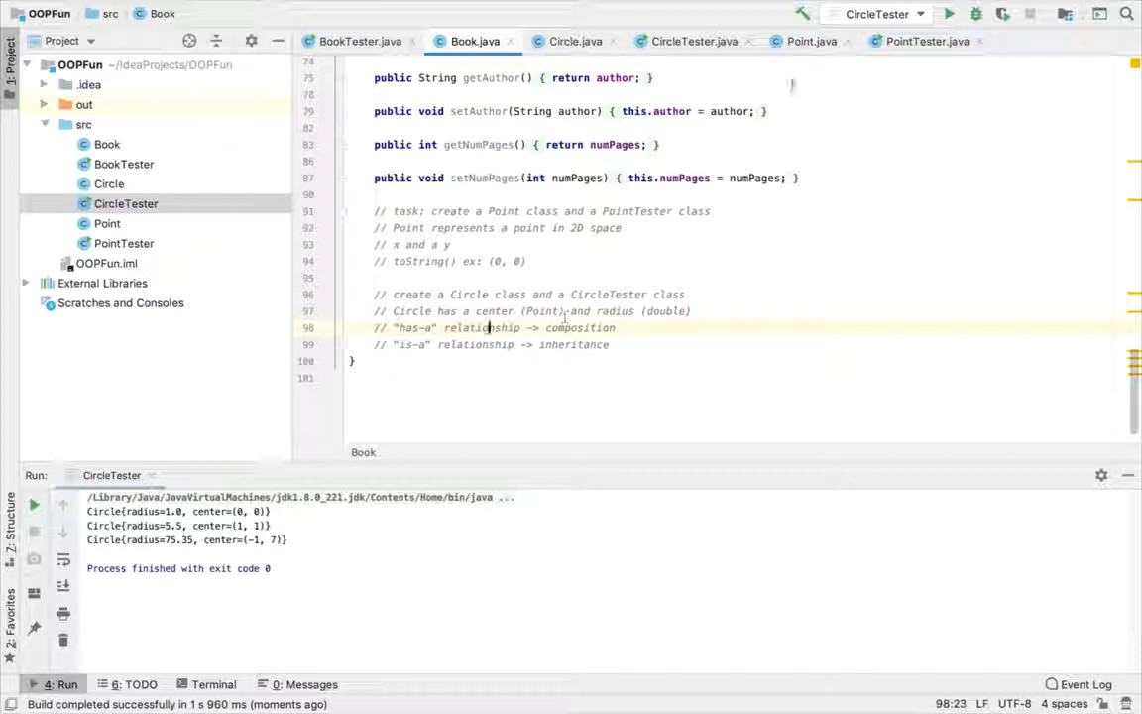
pyautogui.click(928, 40)
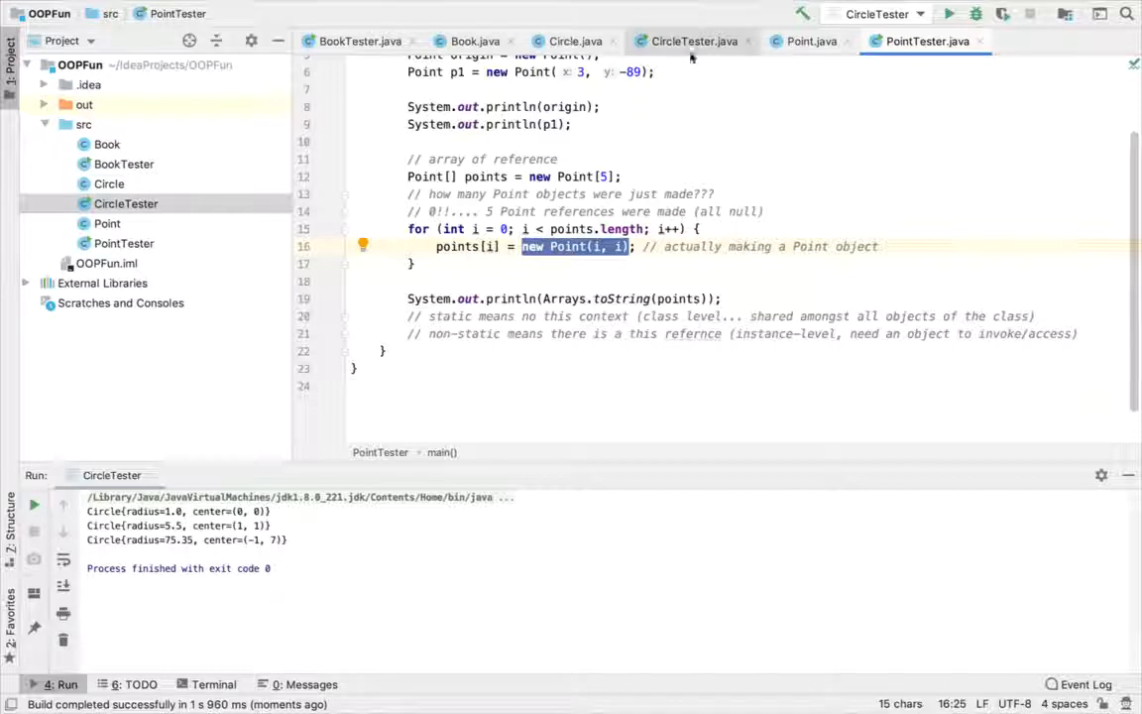
pyautogui.click(569, 39)
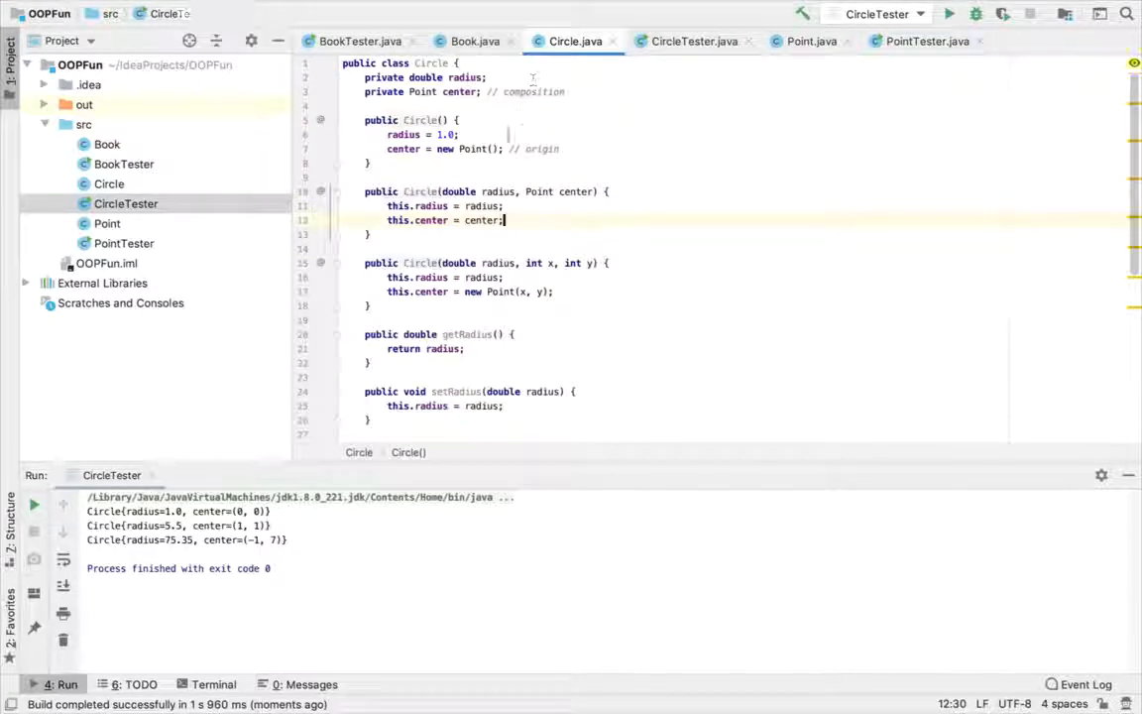
pyautogui.click(425, 62)
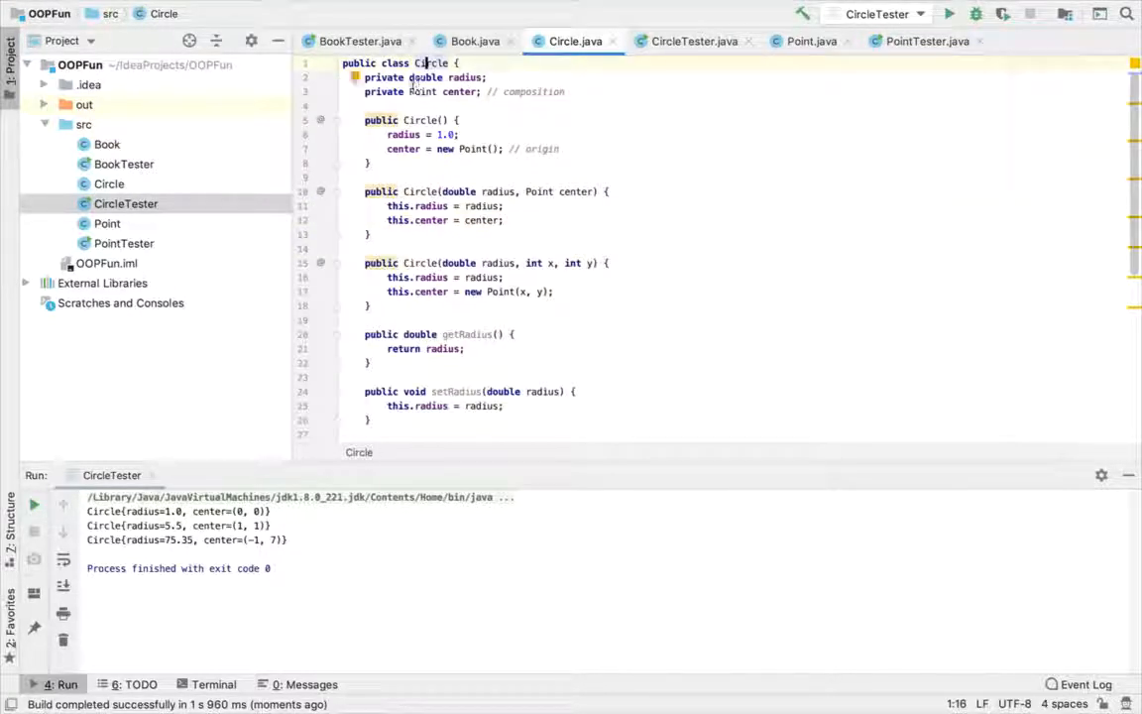
pyautogui.click(421, 91)
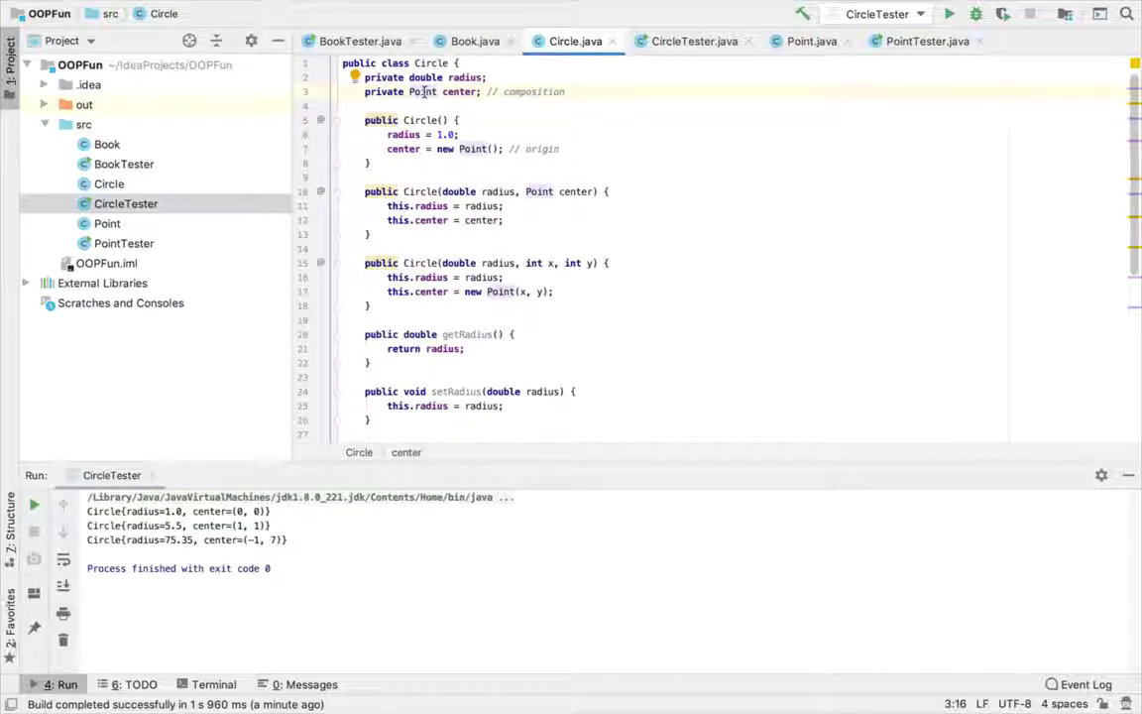
pyautogui.moveTo(470, 42)
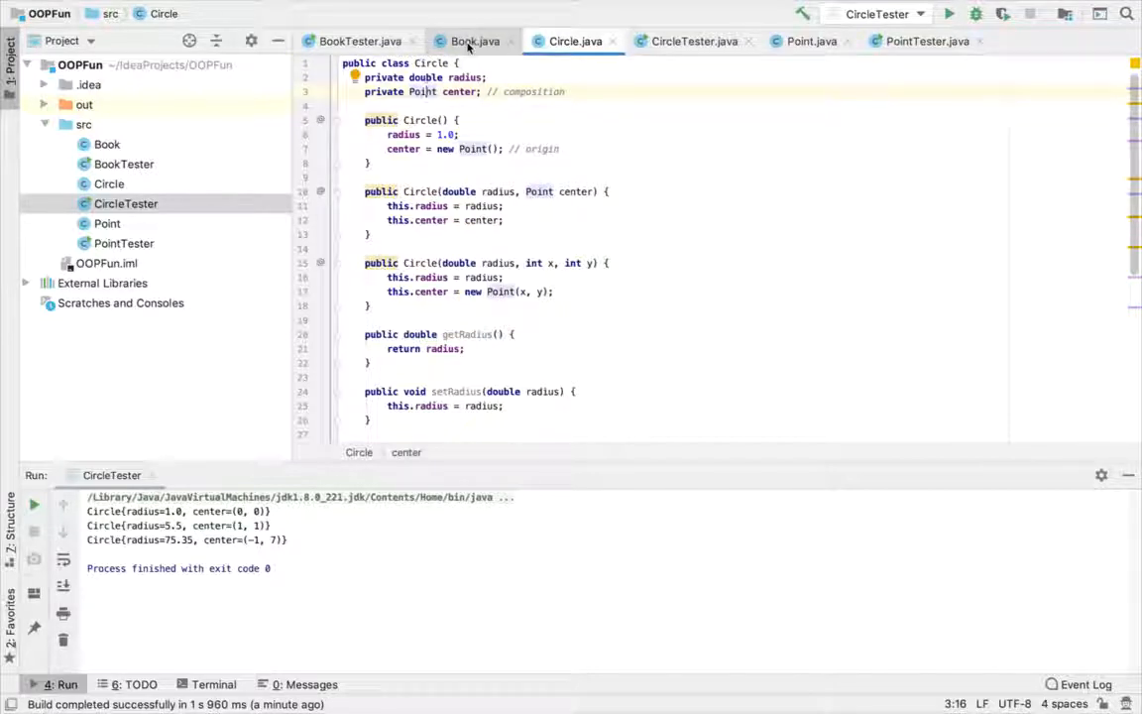
pyautogui.moveTo(466, 40)
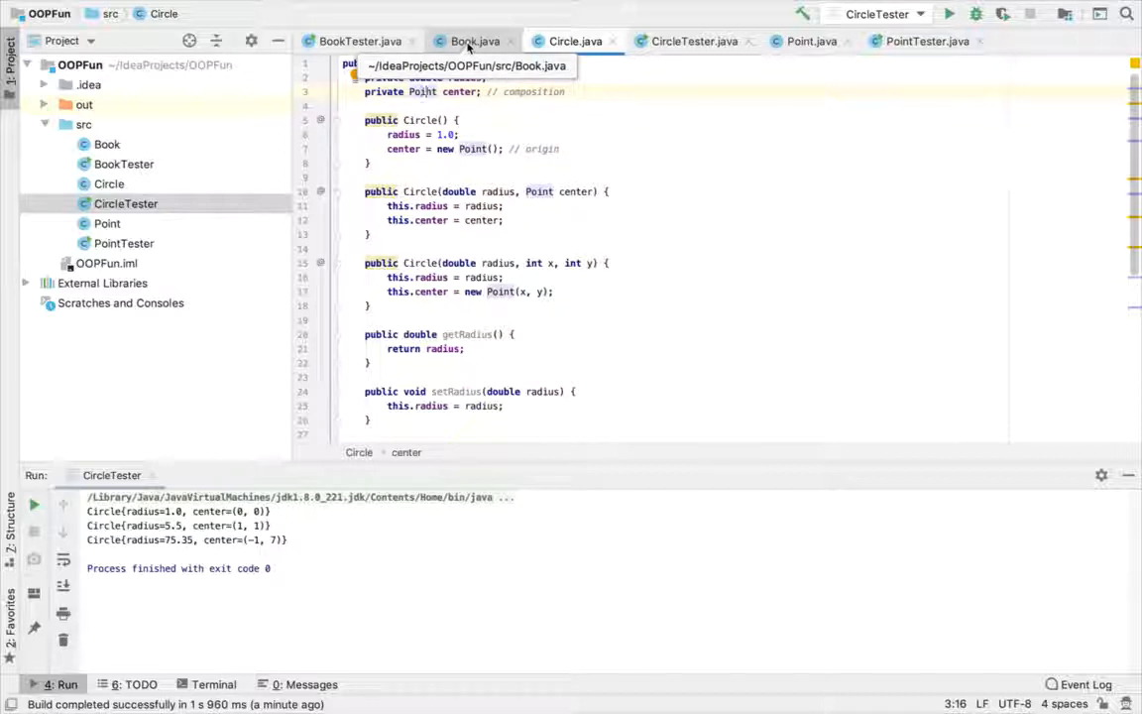